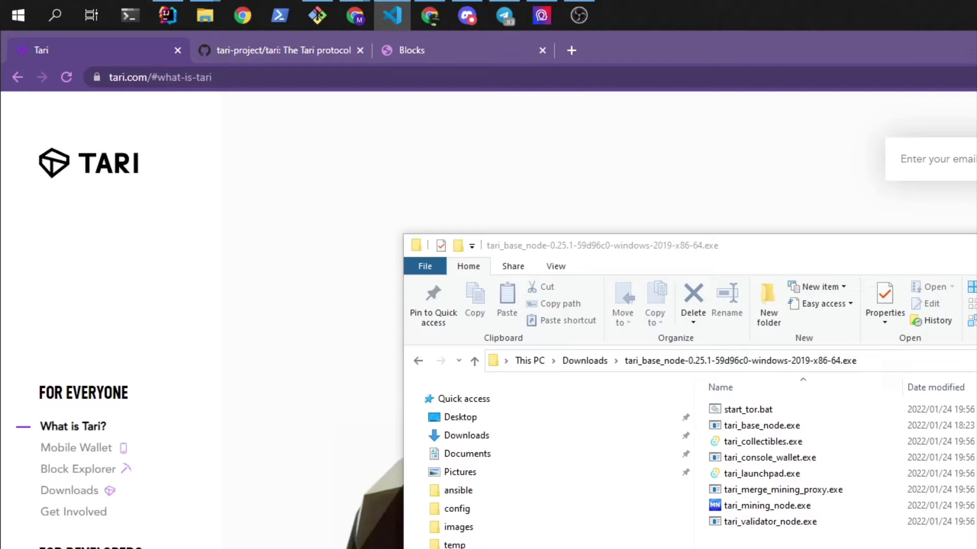
mouse_move(236, 383)
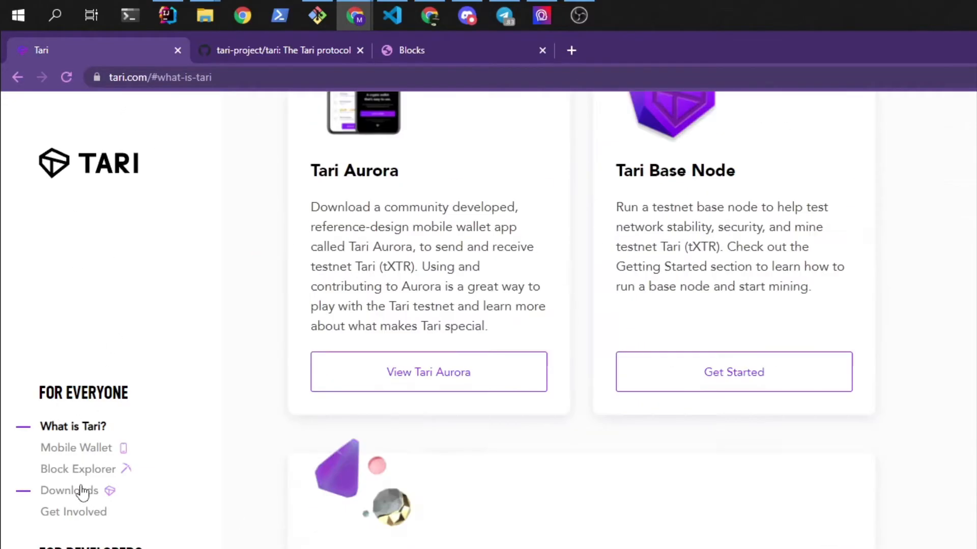
Step: Show the Tari downloads page scrolled to the Windows base node section
left_click(69, 491)
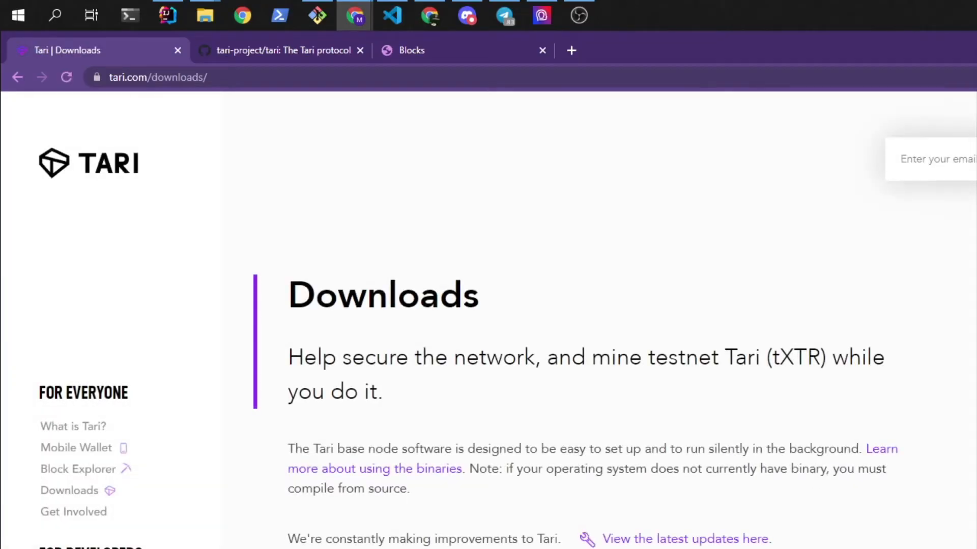
scroll("down", 3)
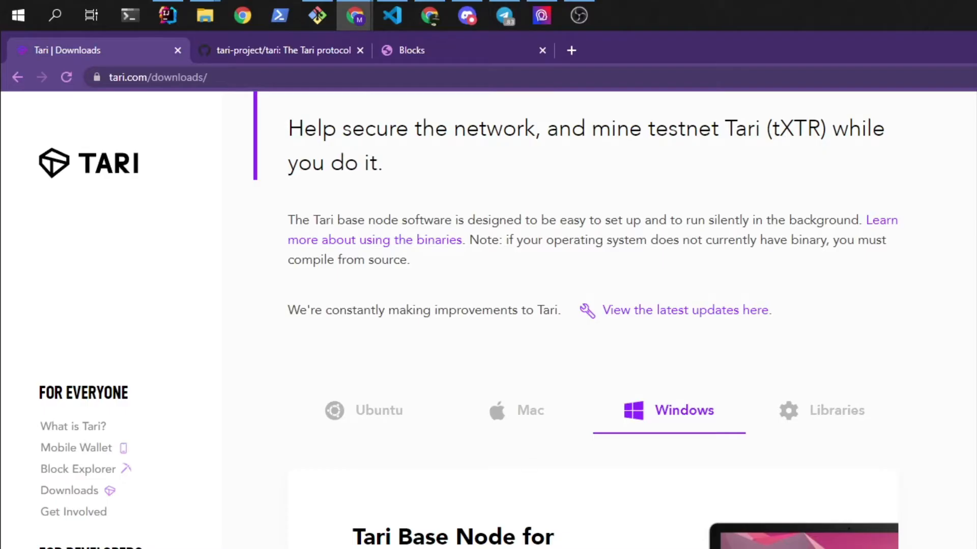
mouse_move(205, 14)
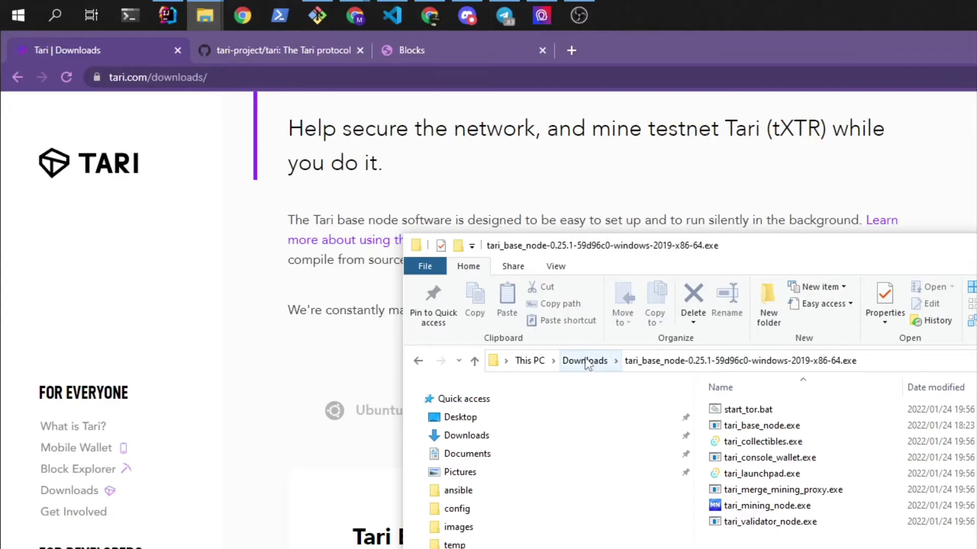
Step: Navigate from Downloads into the extracted tari_base_node-0.25.1 folder
left_click(584, 361)
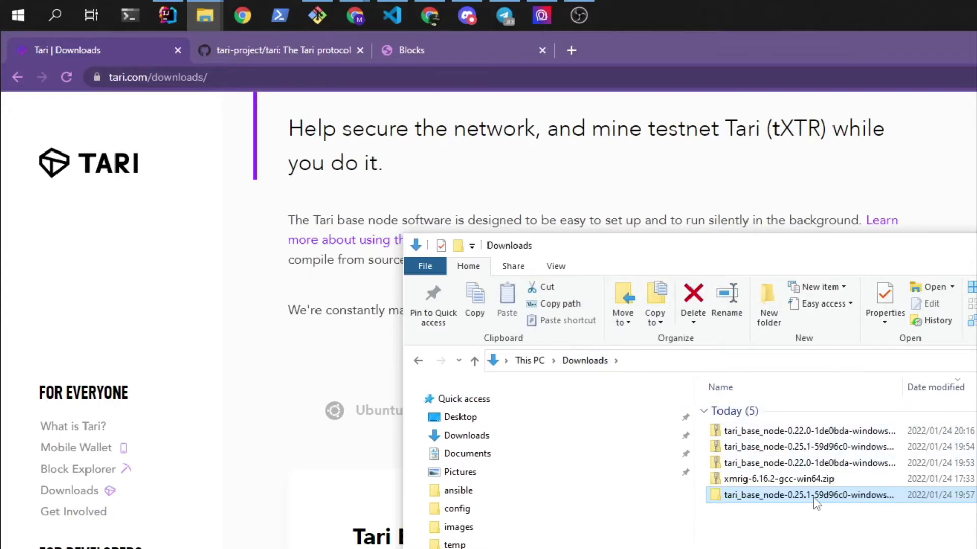
double_click(806, 495)
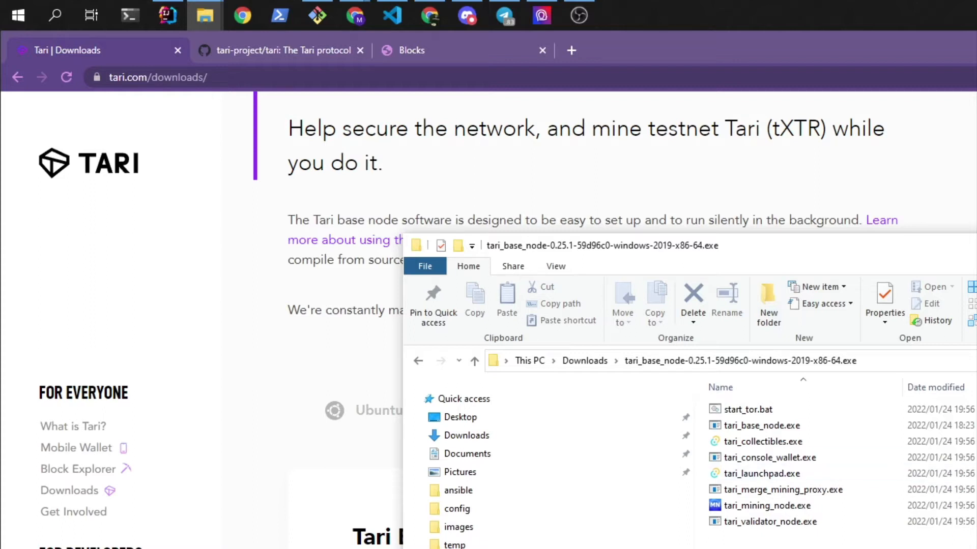
left_click(770, 521)
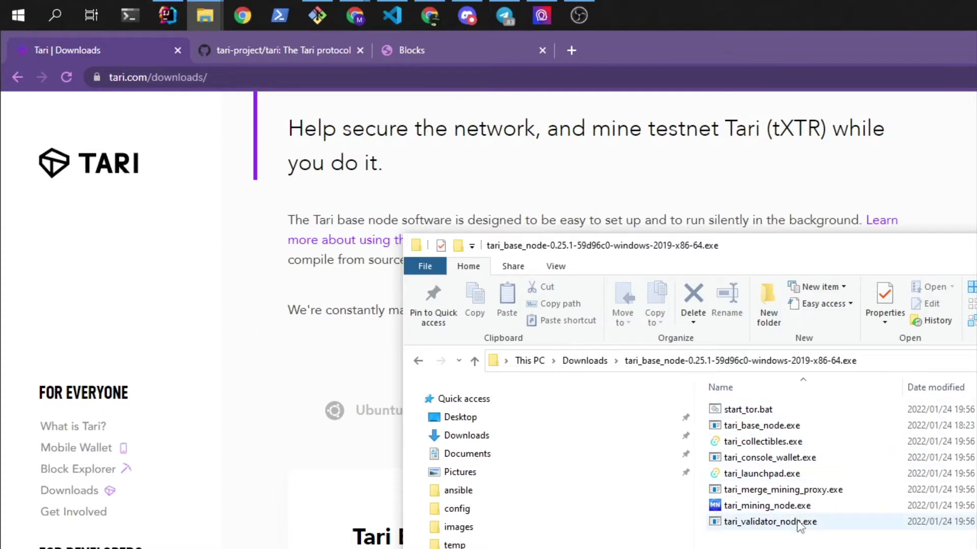
mouse_move(760, 474)
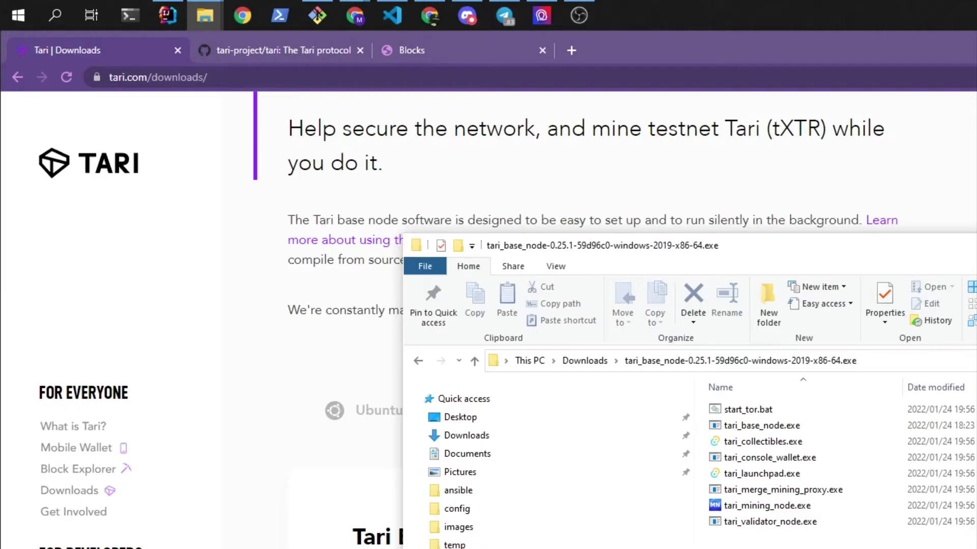
Step: Launch start_tor.bat, allowing it past SmartScreen, and return to the folder
left_click(746, 409)
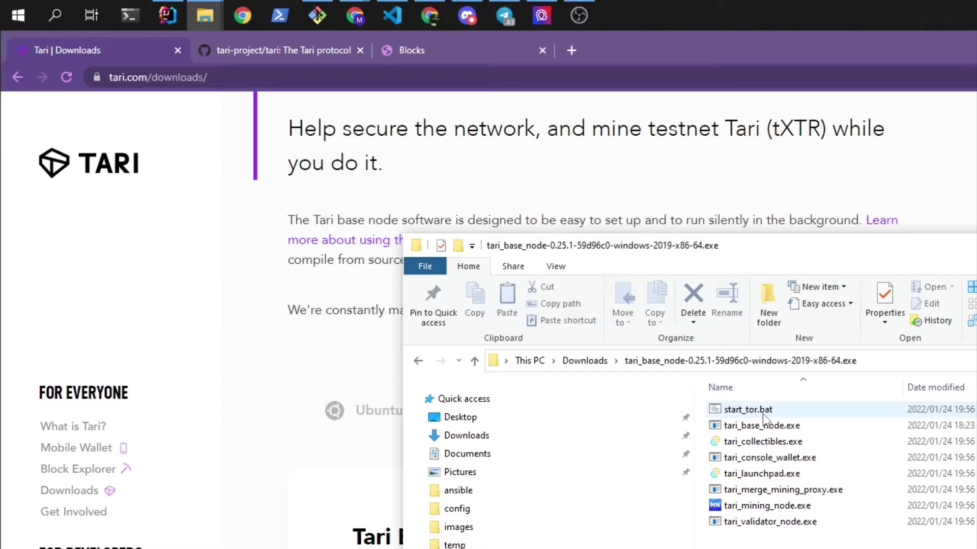
left_click(747, 409)
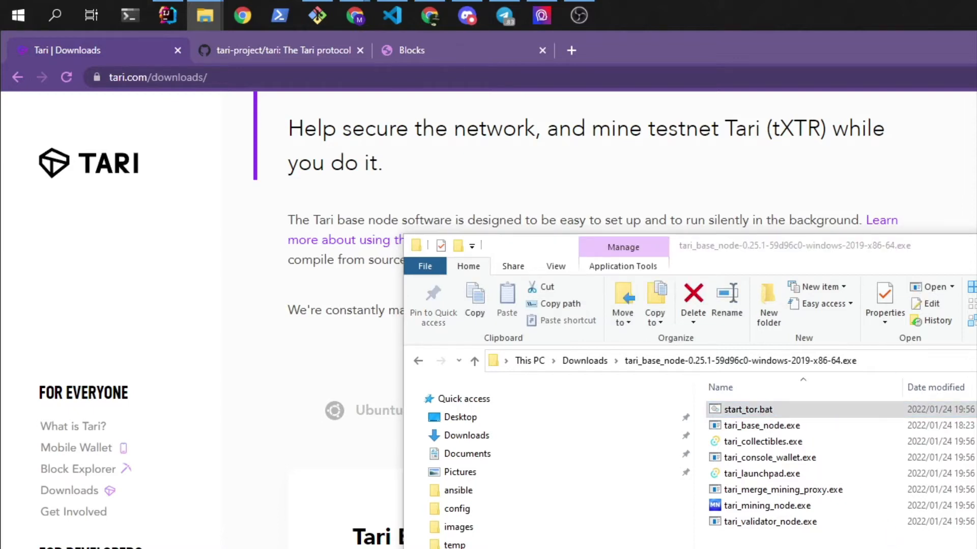
double_click(747, 409)
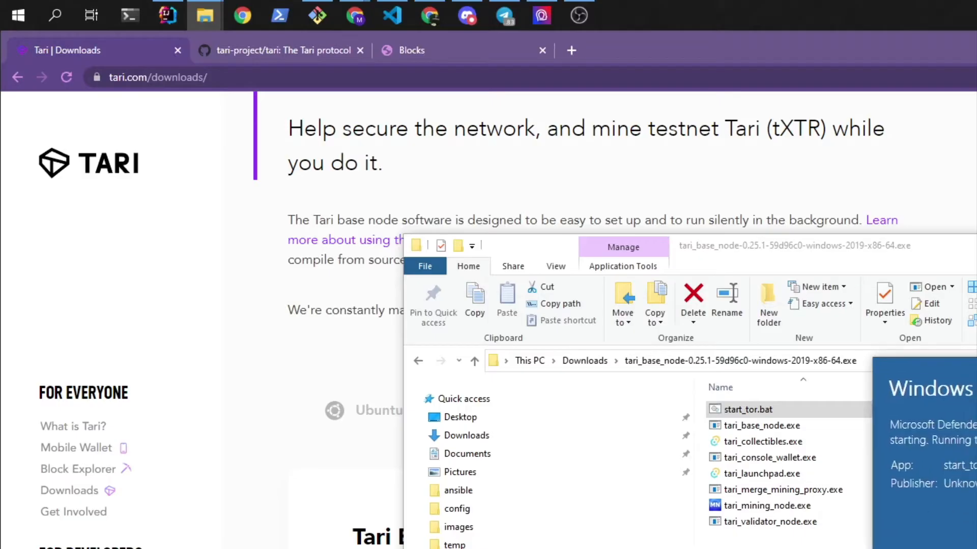
double_click(747, 408)
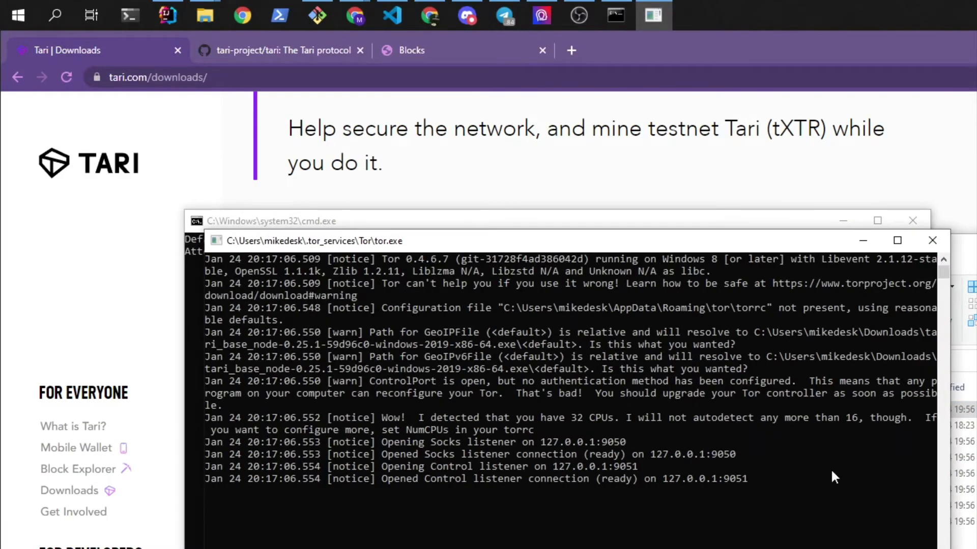
left_click(205, 14)
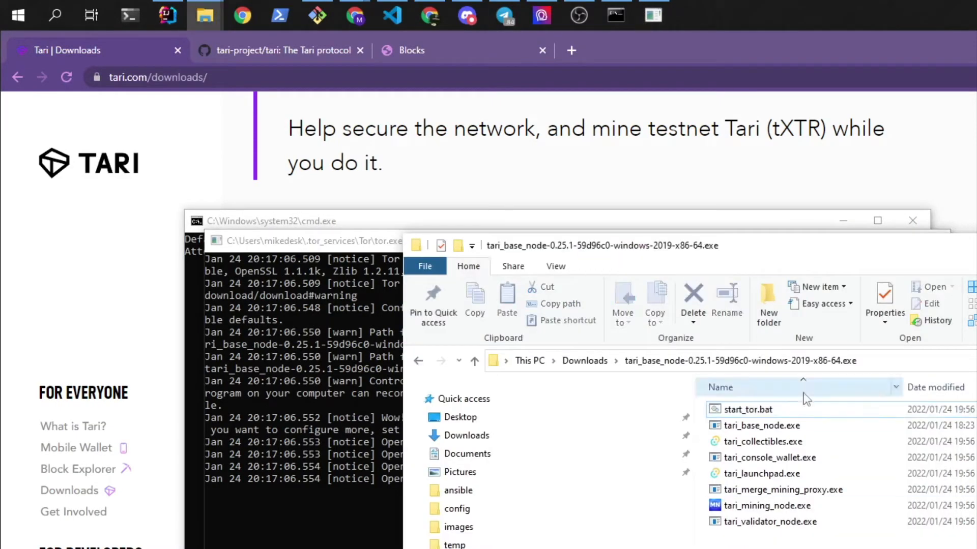
Step: Start tari_base_node.exe, answering y to create the default and logging configs
double_click(761, 425)
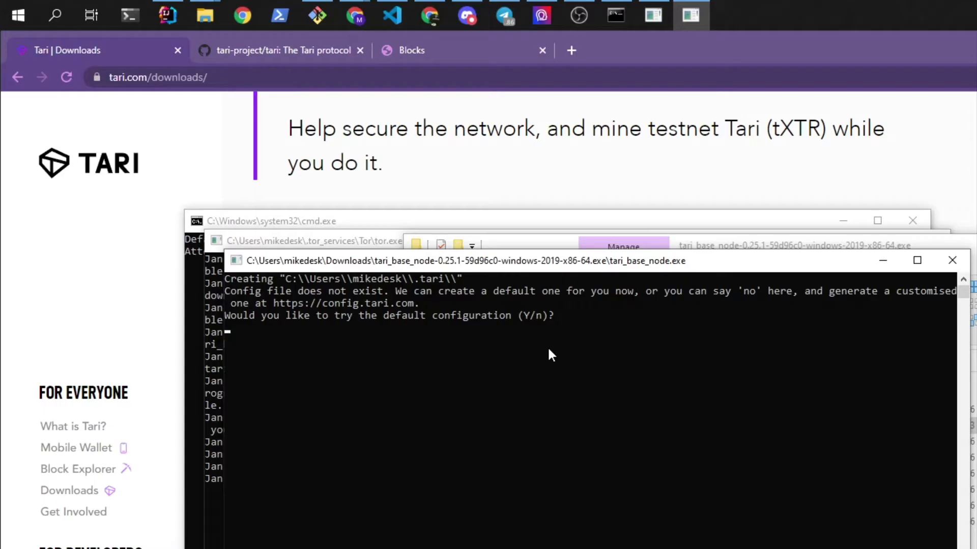
type("y")
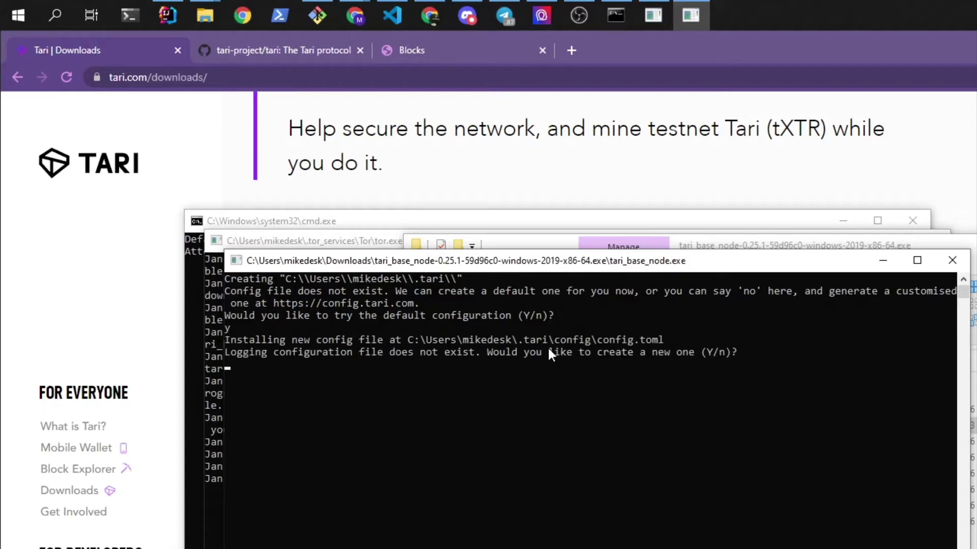
type("y")
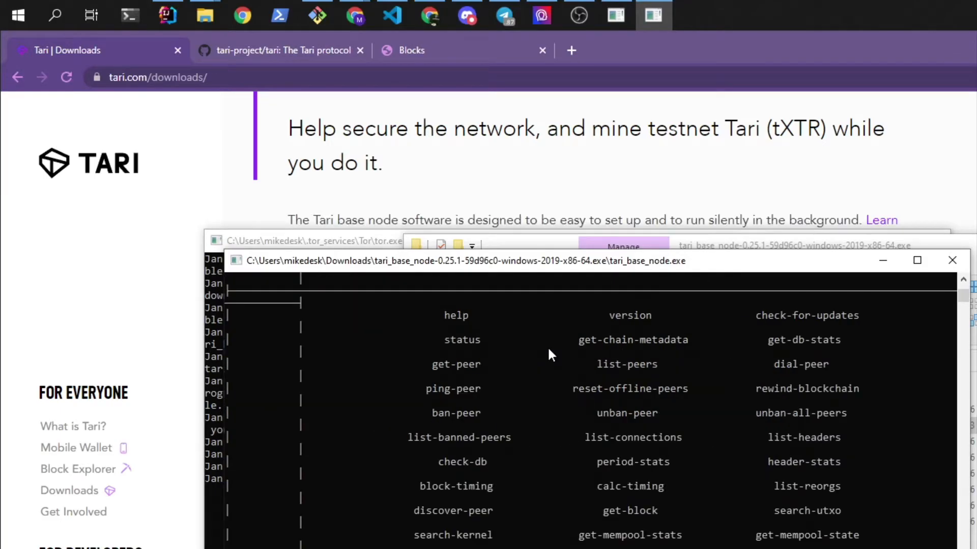
mouse_move(704, 293)
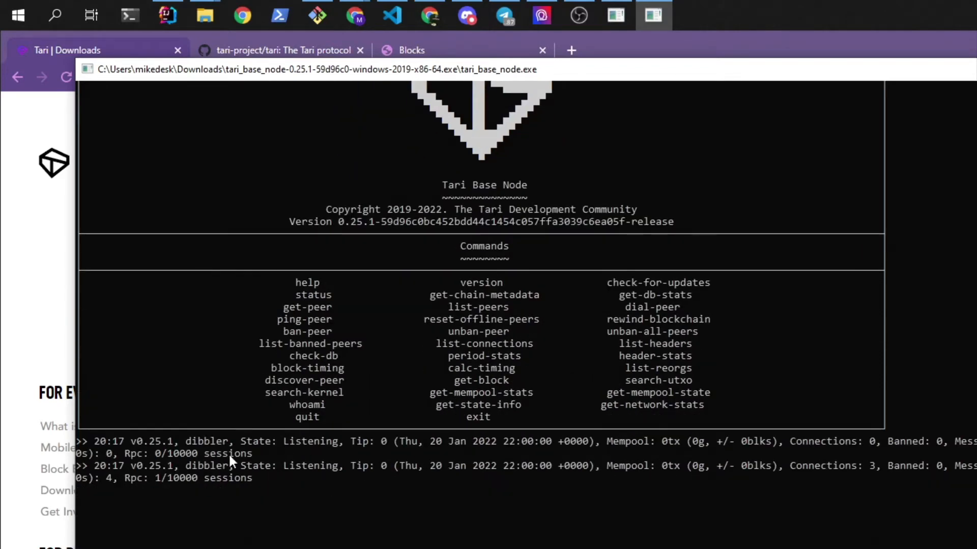
mouse_move(208, 455)
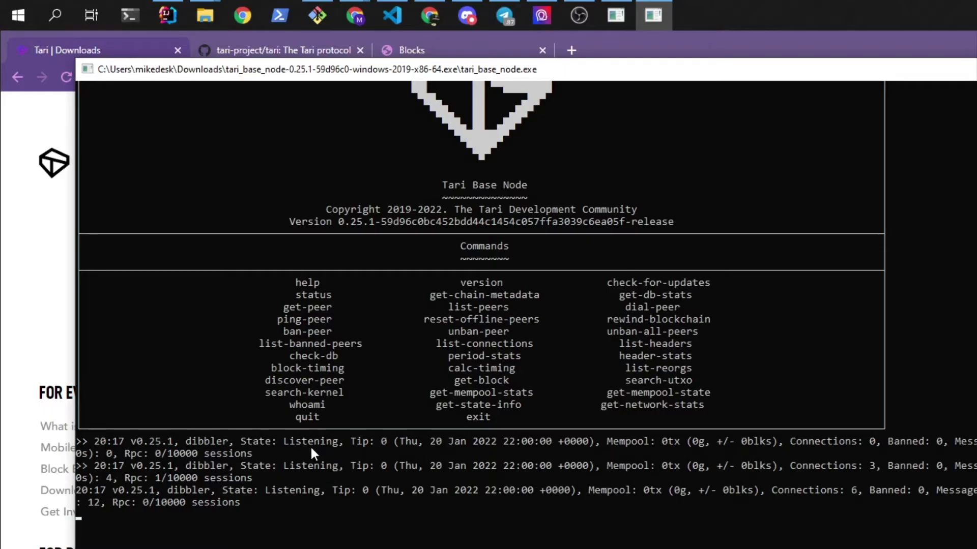
mouse_move(336, 448)
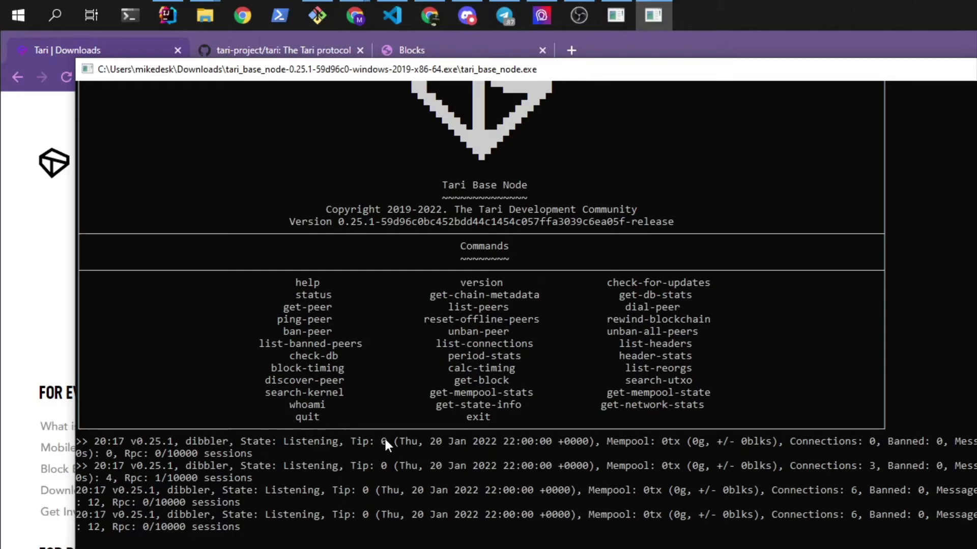
mouse_move(349, 494)
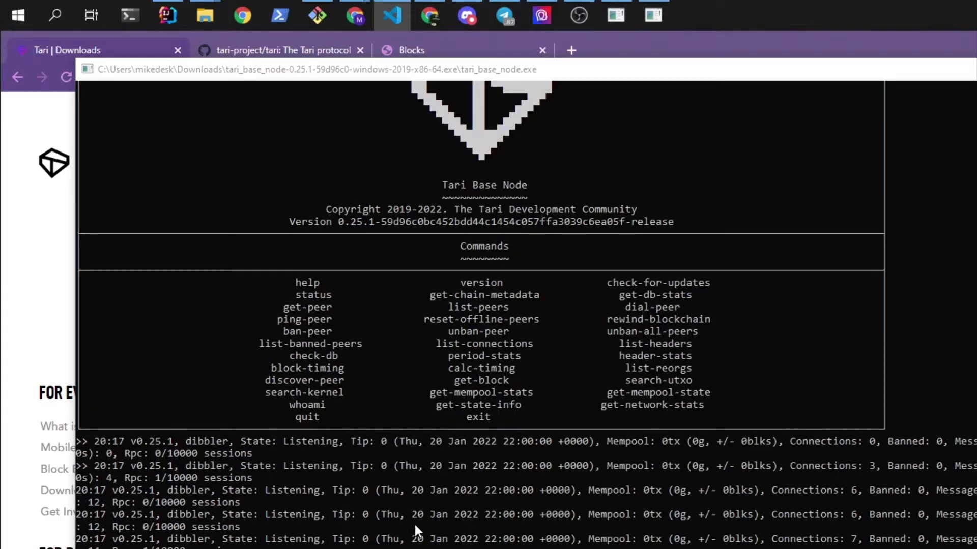
mouse_move(427, 525)
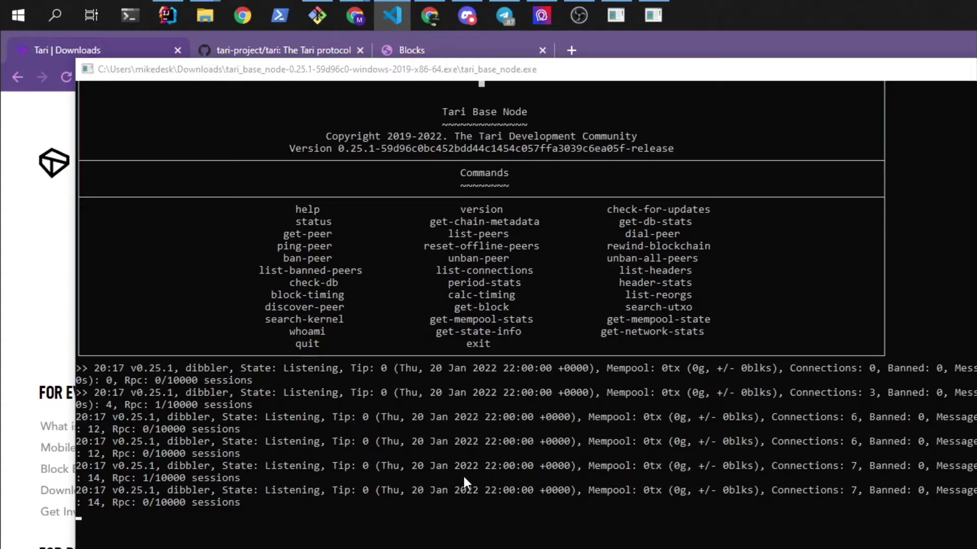
mouse_move(314, 393)
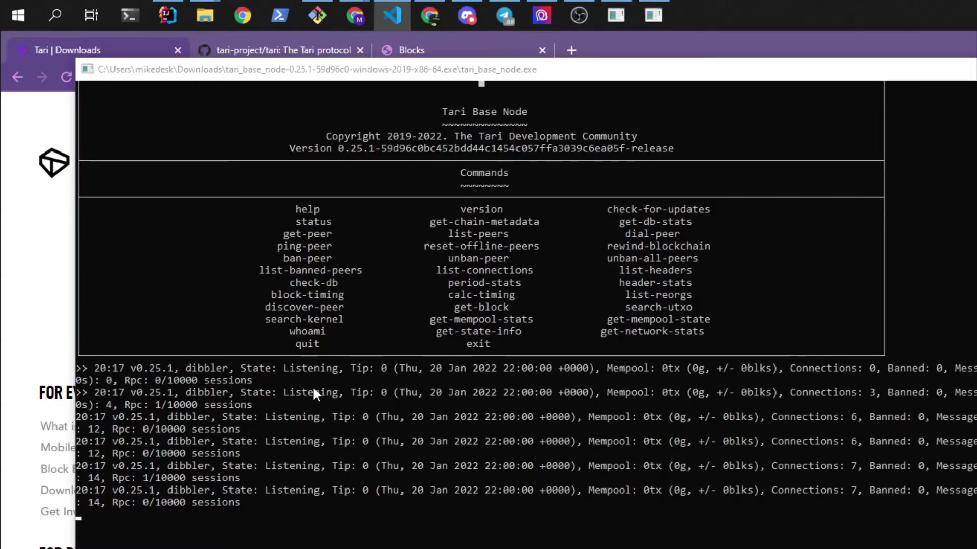
mouse_move(92, 77)
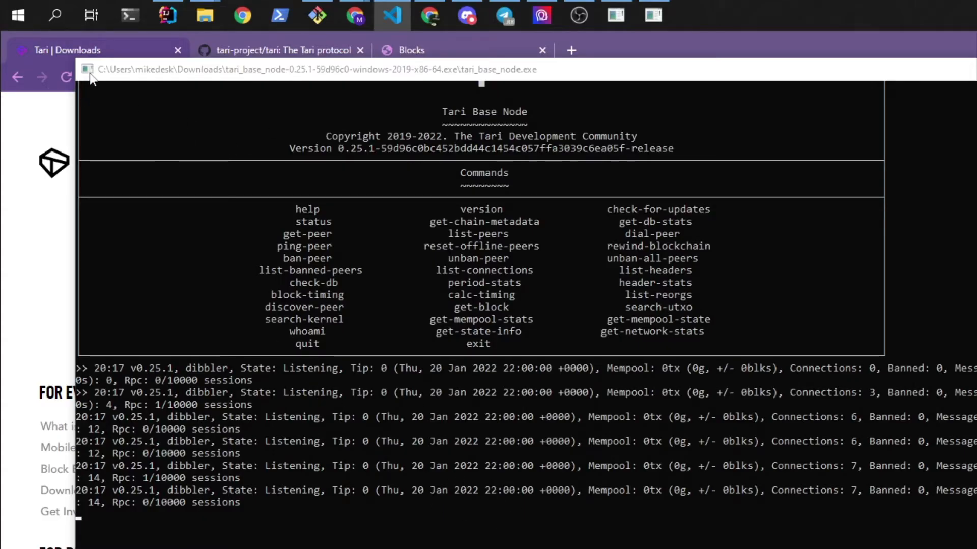
Step: Turn off QuickEdit Mode in the console window's Properties
left_click(87, 69)
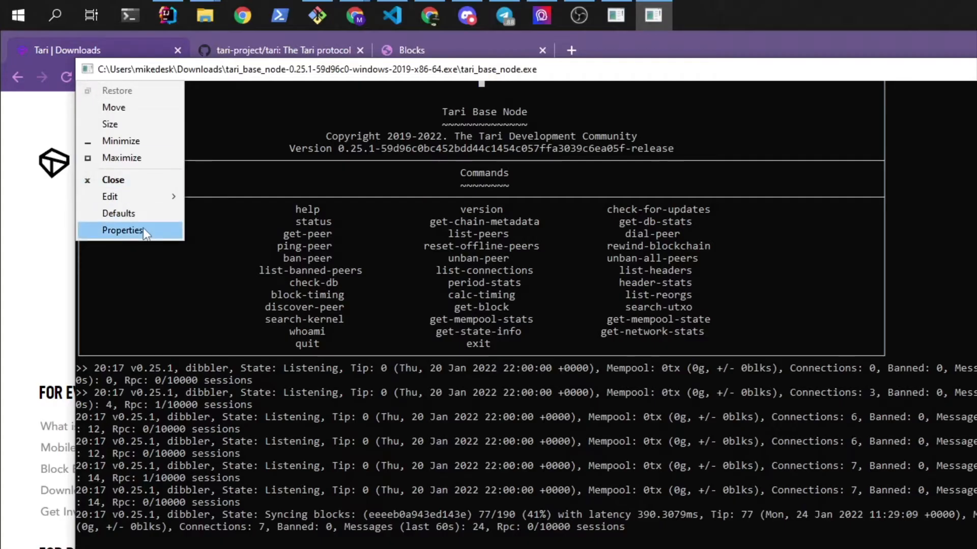
left_click(122, 230)
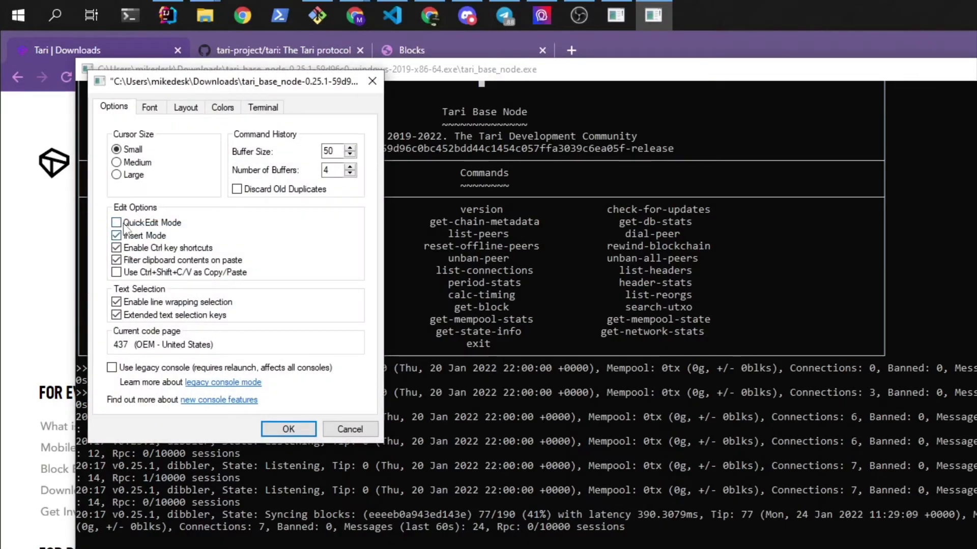
left_click(288, 429)
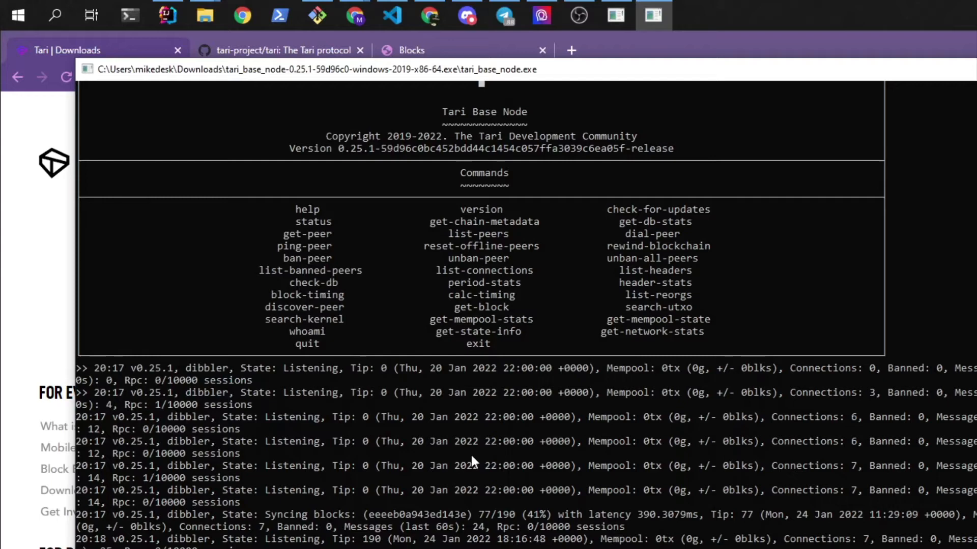
mouse_move(617, 423)
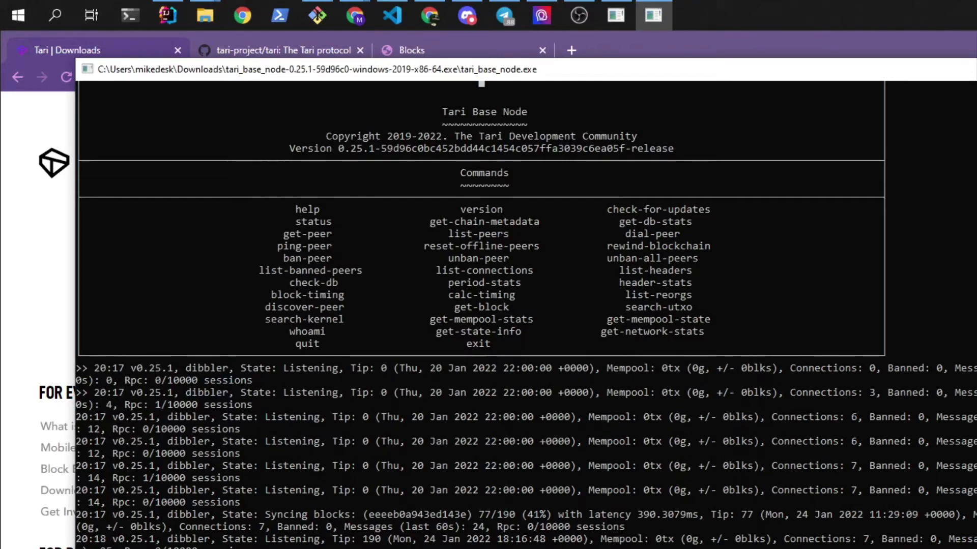
Step: Scroll the base node log while it syncs to tip 190 and listens for peers
scroll("down", 3)
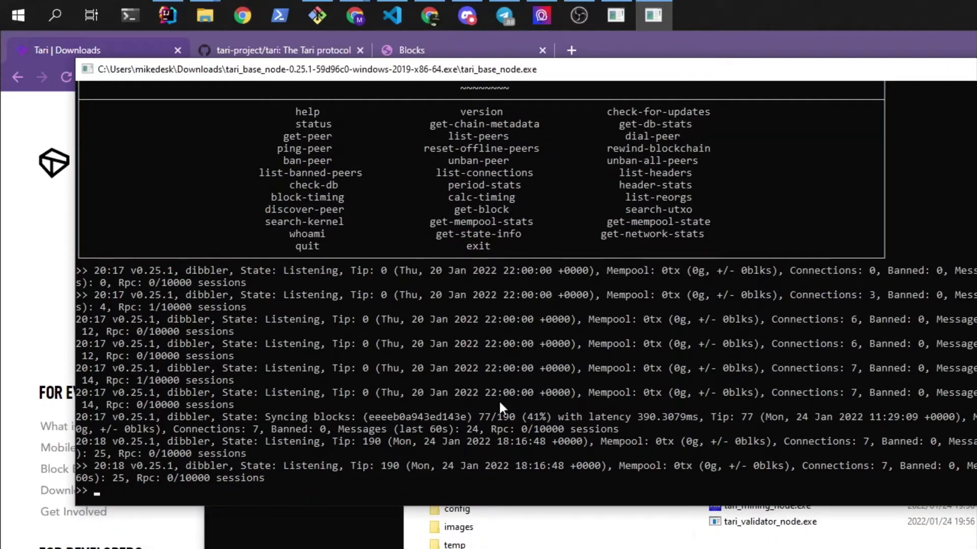
scroll("down", 3)
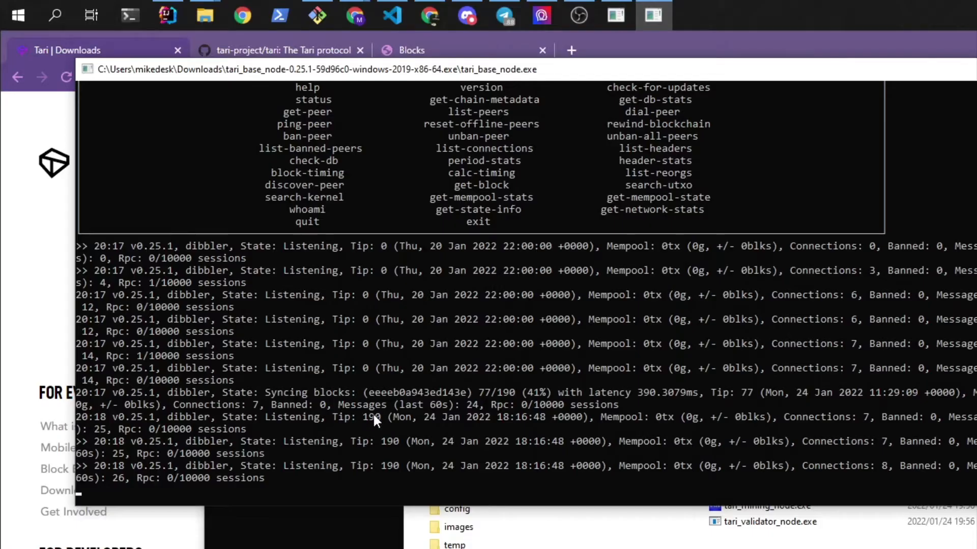
mouse_move(373, 427)
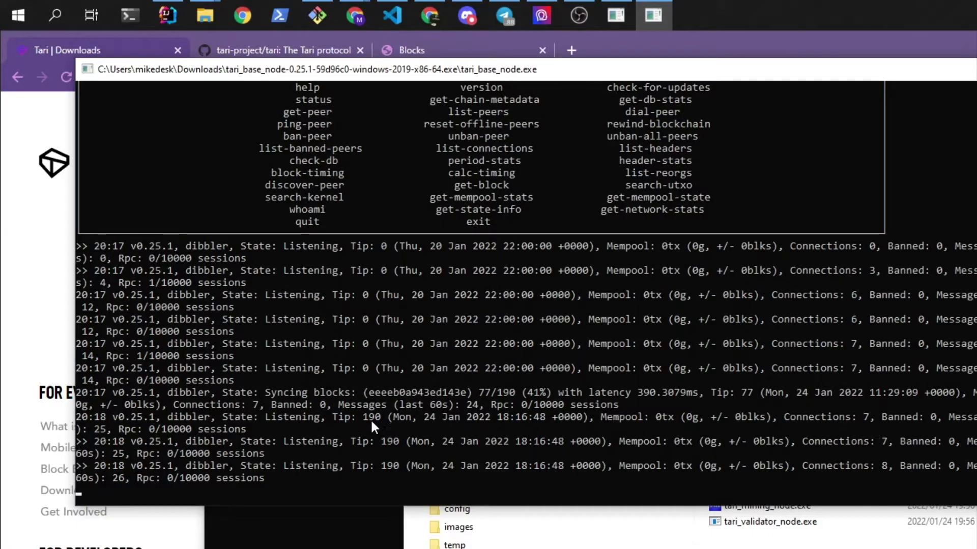
scroll("down", 3)
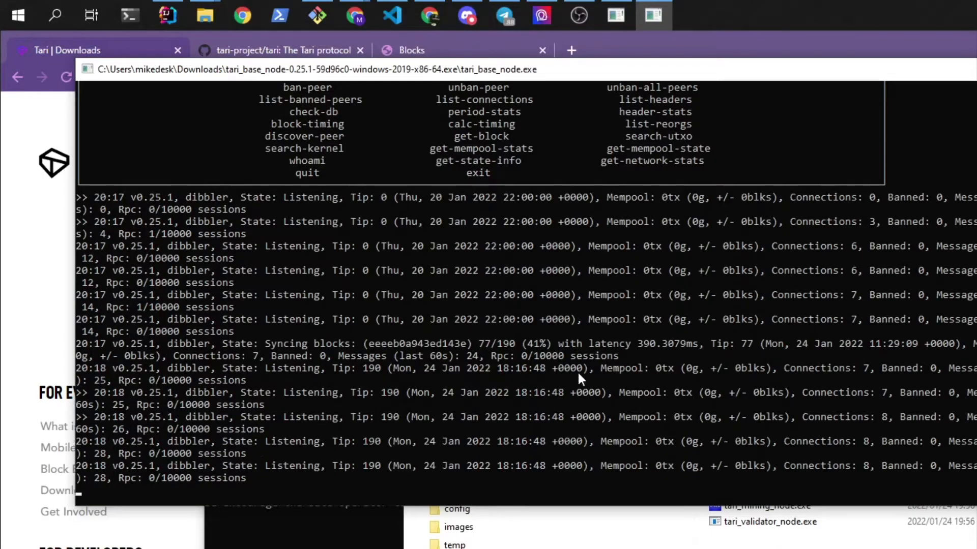
mouse_move(527, 477)
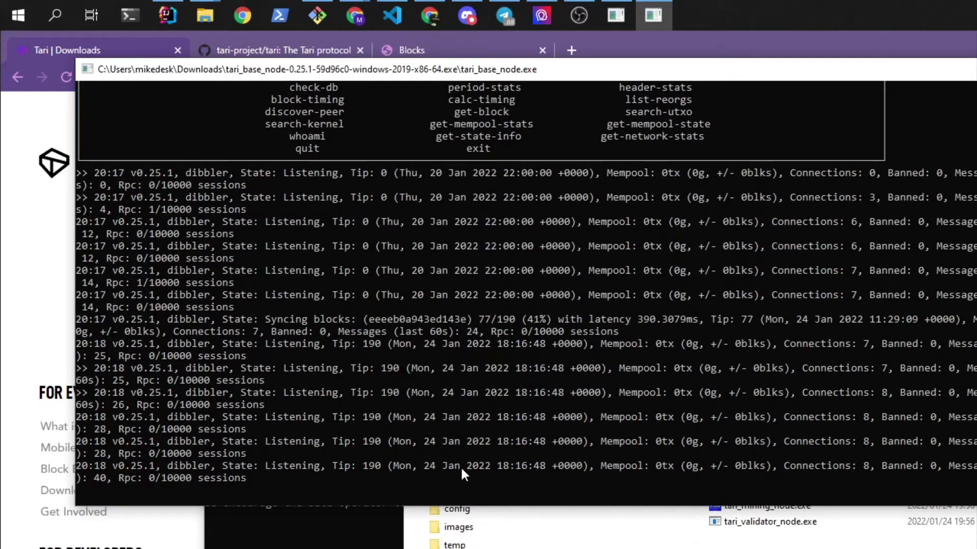
mouse_move(496, 474)
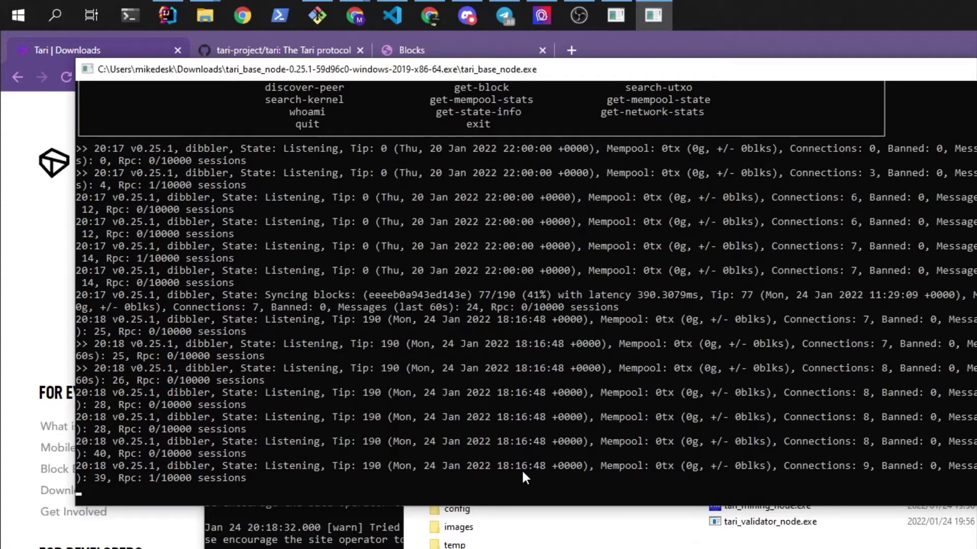
mouse_move(504, 478)
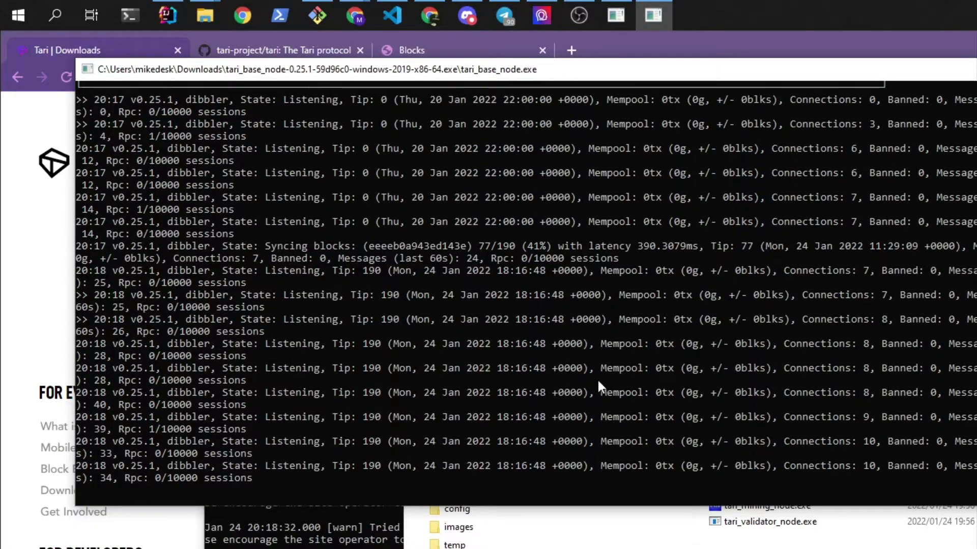
mouse_move(563, 408)
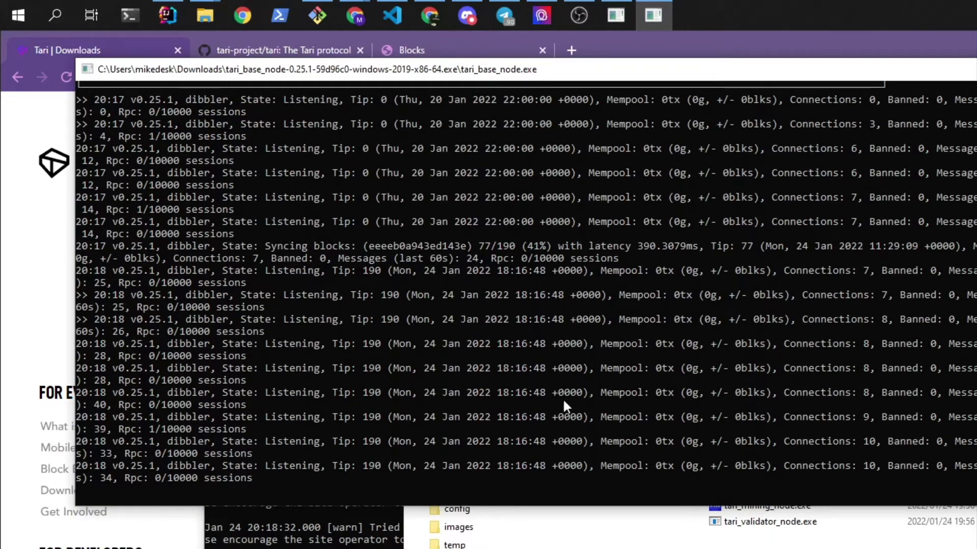
mouse_move(557, 373)
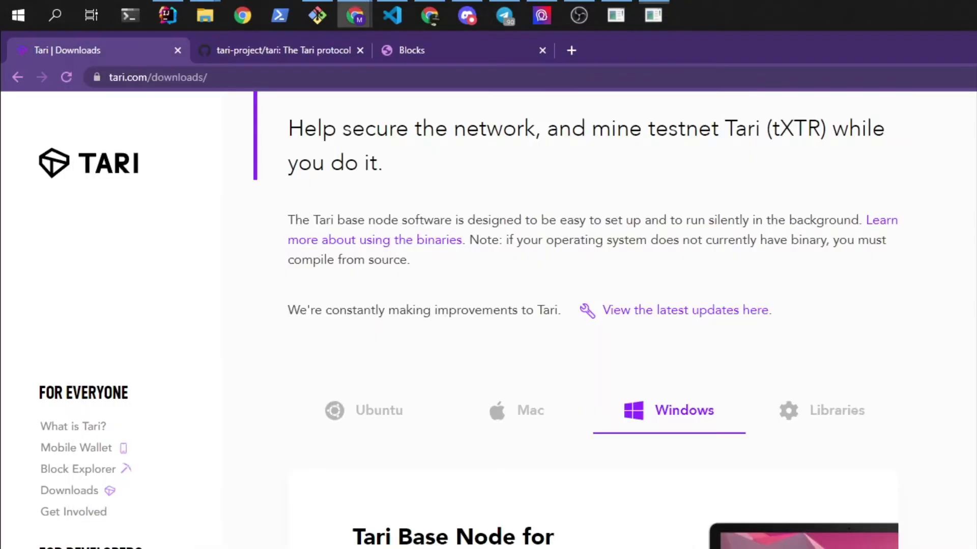
Step: Reload the Blocks view so the explorer's chain height reads 190
left_click(411, 50)
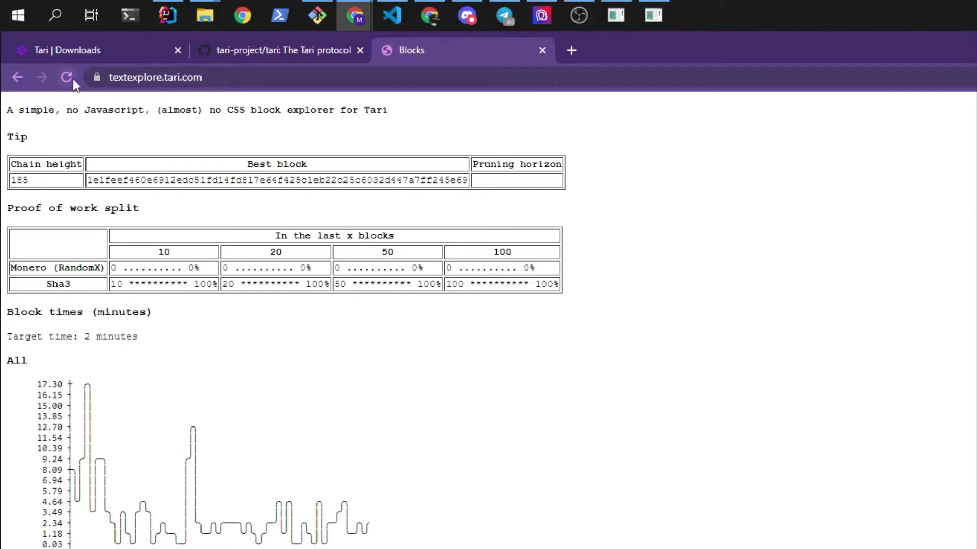
left_click(66, 77)
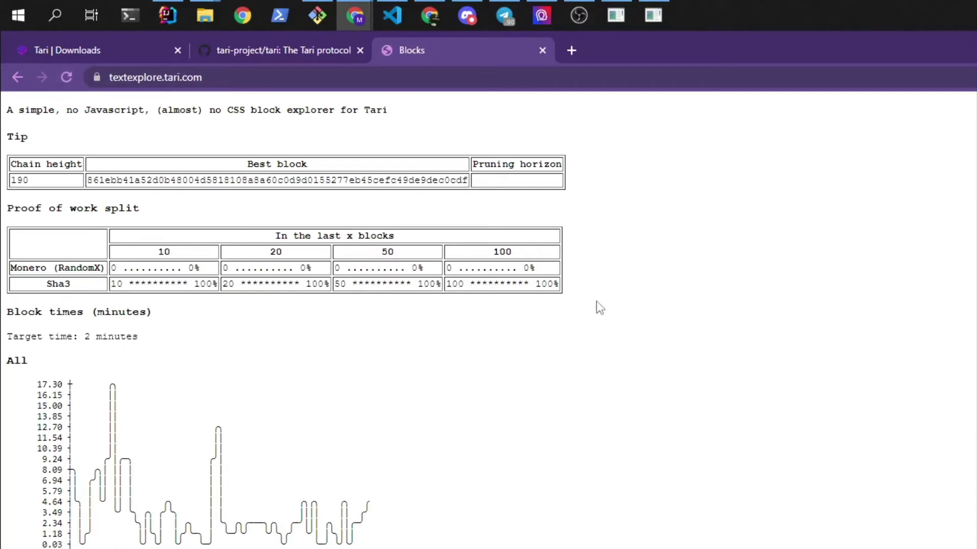
scroll("down", 3)
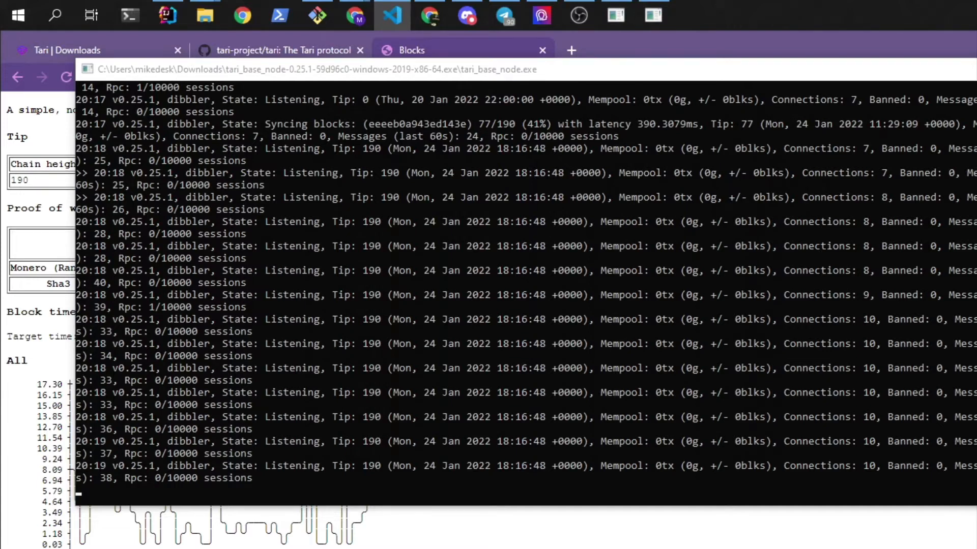
scroll("down", 3)
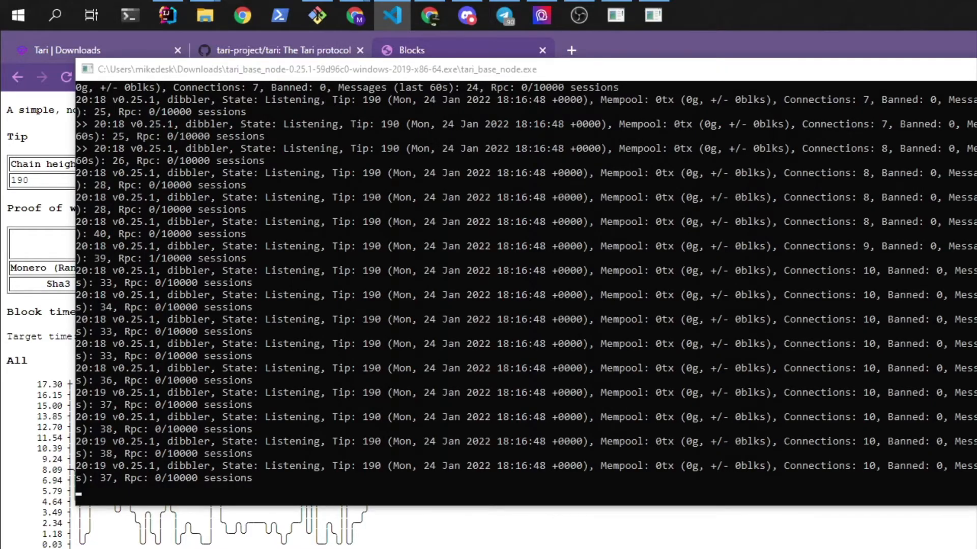
scroll("down", 3)
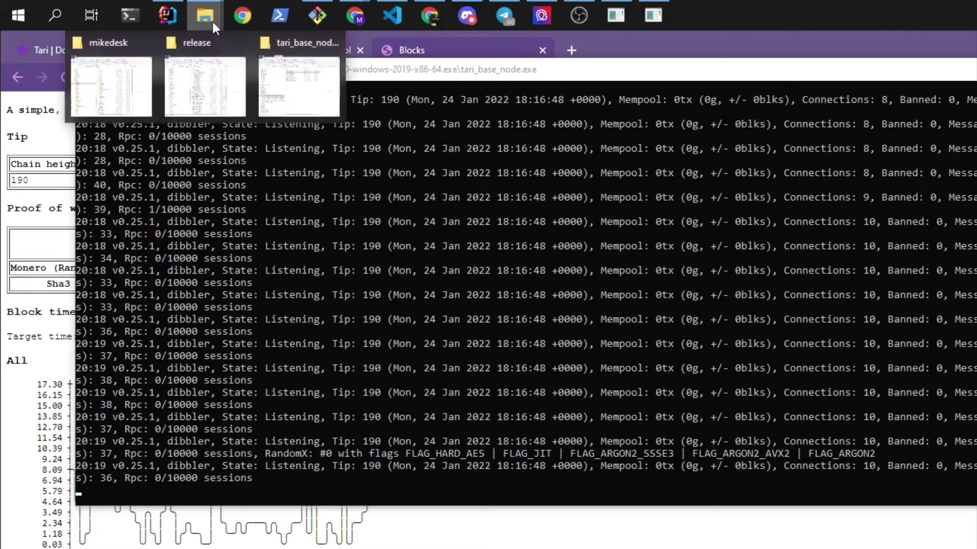
Step: Run tari_console_wallet.exe, create the logging config, choose option 1 for a new wallet and confirm the seed words
left_click(297, 86)
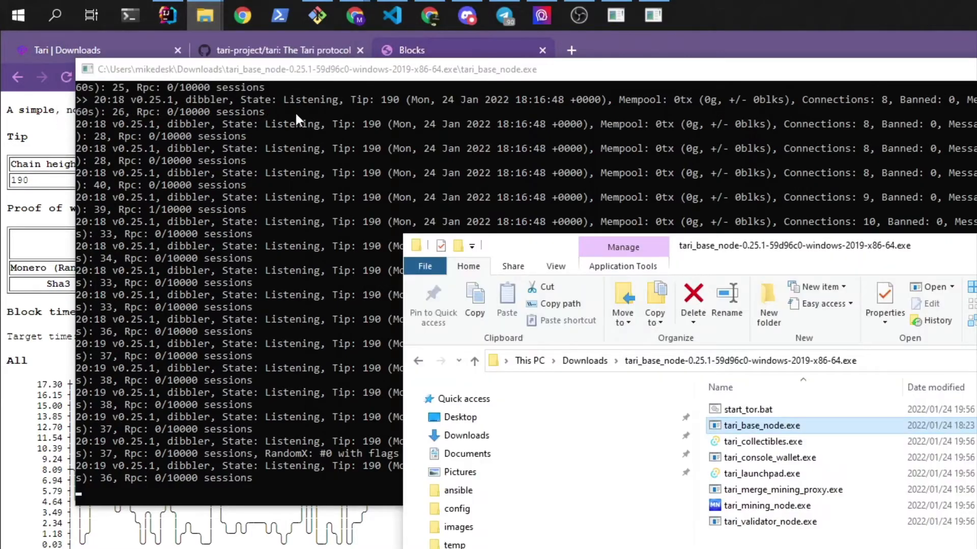
left_click(769, 458)
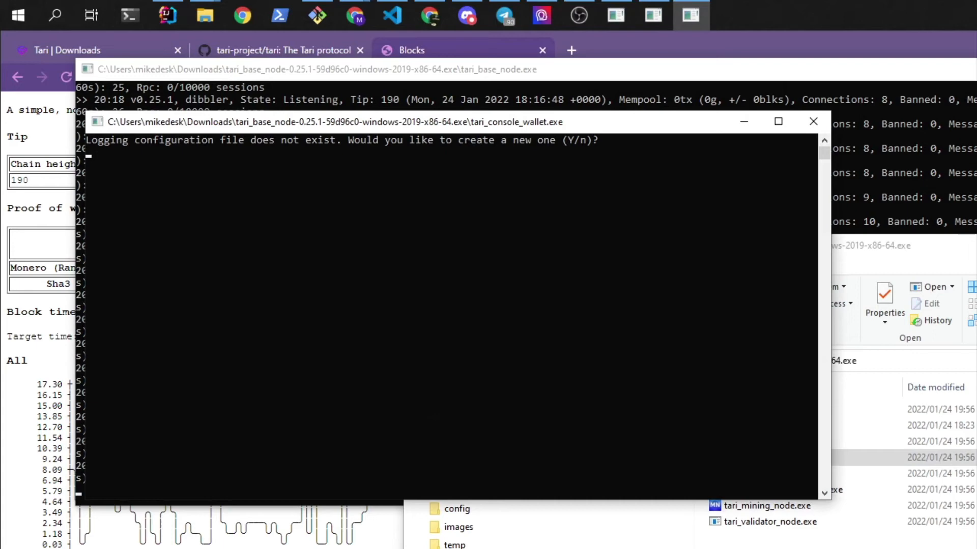
type("y")
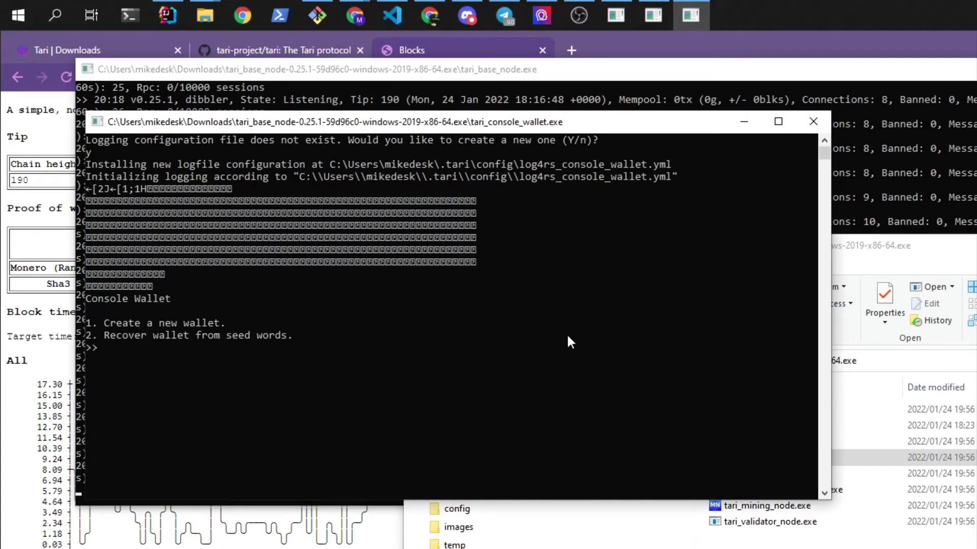
type("1")
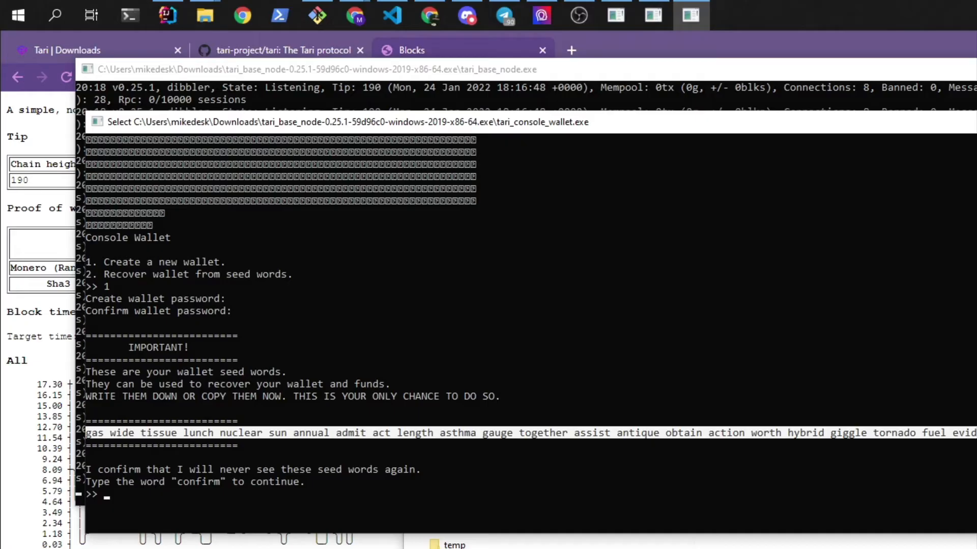
mouse_move(212, 434)
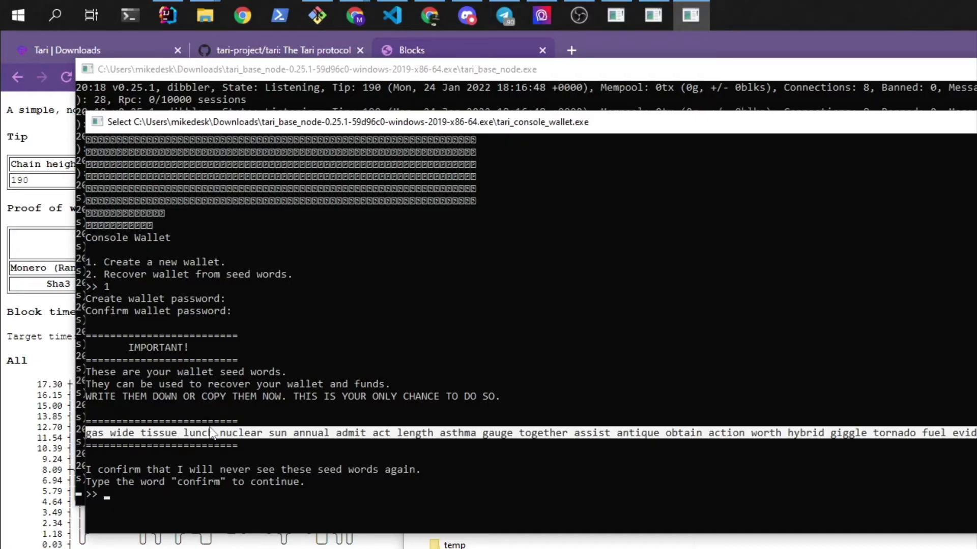
mouse_move(134, 441)
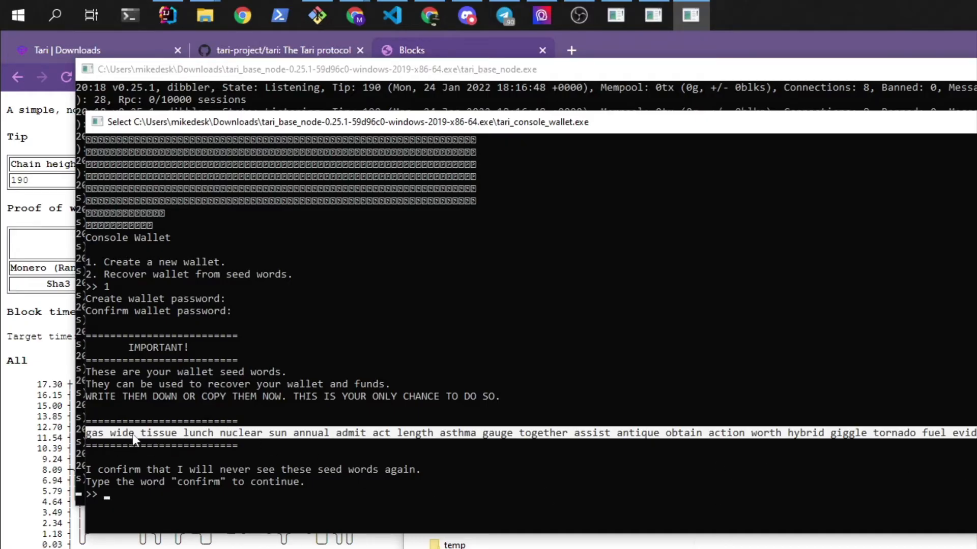
mouse_move(102, 441)
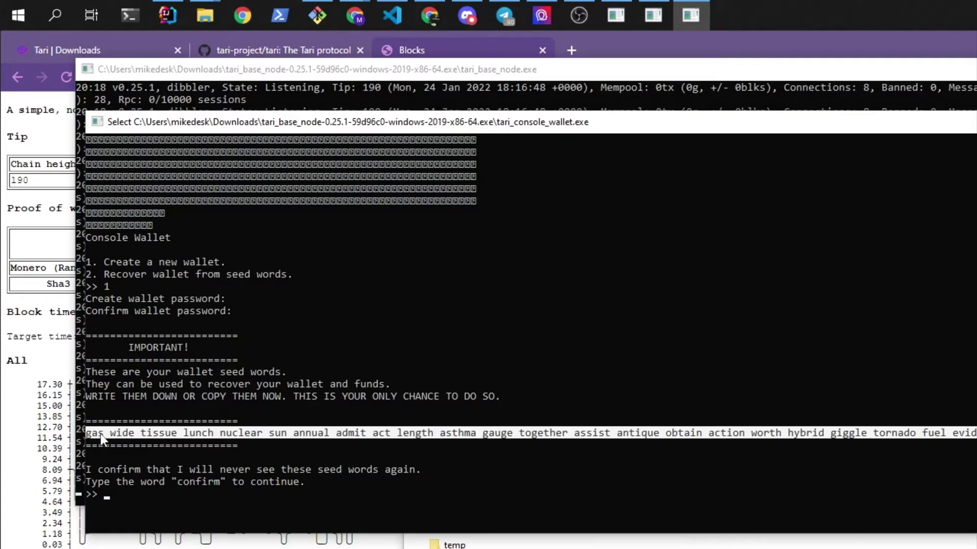
mouse_move(154, 285)
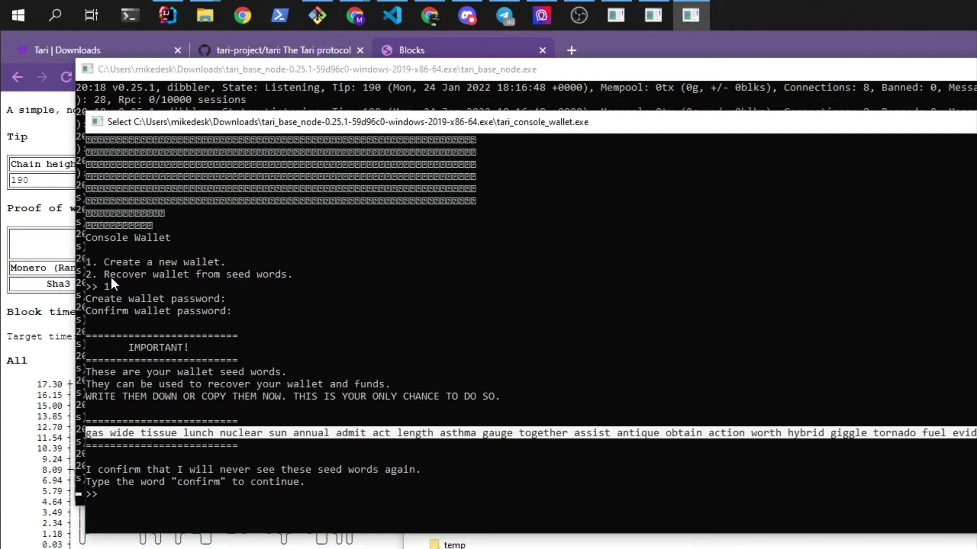
mouse_move(339, 286)
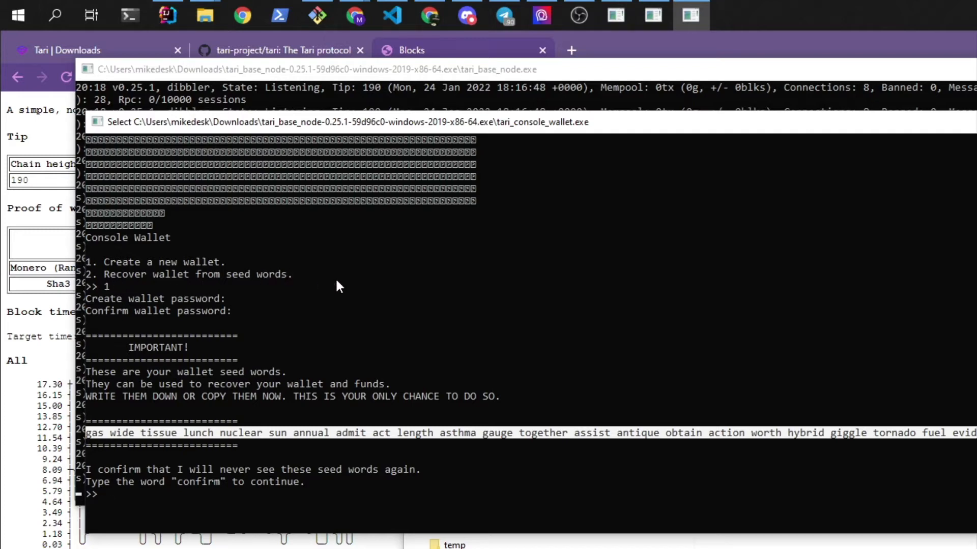
mouse_move(323, 294)
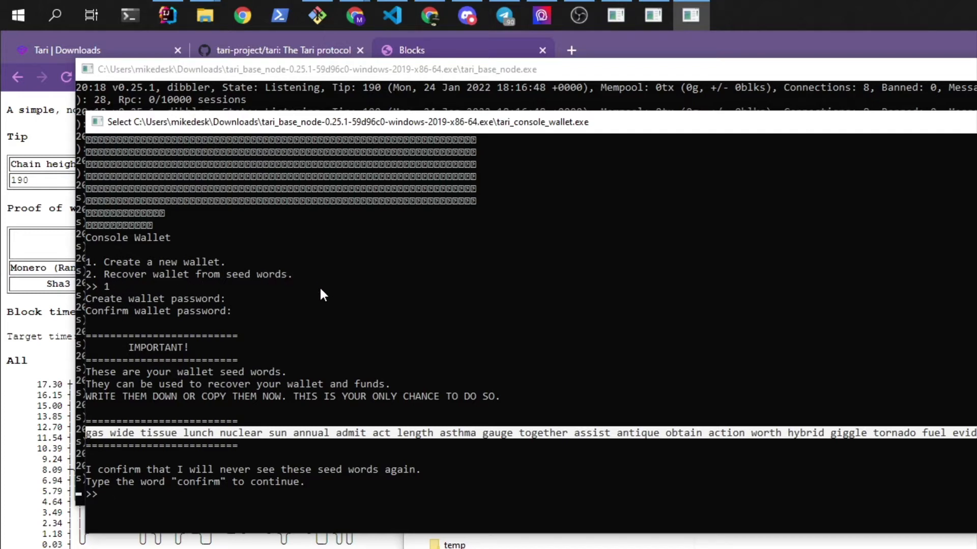
mouse_move(271, 495)
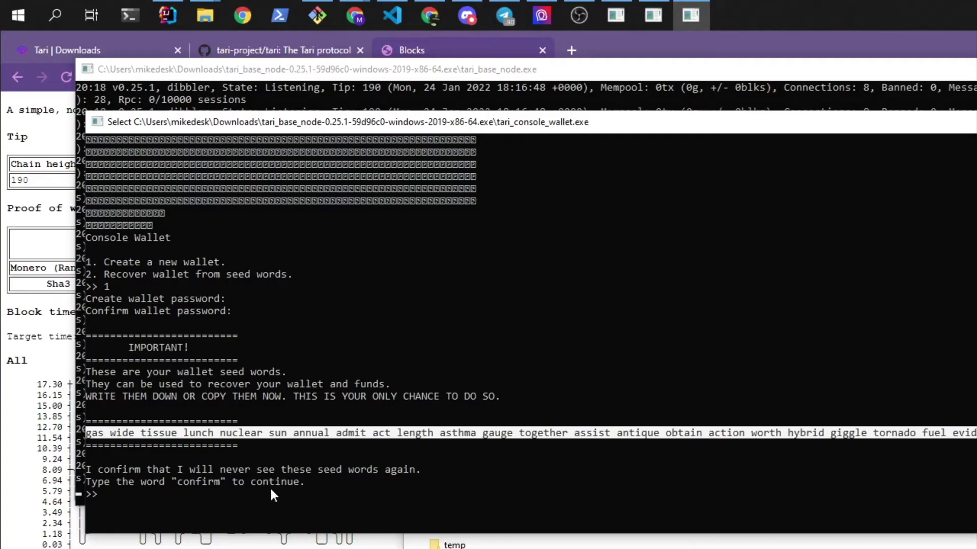
type("con")
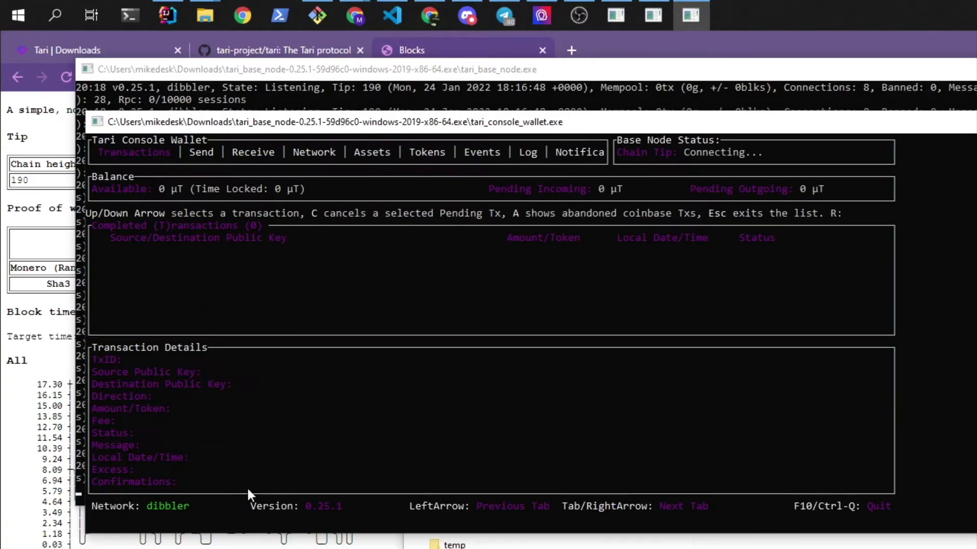
mouse_move(928, 143)
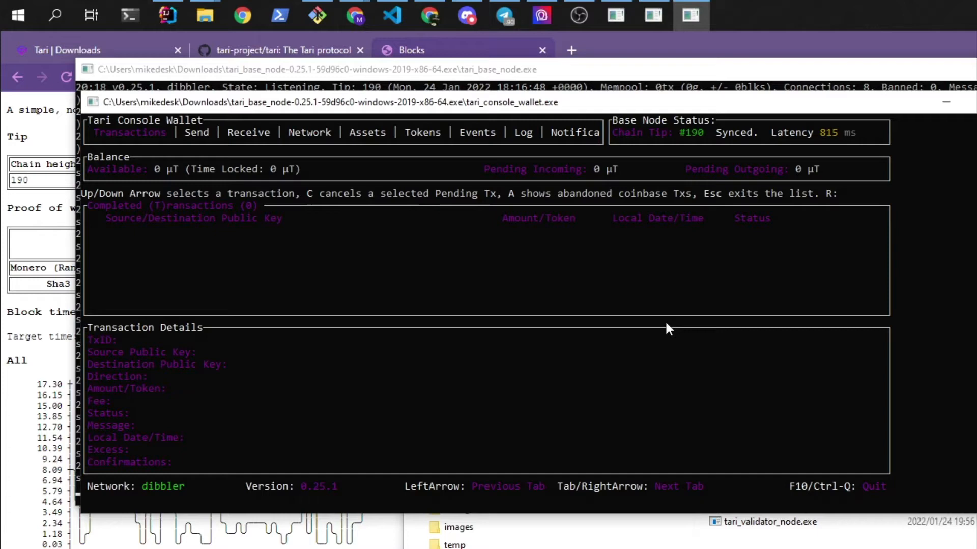
mouse_move(660, 302)
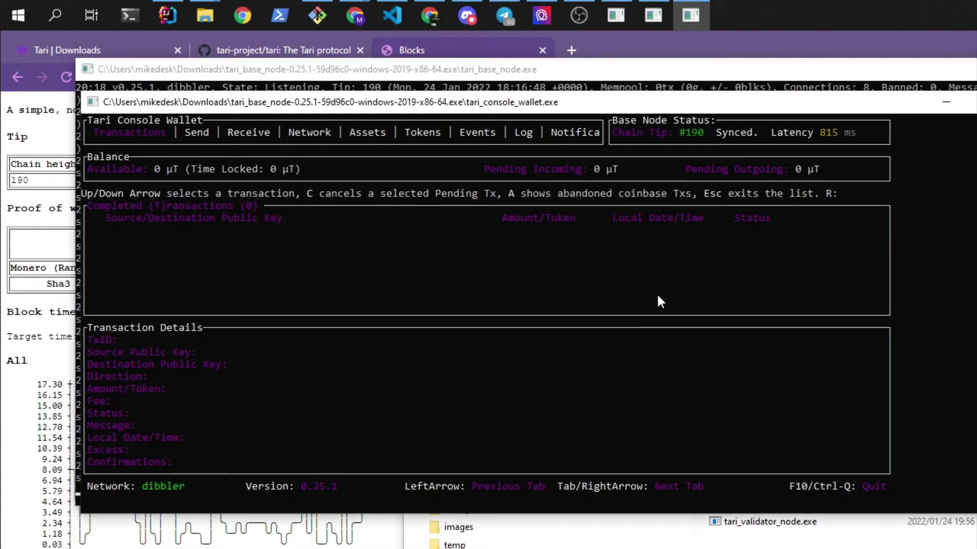
Step: Show the wallet's Network view with the Base Node Peer and seed node list
left_click(309, 132)
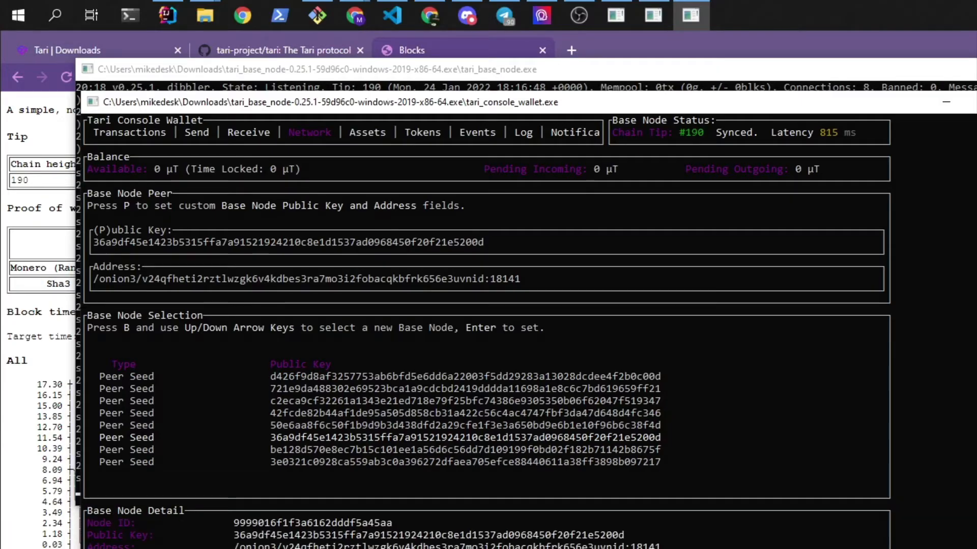
mouse_move(172, 474)
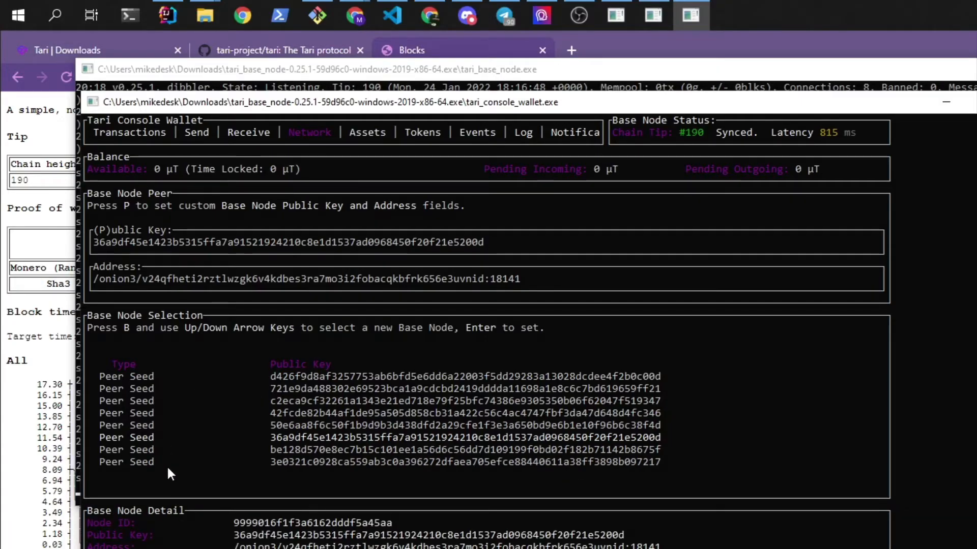
mouse_move(318, 405)
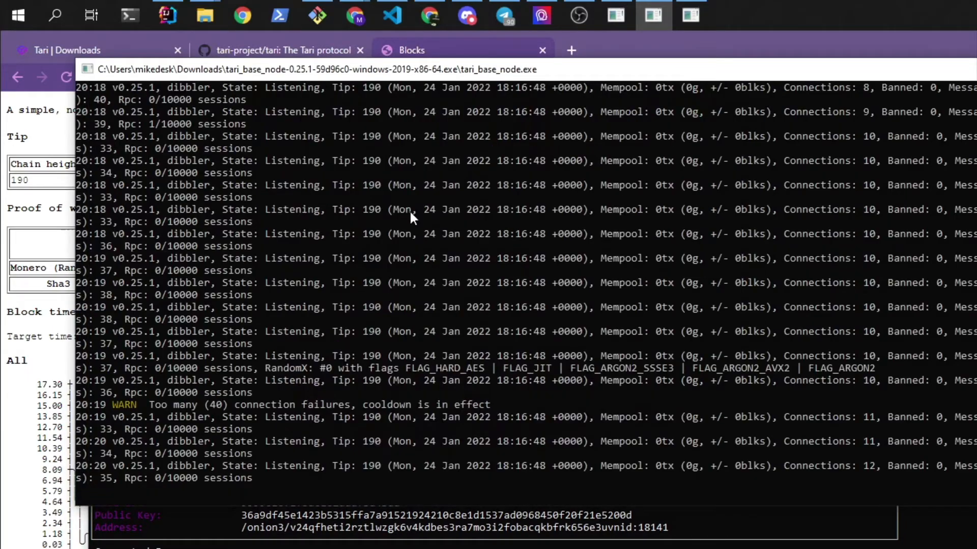
mouse_move(799, 282)
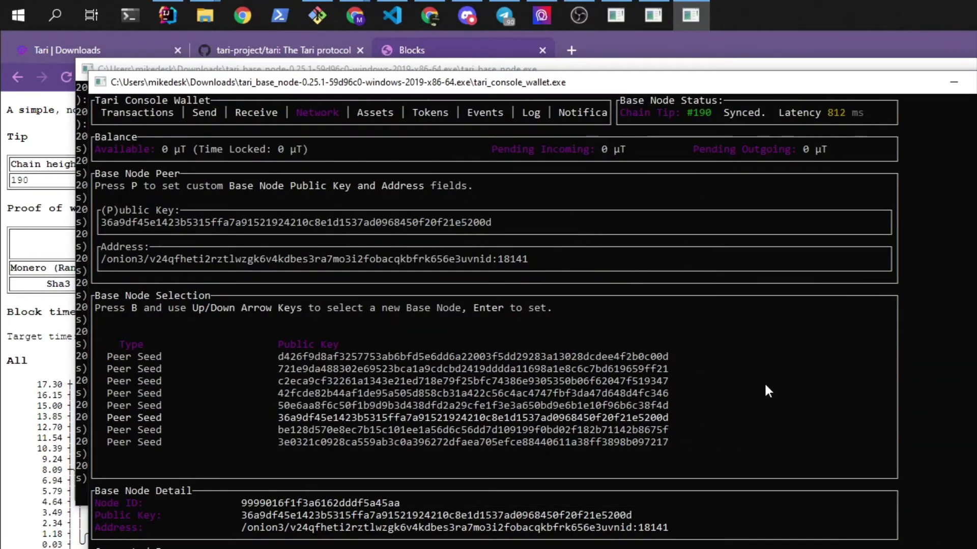
mouse_move(616, 361)
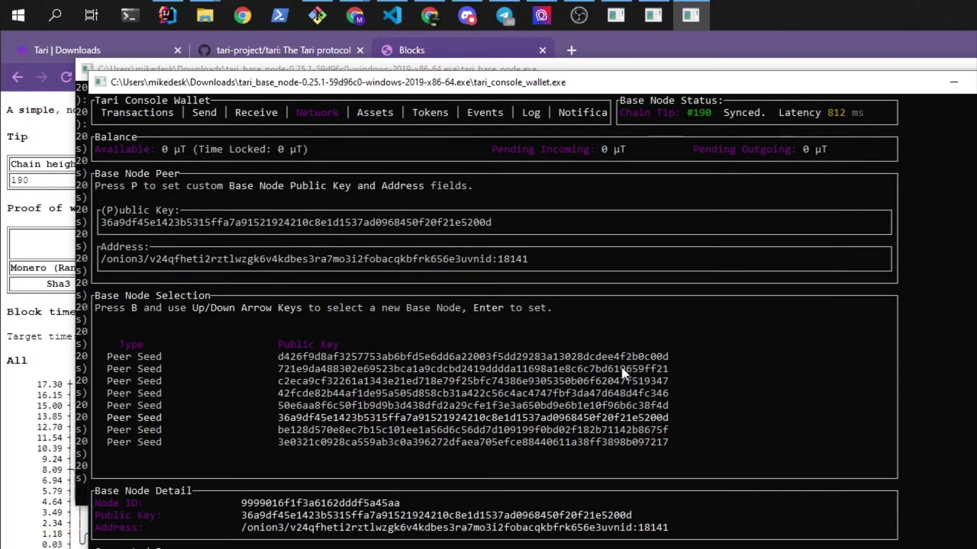
mouse_move(642, 306)
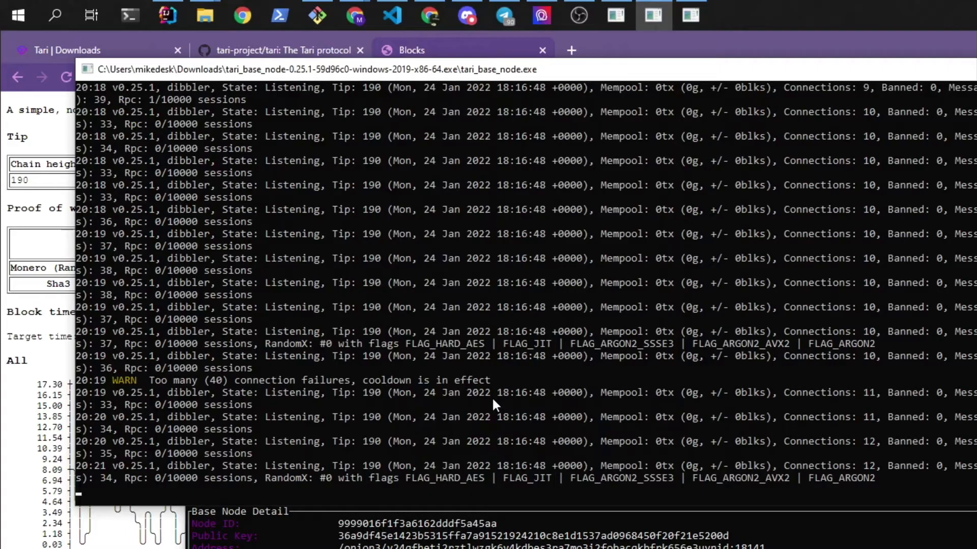
Step: Run help and whoami to list commands and the node's public key and onion address
type("help")
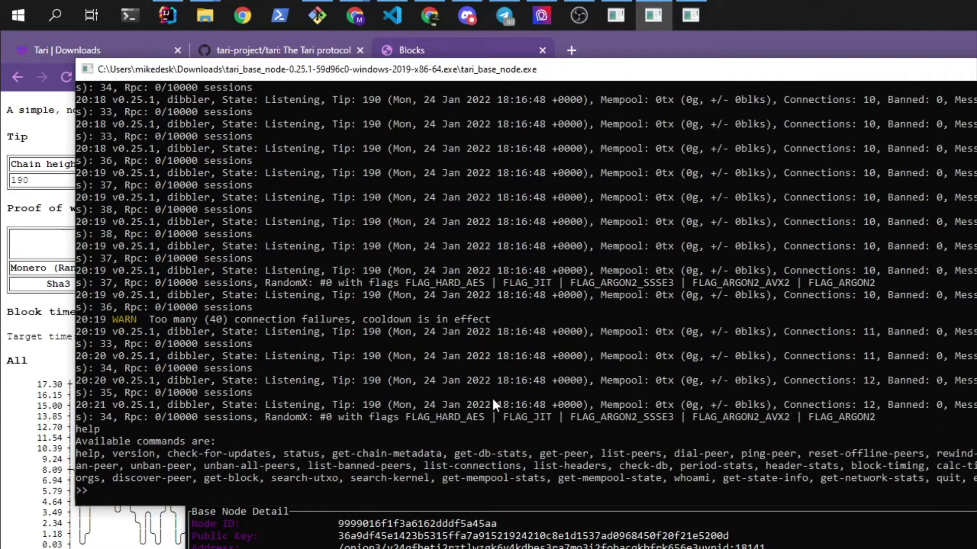
mouse_move(311, 476)
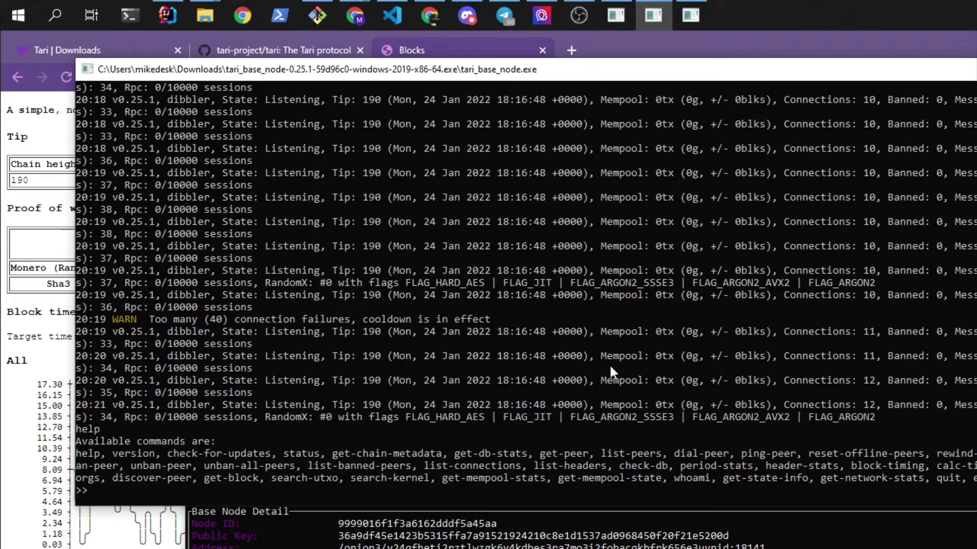
type("whoami")
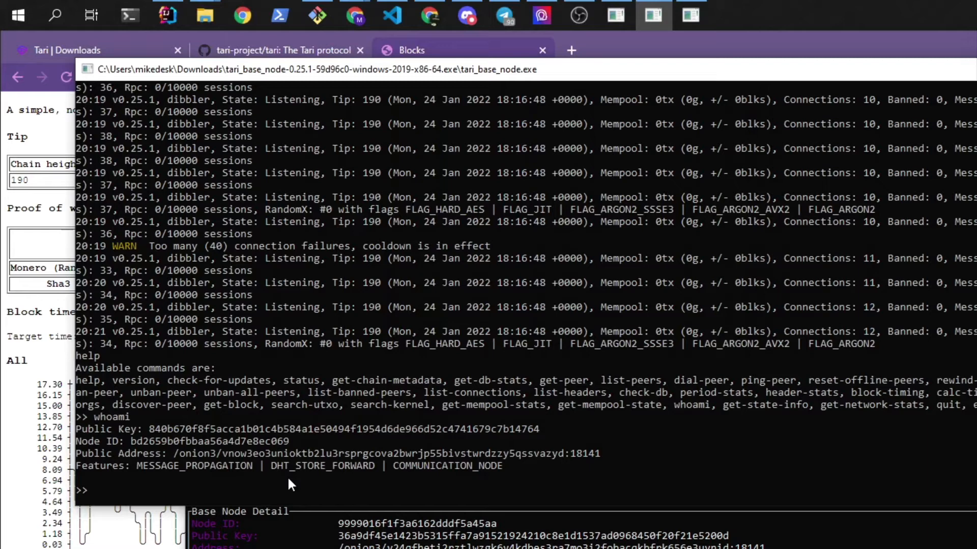
mouse_move(165, 461)
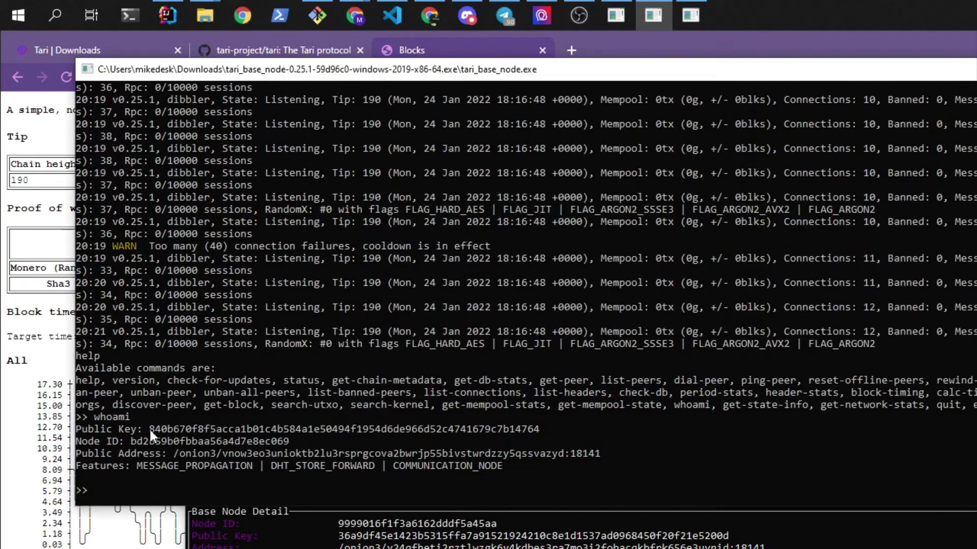
Step: Select the whoami public key 840b670f… for use as the wallet's custom base node peer
left_click_drag(149, 428, 537, 428)
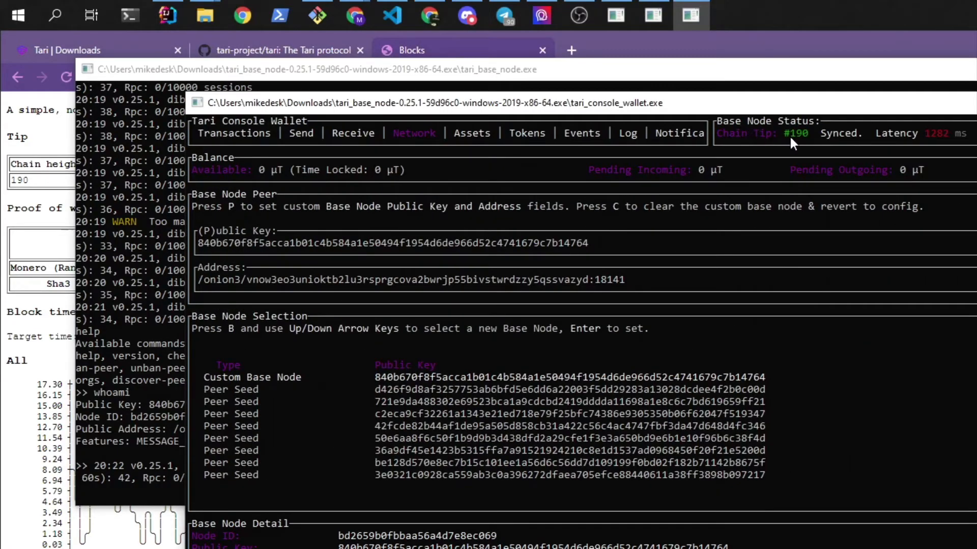
mouse_move(802, 142)
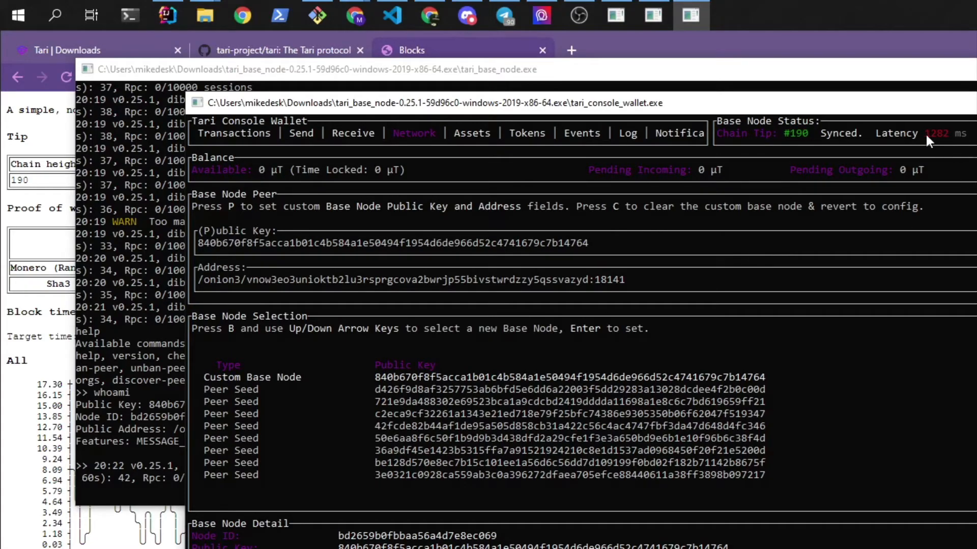
mouse_move(672, 331)
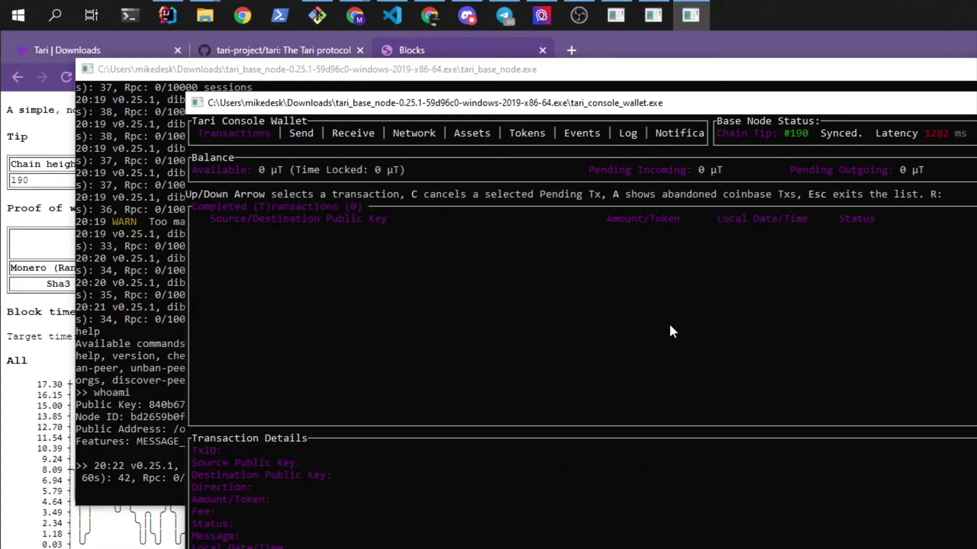
mouse_move(258, 144)
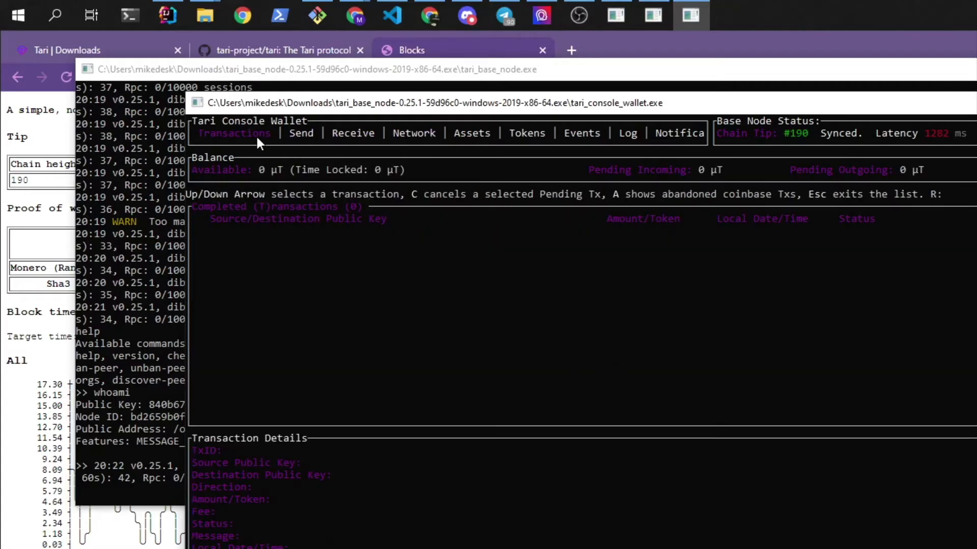
mouse_move(641, 314)
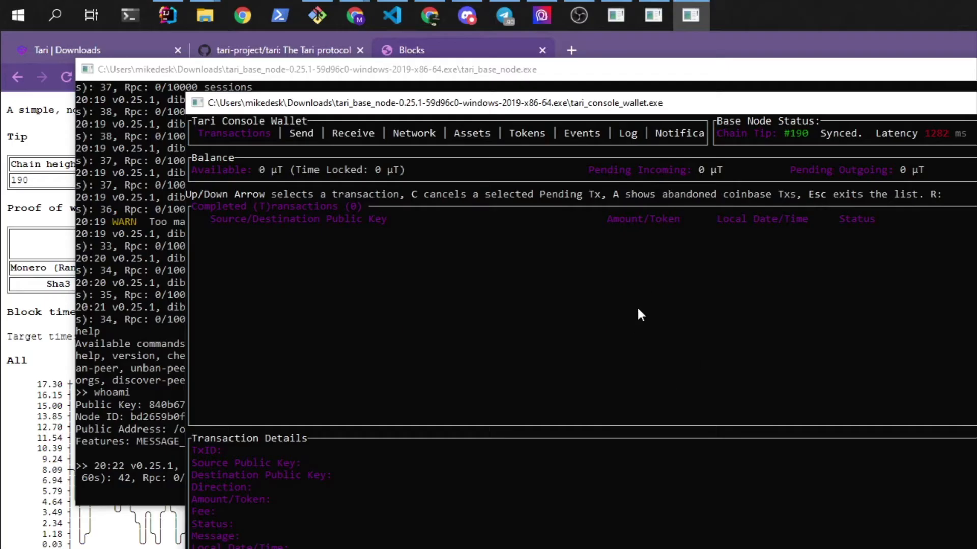
mouse_move(759, 196)
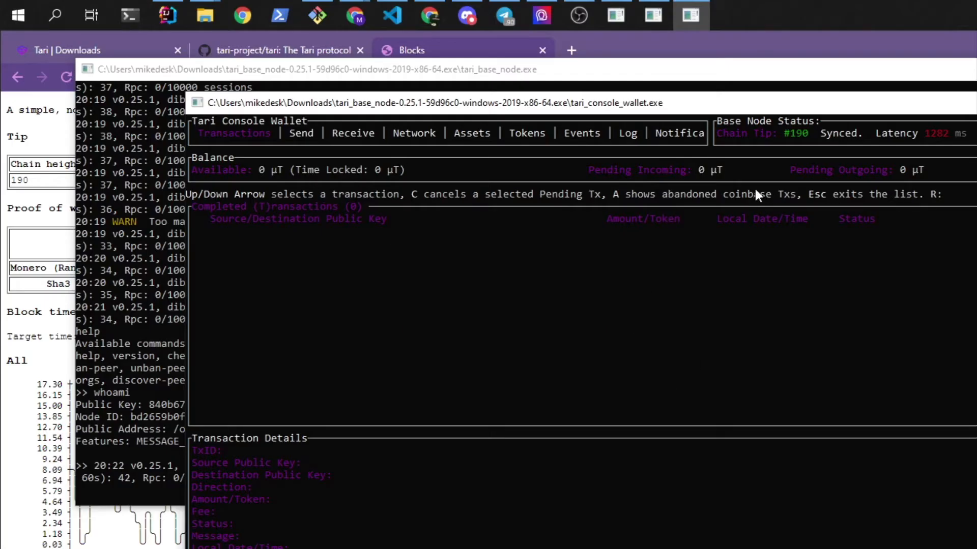
mouse_move(830, 107)
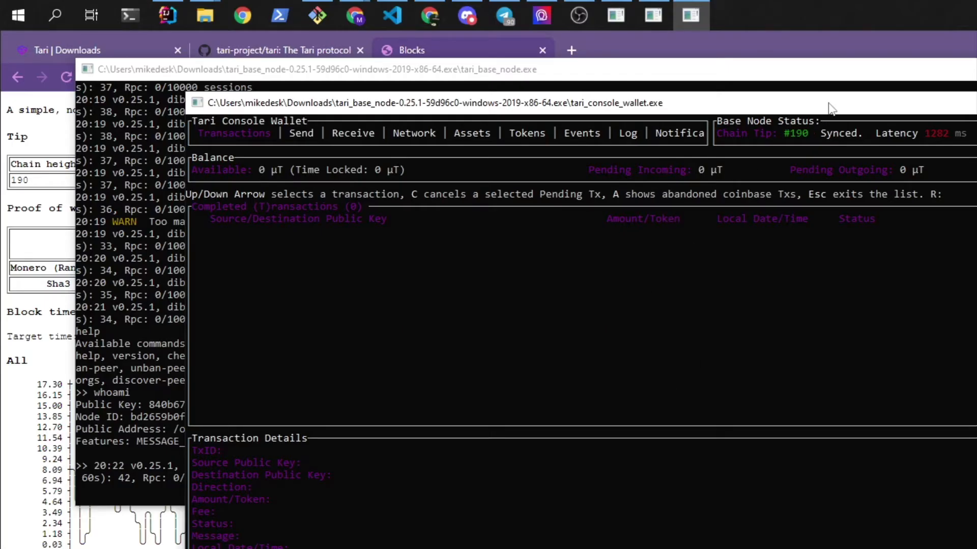
mouse_move(204, 14)
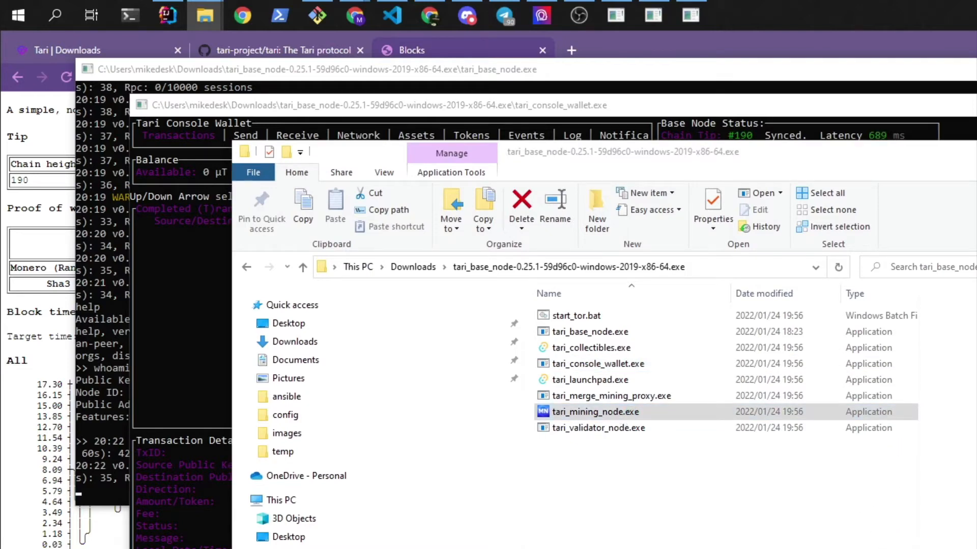
Step: Launch tari_mining_node.exe and answer y to create its logging config so mining begins
left_click(595, 412)
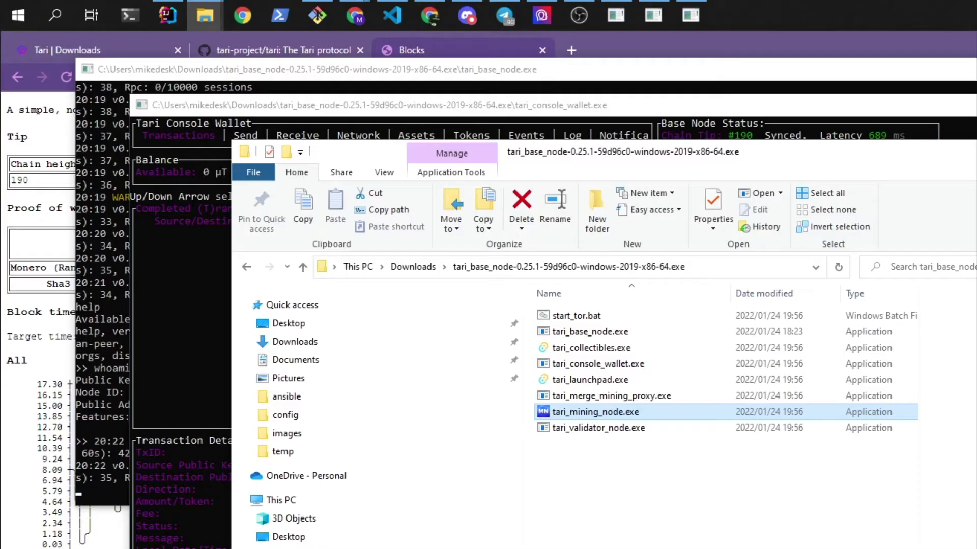
double_click(595, 411)
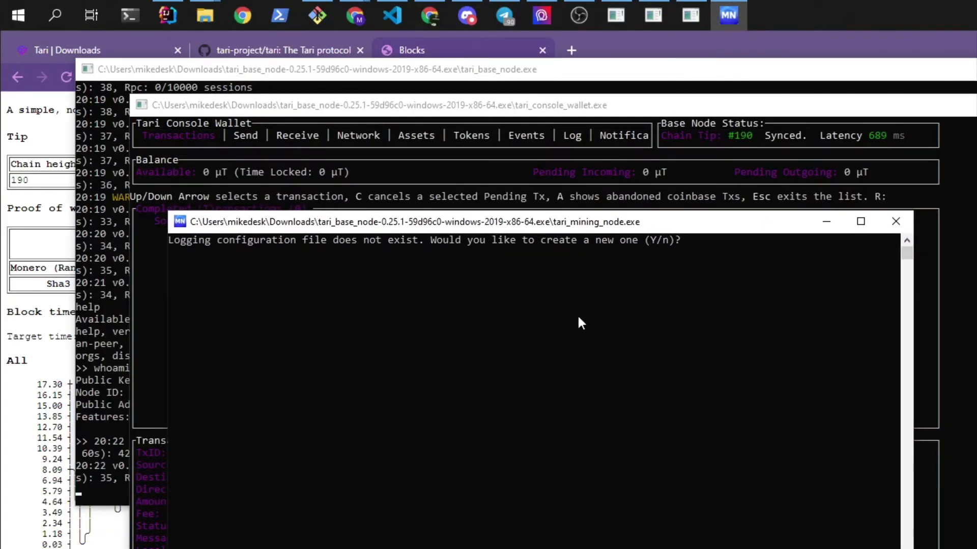
type("y")
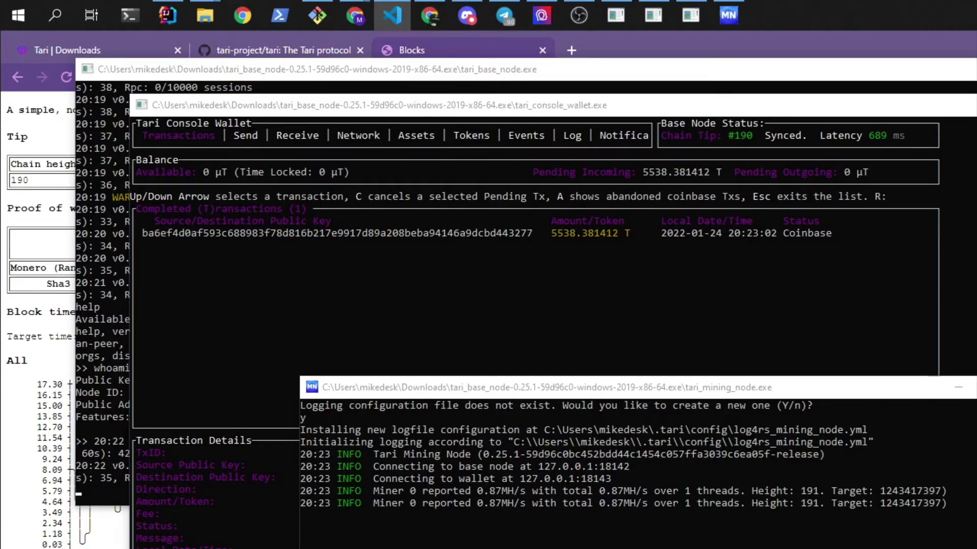
mouse_move(659, 505)
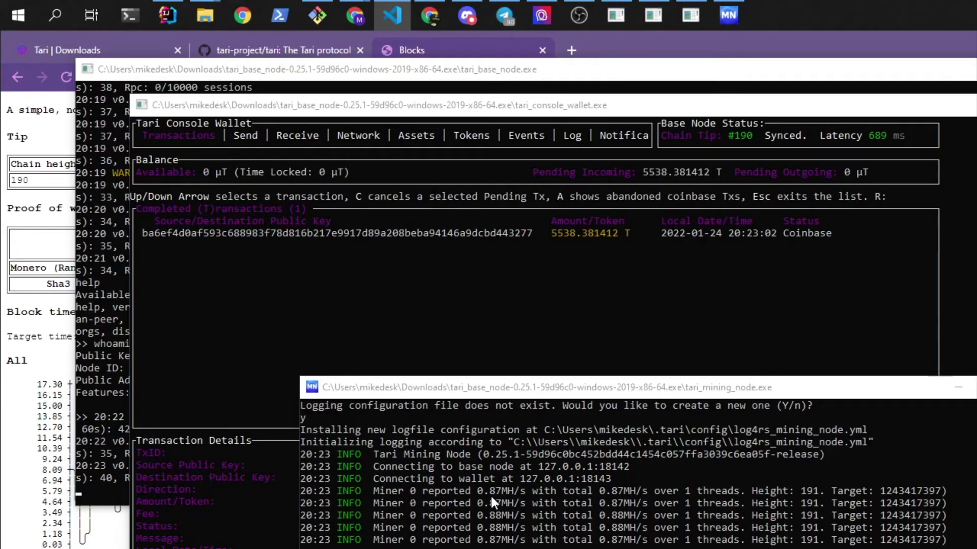
mouse_move(525, 502)
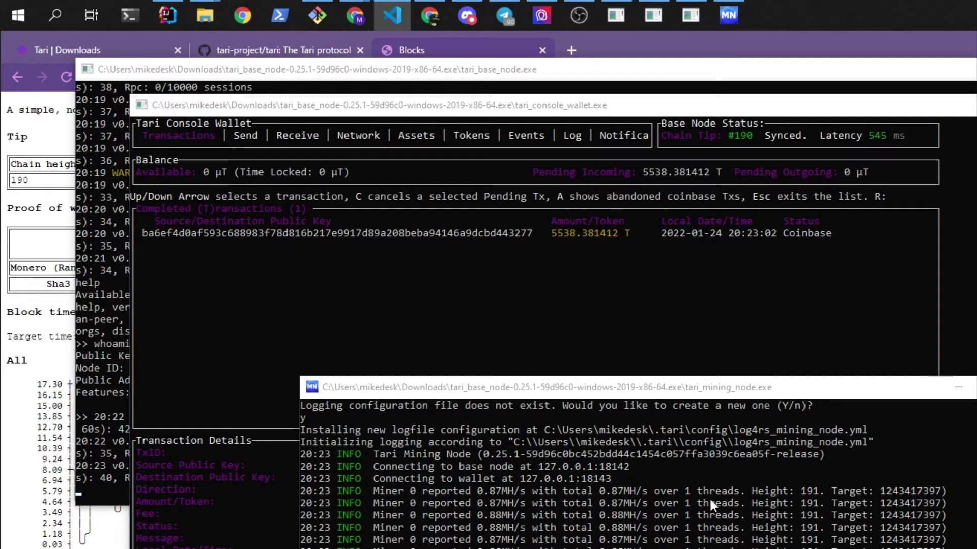
mouse_move(810, 506)
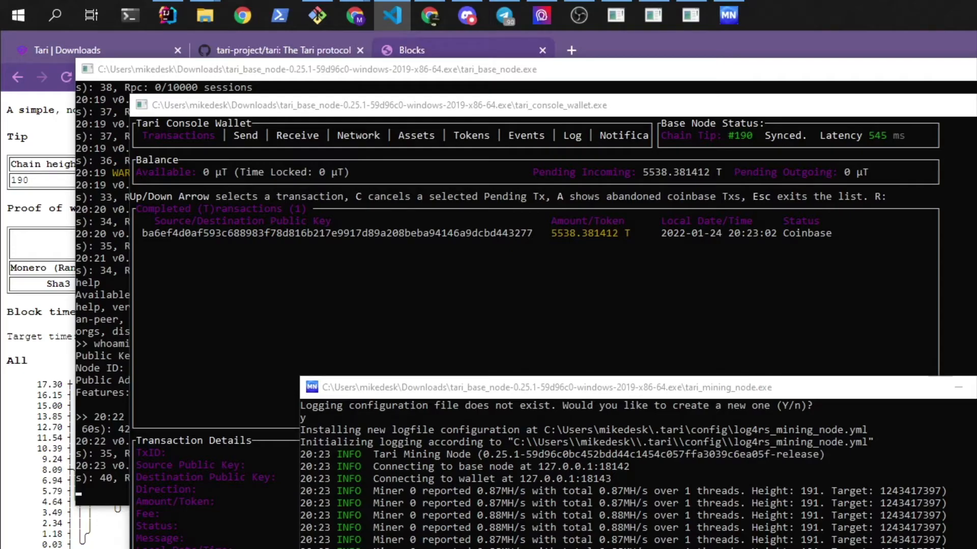
left_click(689, 15)
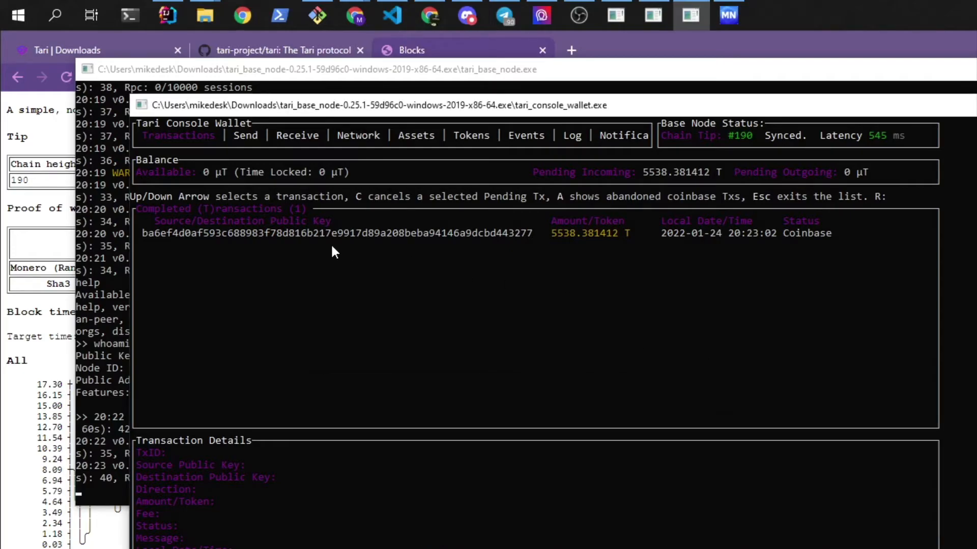
mouse_move(829, 243)
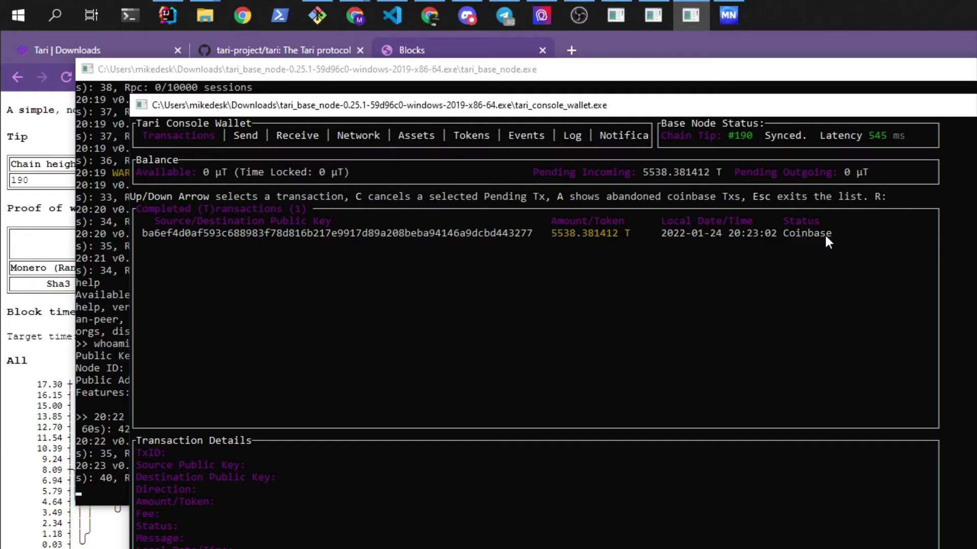
mouse_move(743, 294)
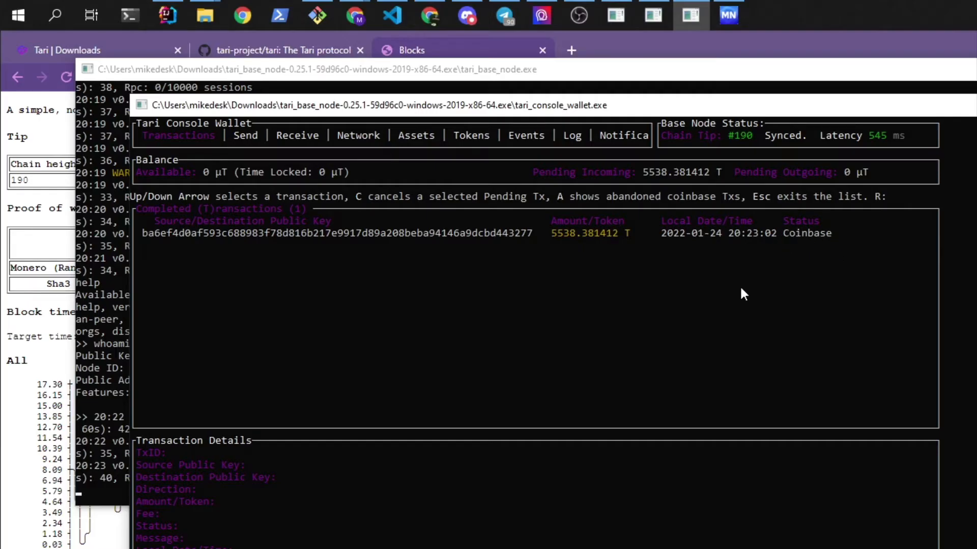
mouse_move(691, 242)
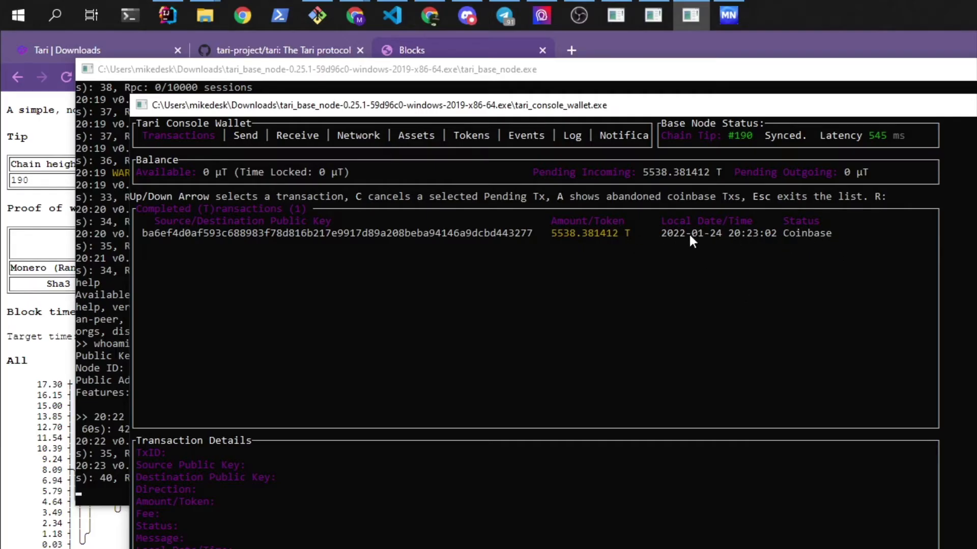
mouse_move(800, 245)
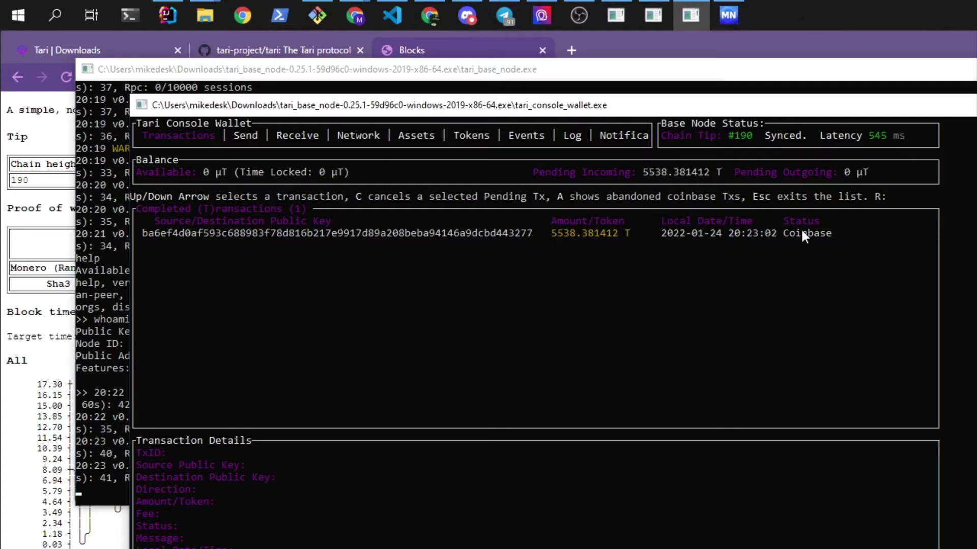
mouse_move(799, 241)
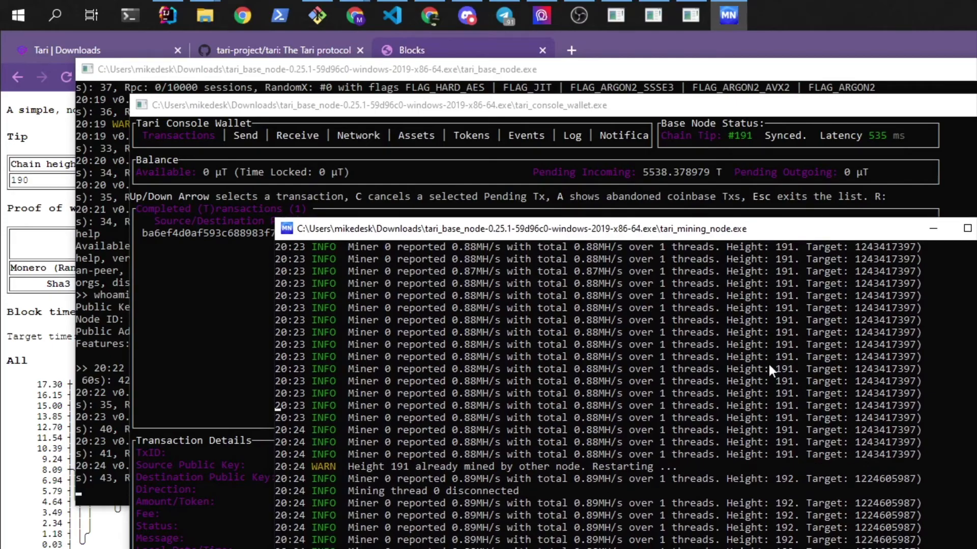
mouse_move(809, 235)
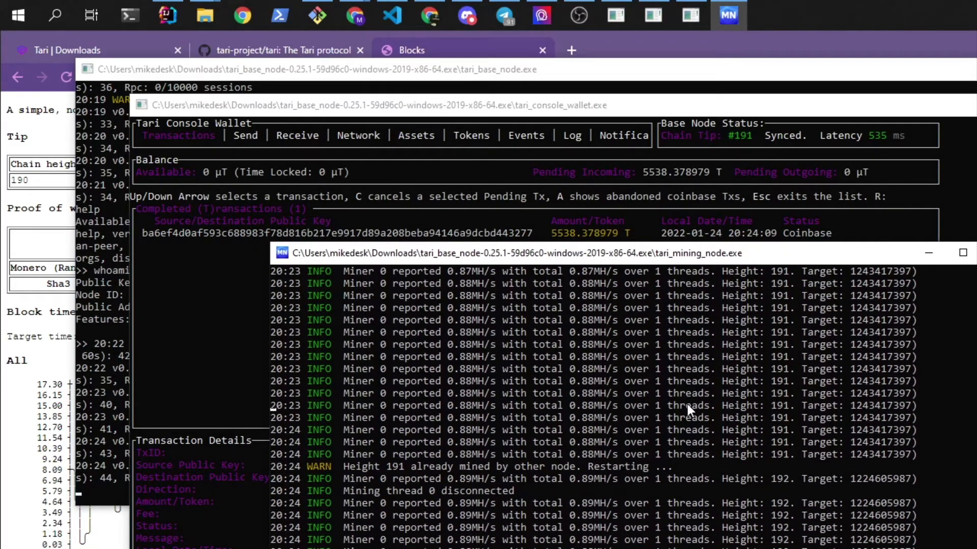
mouse_move(741, 494)
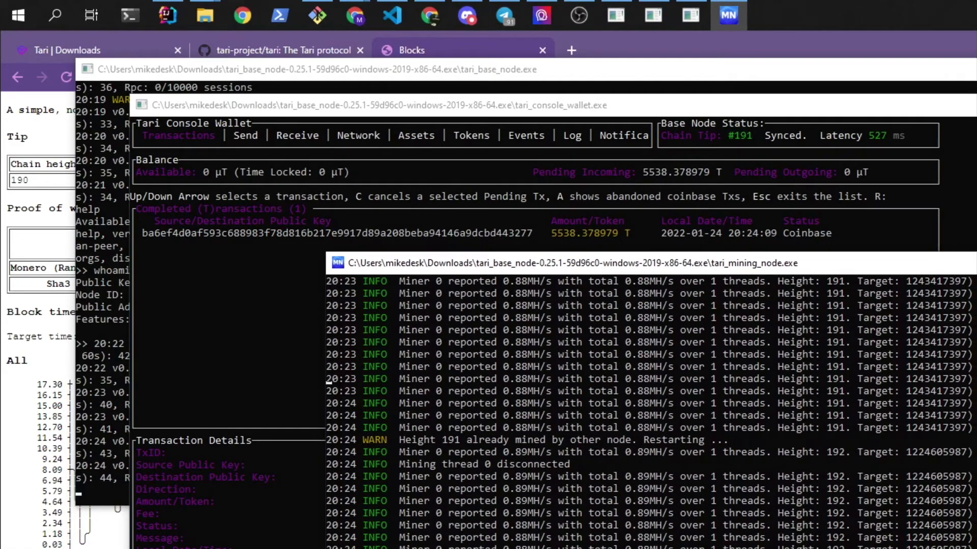
mouse_move(719, 488)
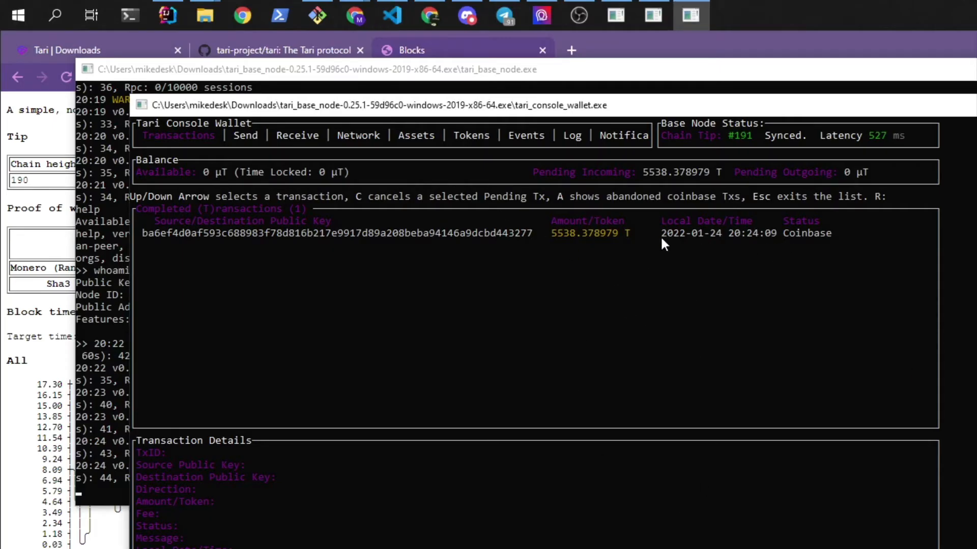
mouse_move(205, 15)
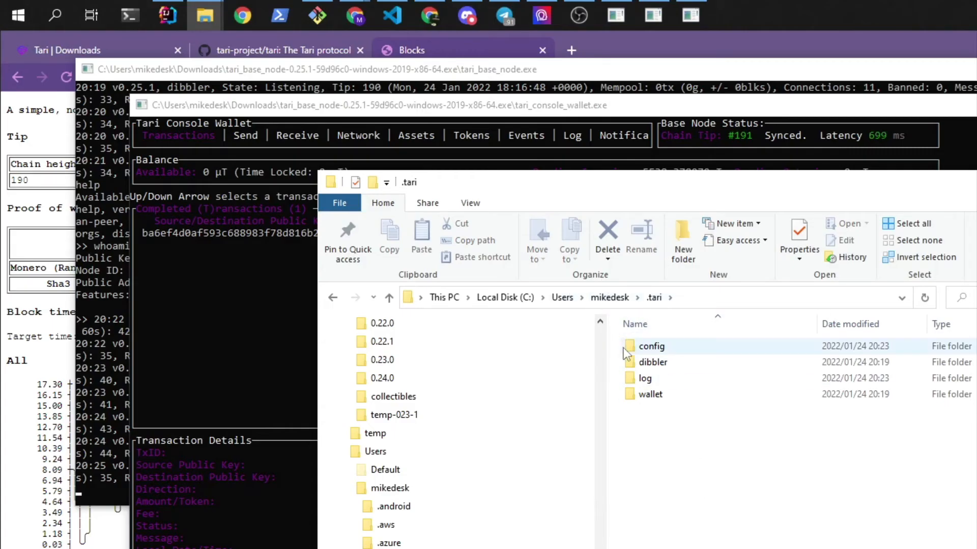
Step: Open config.toml from the .tari config folder in Notepad via its context menu
double_click(652, 347)
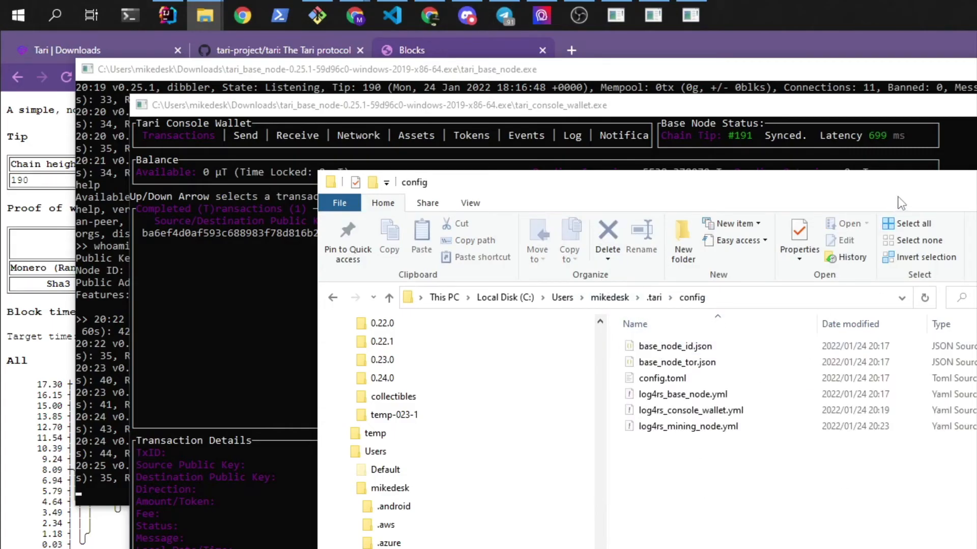
left_click(599, 379)
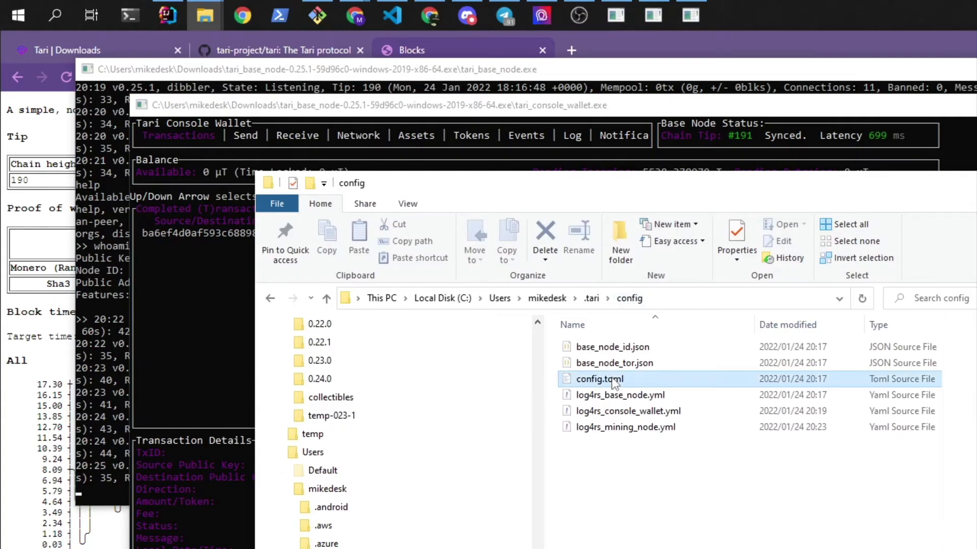
right_click(598, 378)
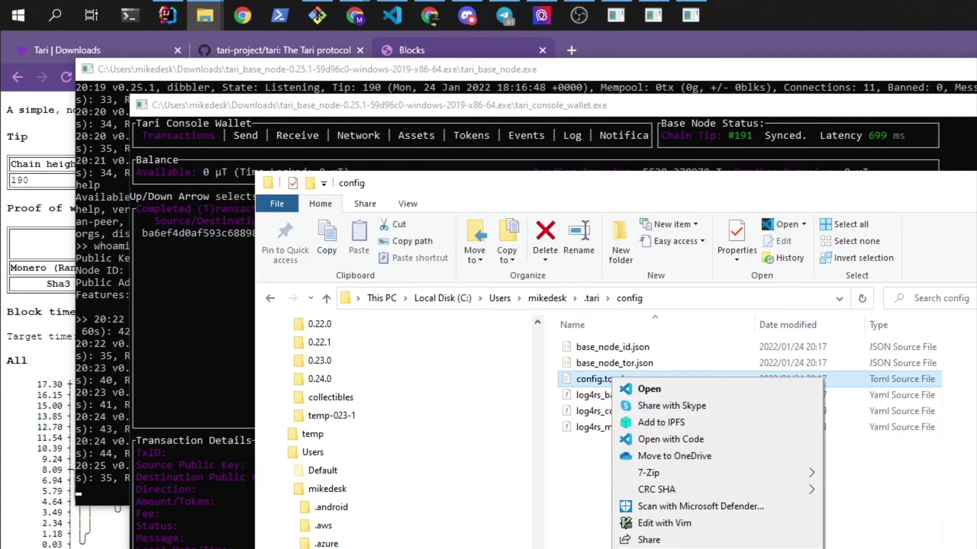
left_click(649, 389)
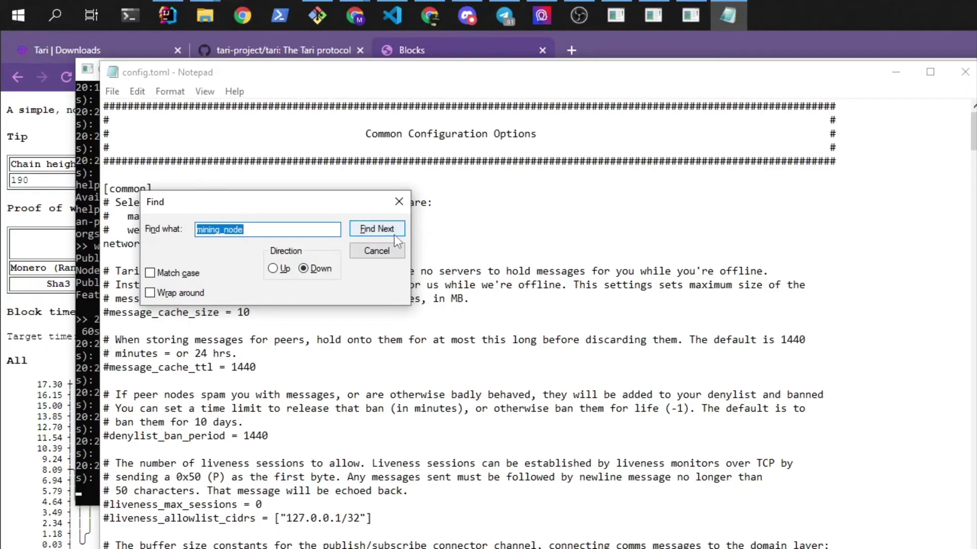
Step: Set num_mining_threads to 16 under mining_node in config.toml, save and close Notepad
left_click(376, 228)
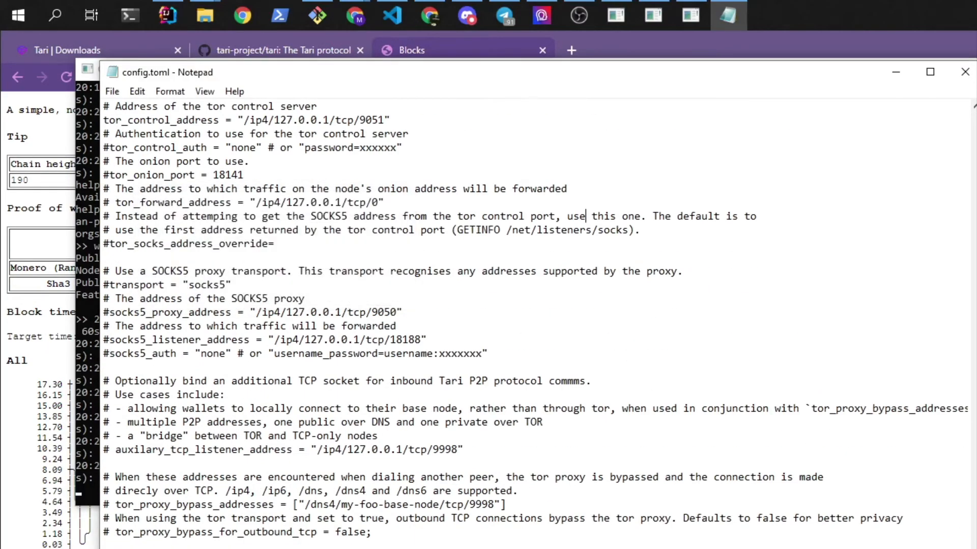
scroll("down", 3)
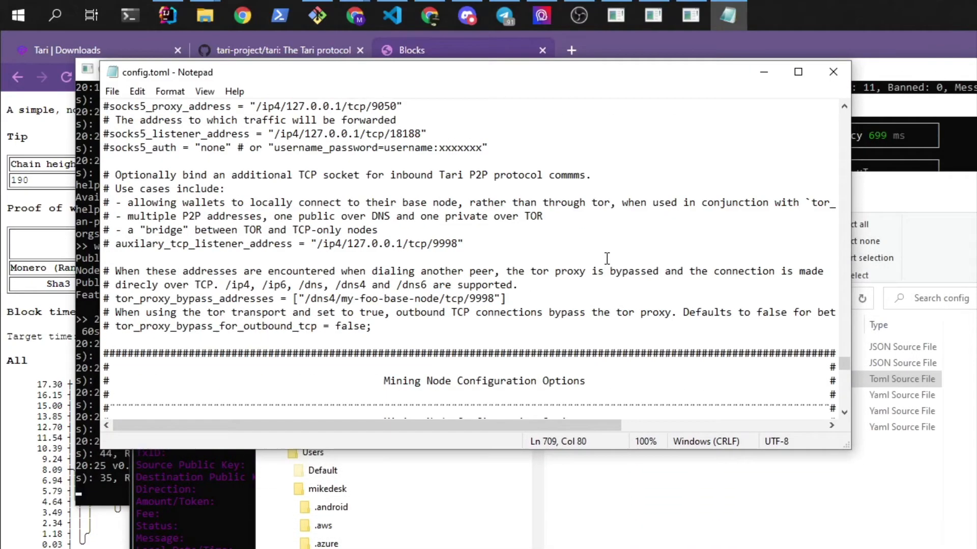
scroll("down", 3)
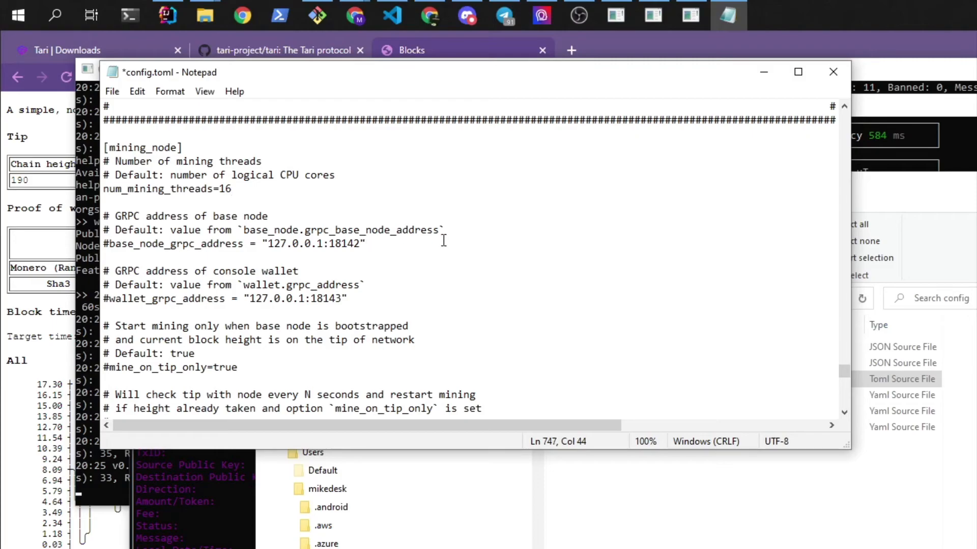
left_click(205, 15)
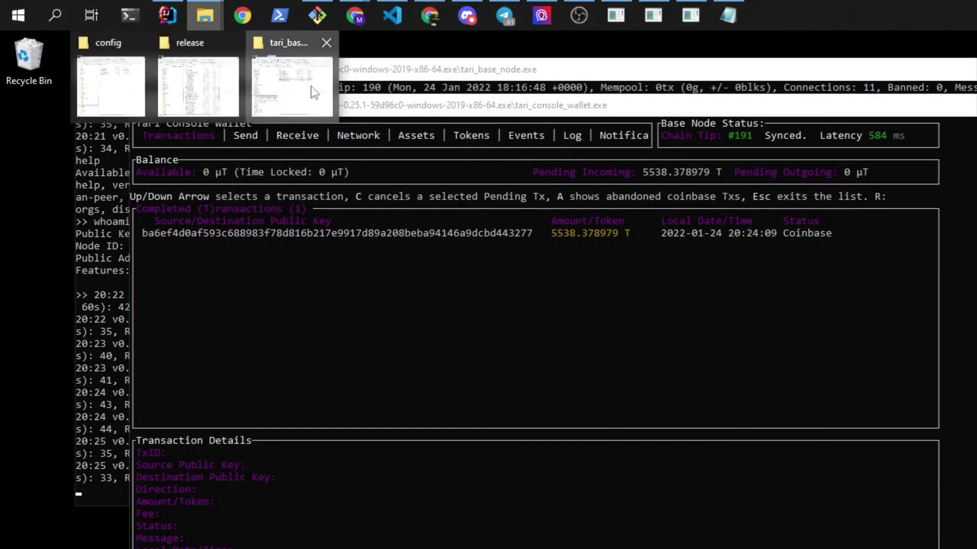
Step: Relaunch tari_mining_node.exe from the Tari folder so it mines on 16 threads
left_click(765, 14)
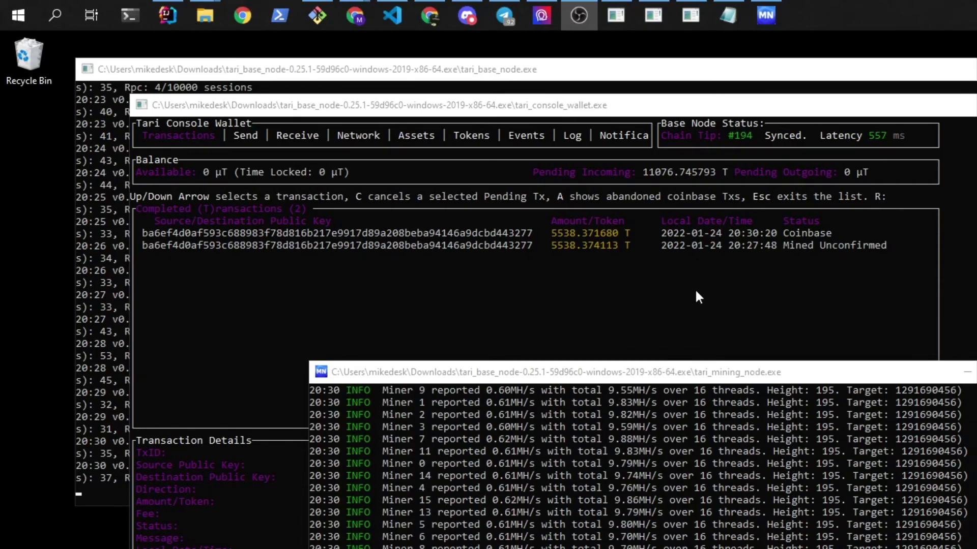
mouse_move(622, 255)
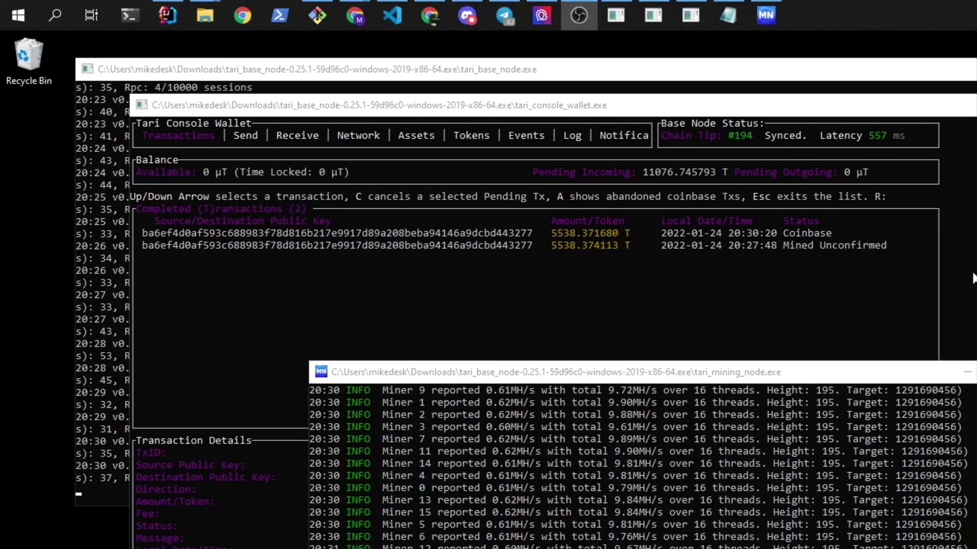
Step: Review the console wallet's coinbase transactions down to the oldest one
left_click(689, 15)
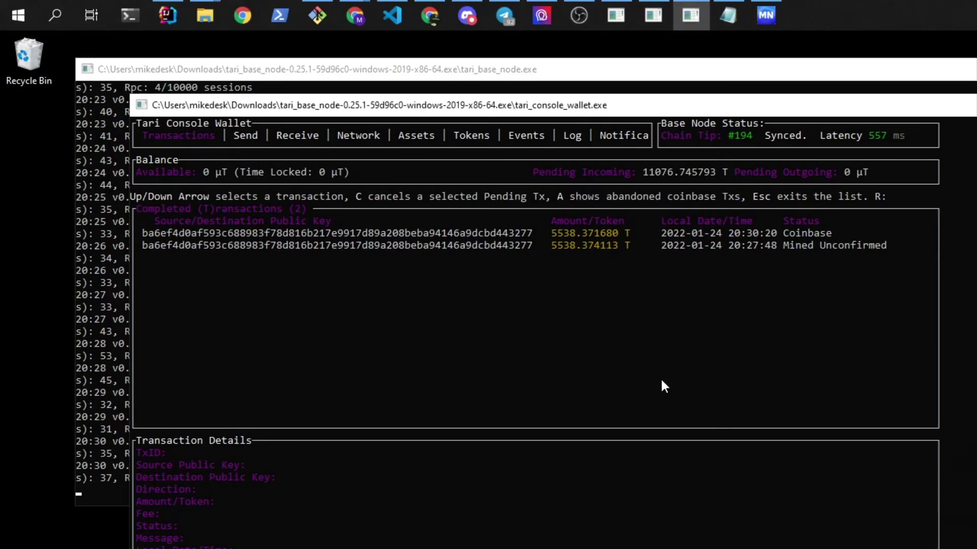
mouse_move(707, 352)
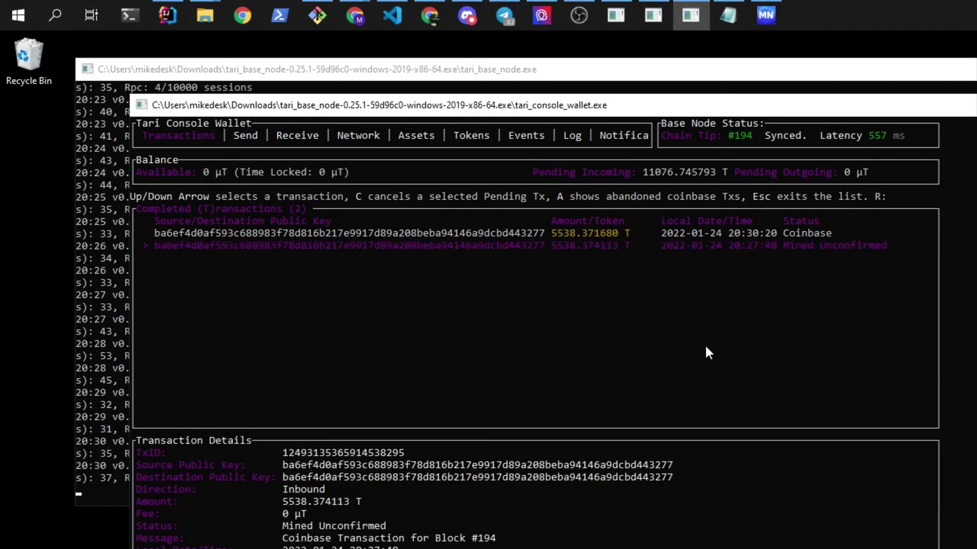
mouse_move(824, 253)
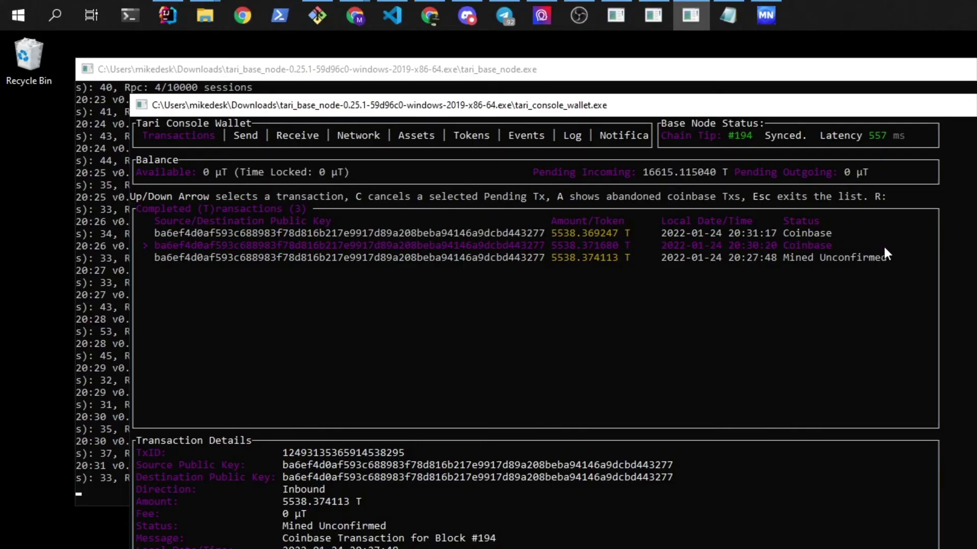
mouse_move(839, 268)
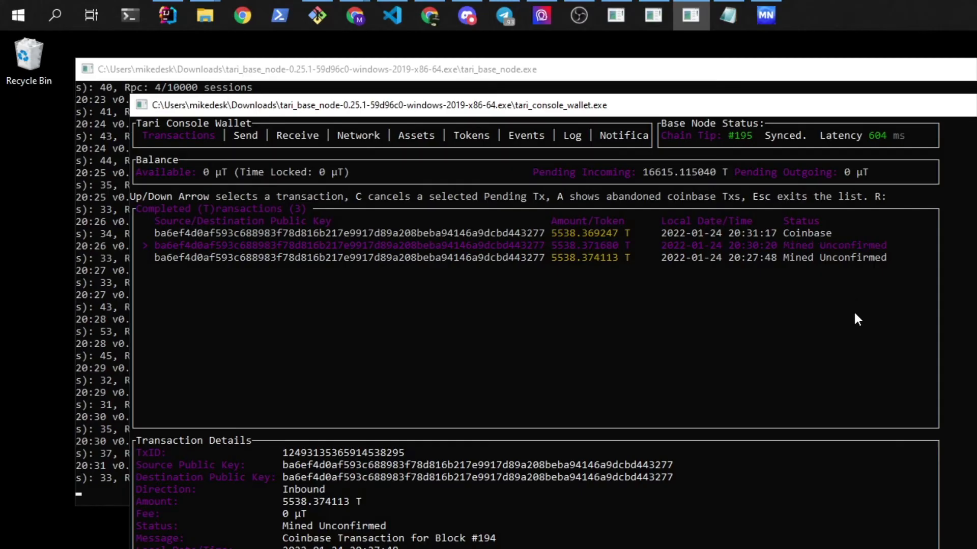
key("Down")
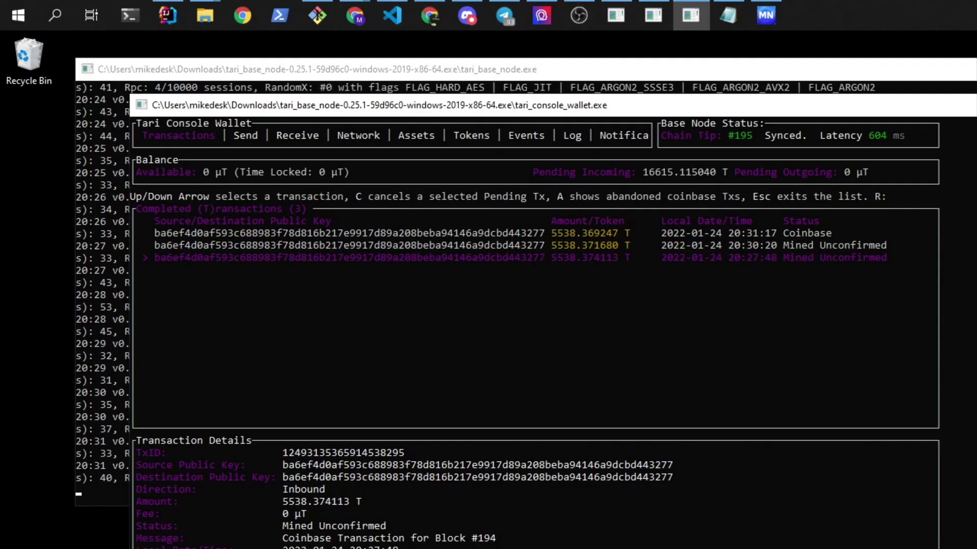
mouse_move(748, 140)
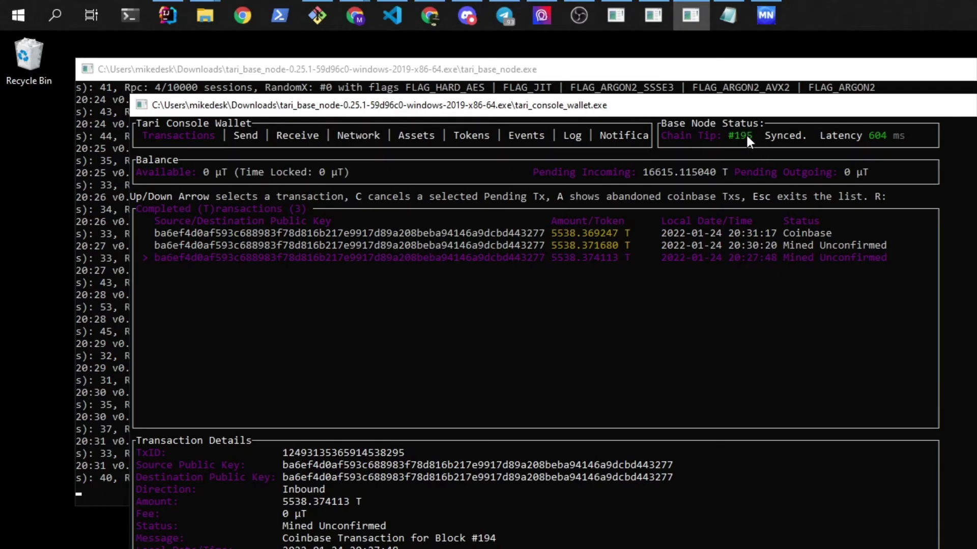
mouse_move(630, 419)
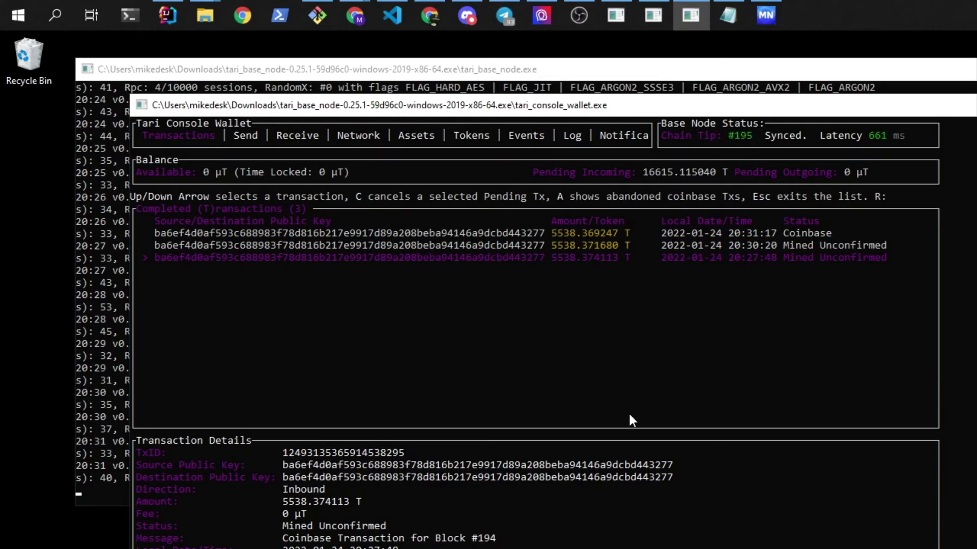
mouse_move(841, 278)
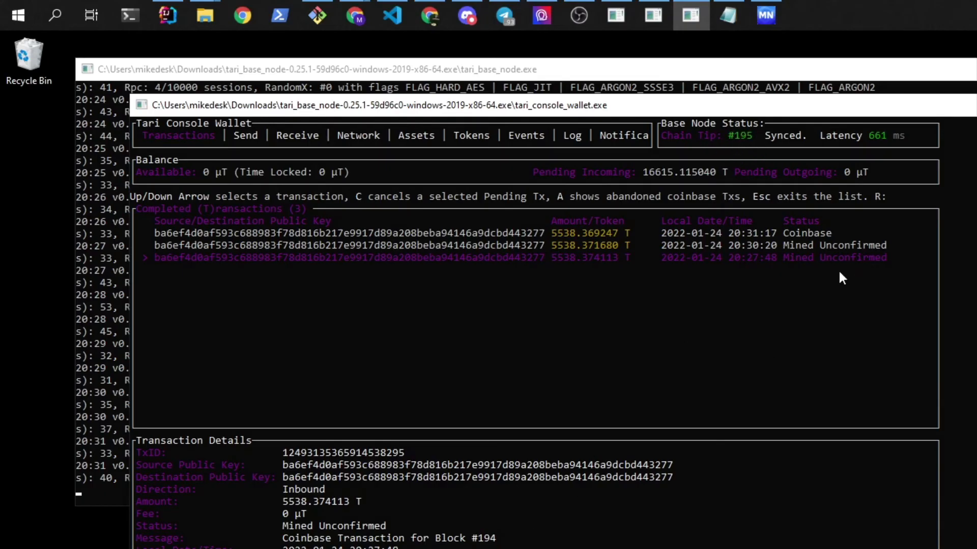
mouse_move(833, 272)
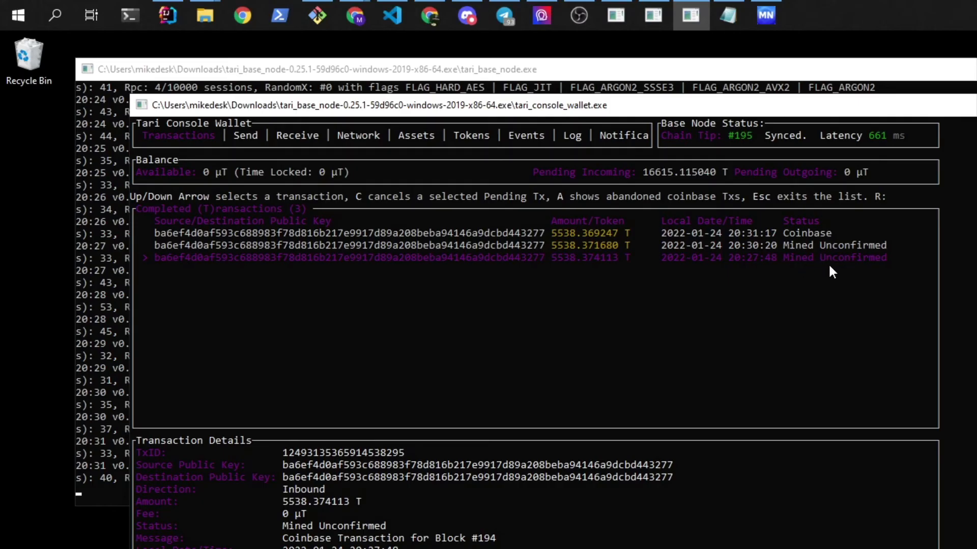
mouse_move(745, 274)
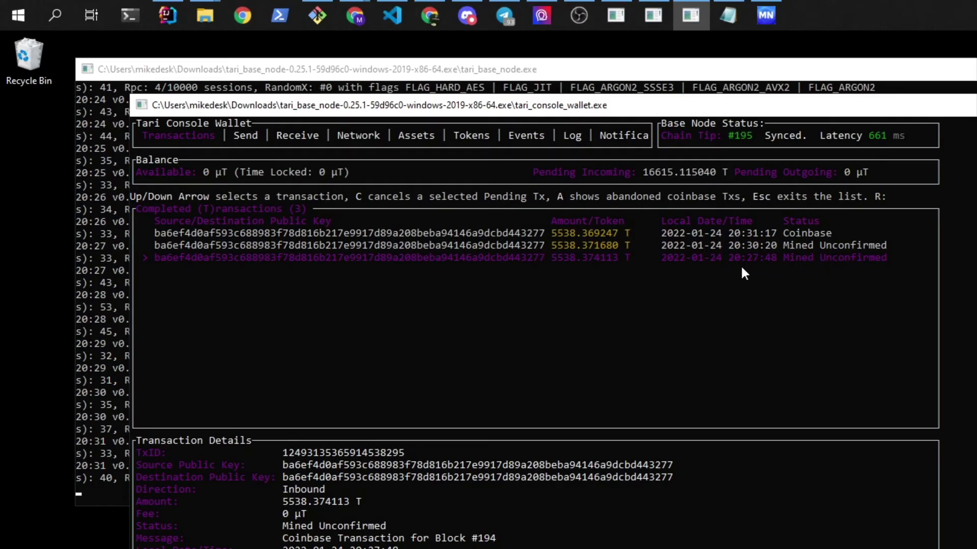
mouse_move(823, 293)
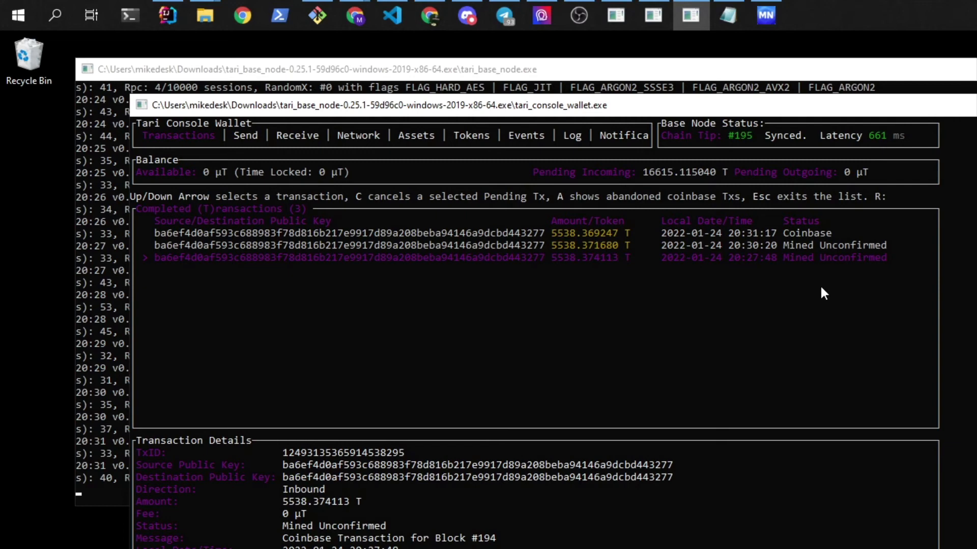
mouse_move(816, 313)
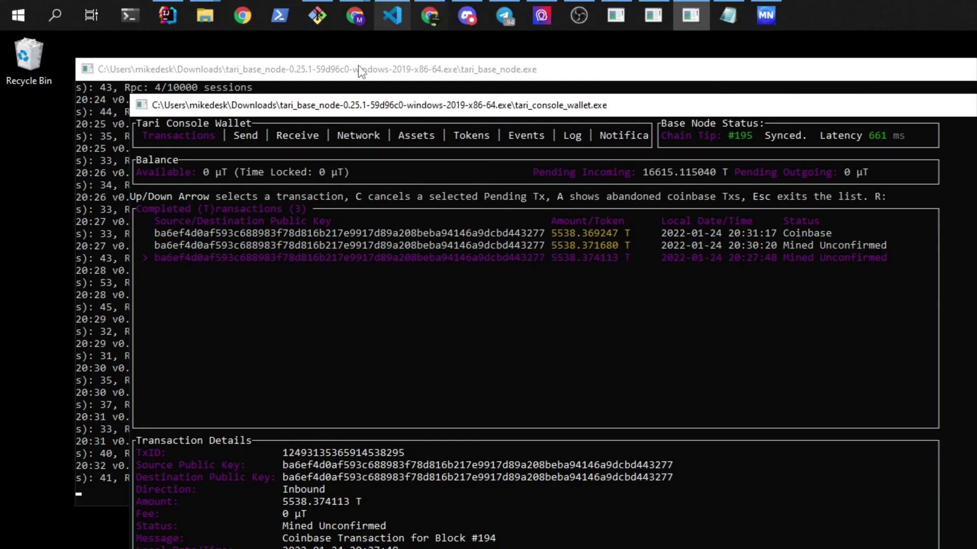
mouse_move(355, 15)
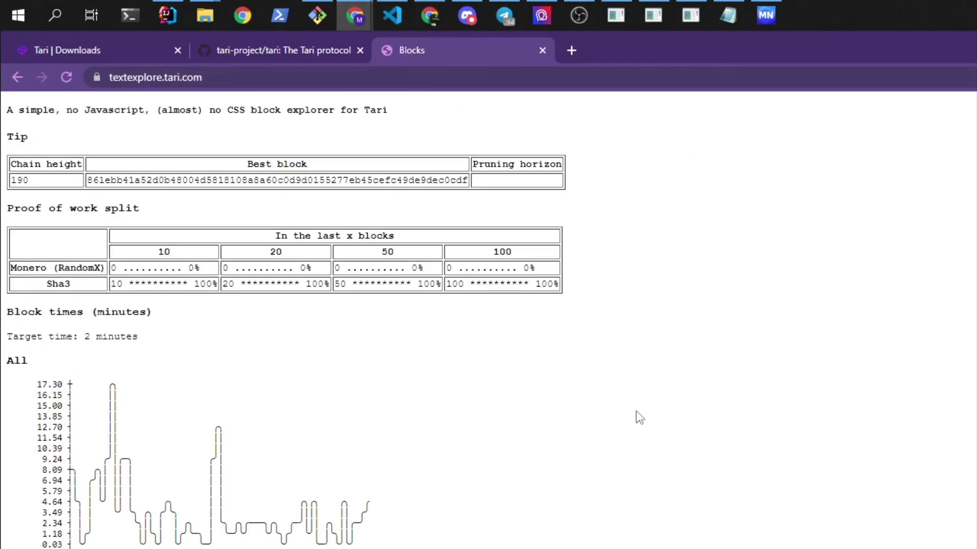
Step: Refresh the explorer to chain height 195 and check the base node and wallet windows
left_click(66, 77)
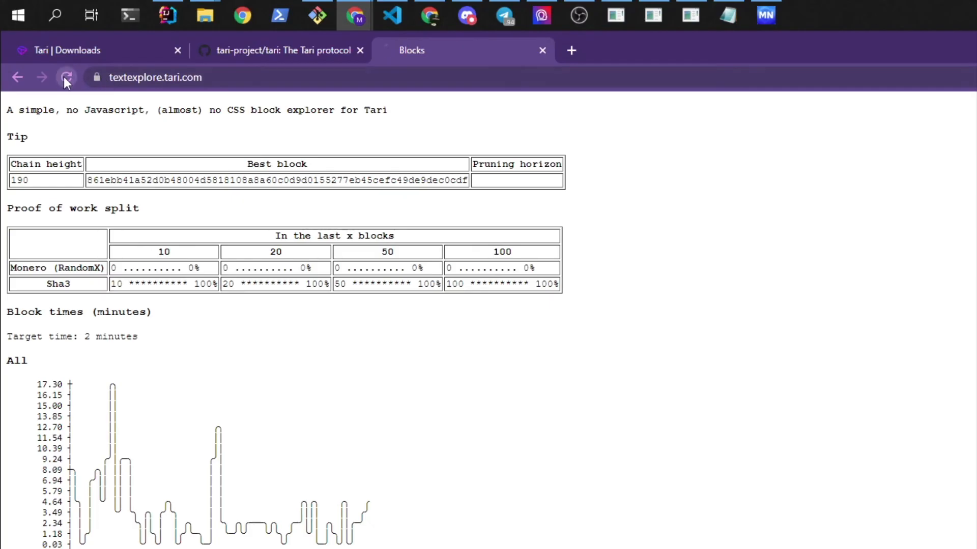
left_click(66, 77)
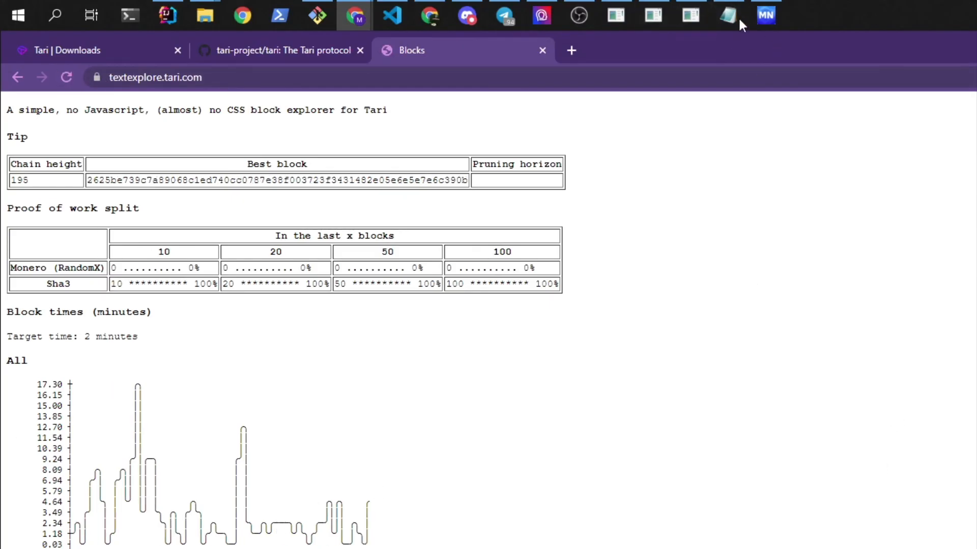
left_click(652, 14)
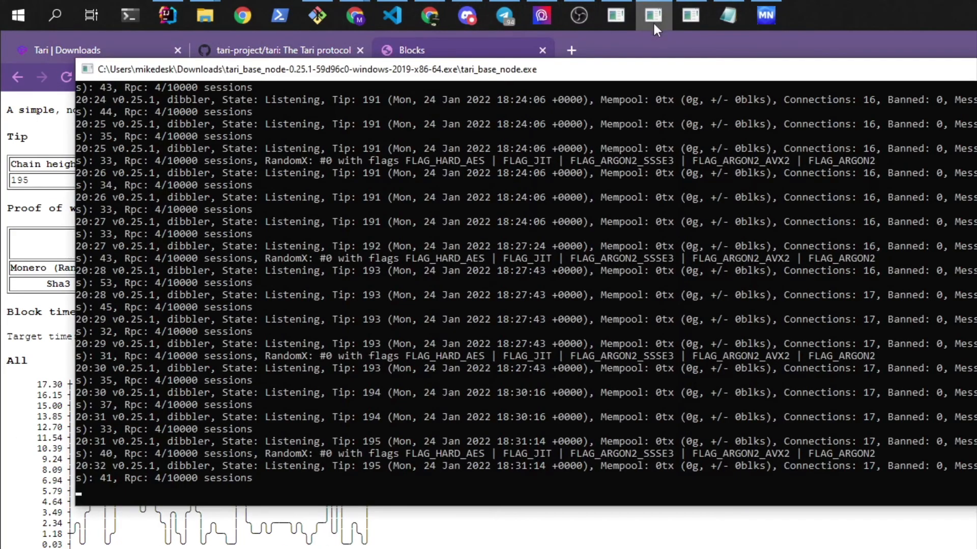
left_click(690, 15)
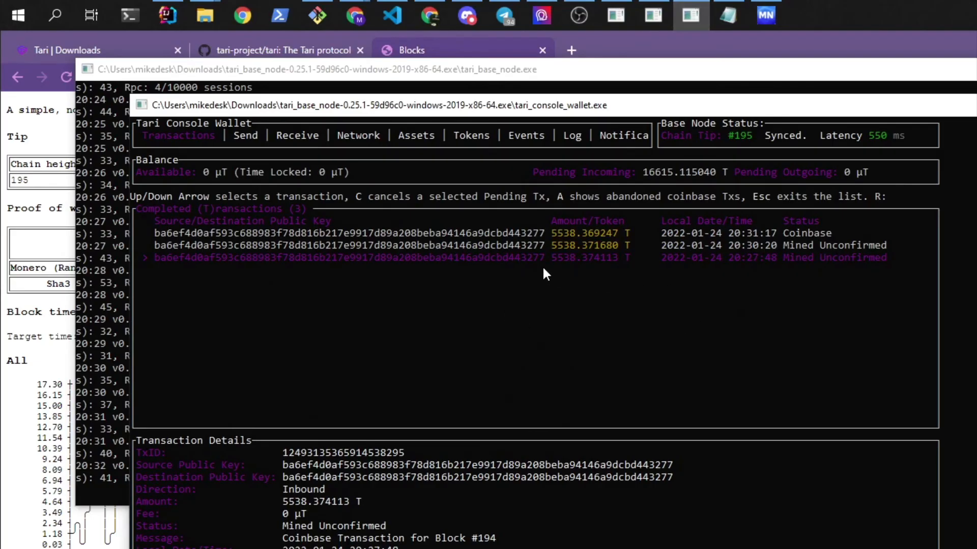
mouse_move(485, 545)
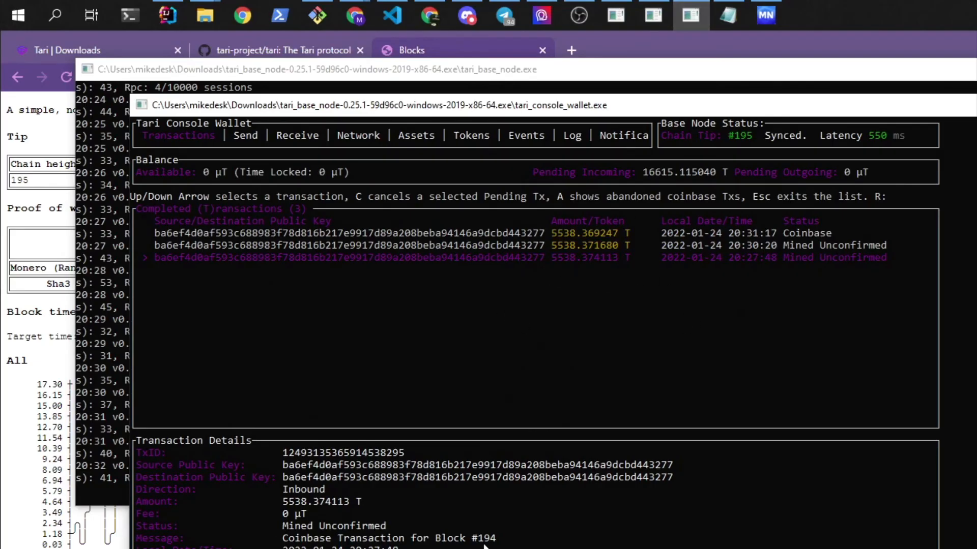
Step: Inspect block 194 in the explorer, with its kernel, one output at maturity 200 and no inputs
left_click(436, 50)
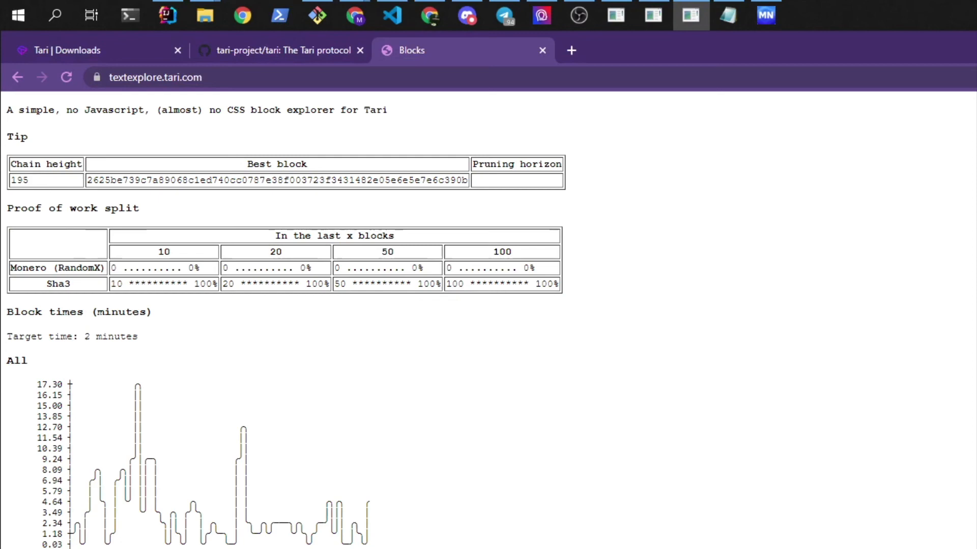
scroll("down", 3)
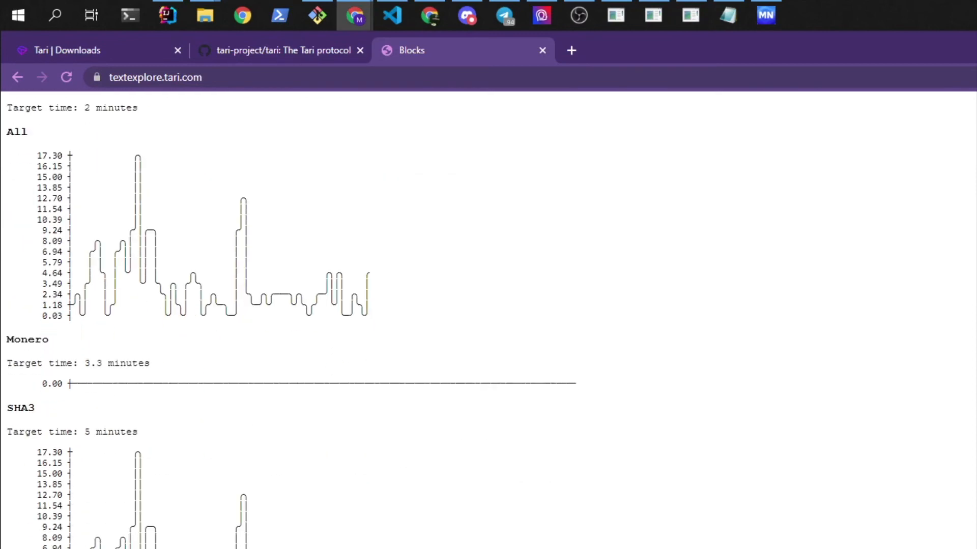
mouse_move(81, 96)
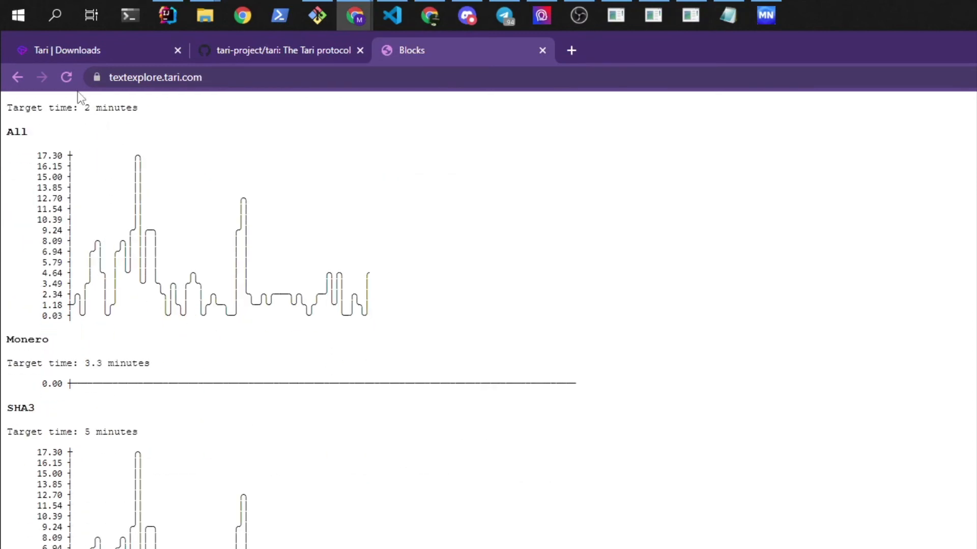
scroll("up", 3)
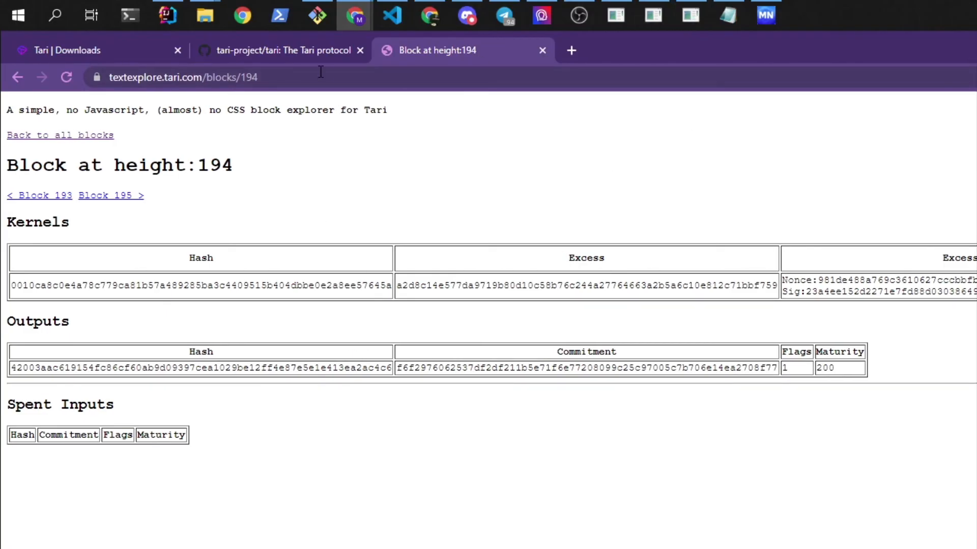
mouse_move(61, 135)
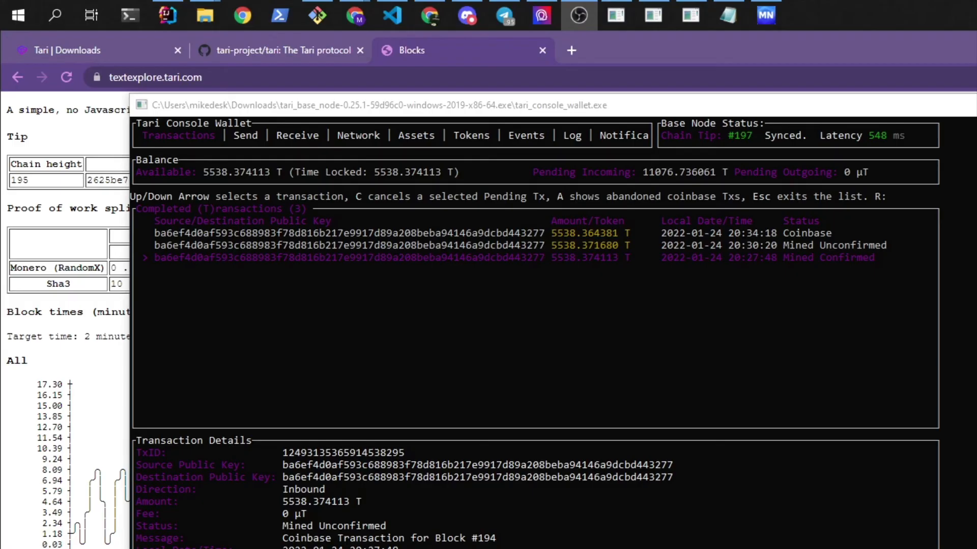
mouse_move(659, 388)
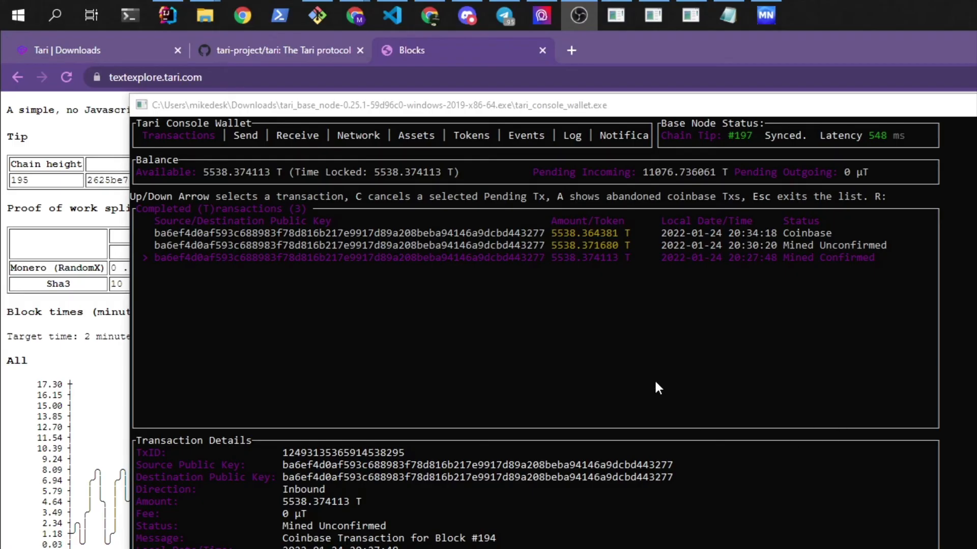
mouse_move(729, 127)
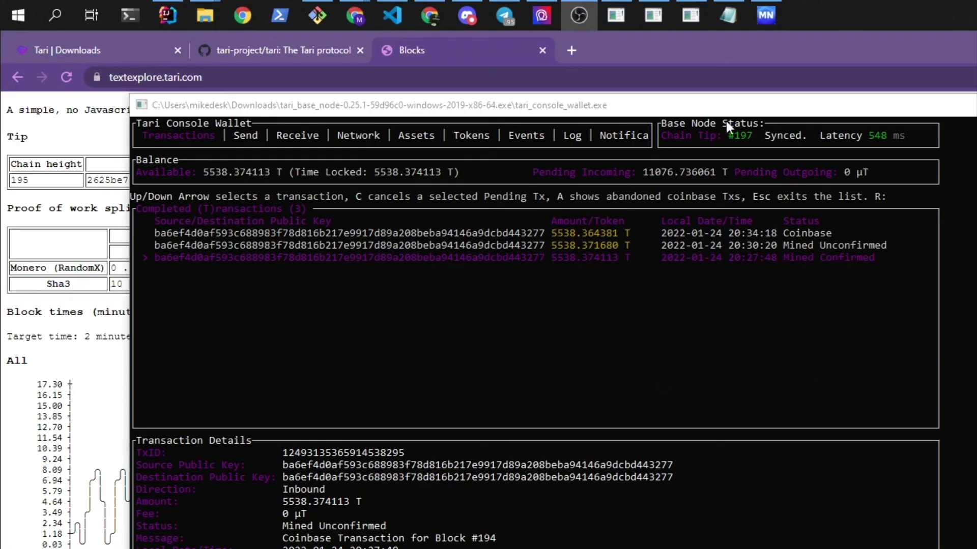
mouse_move(816, 269)
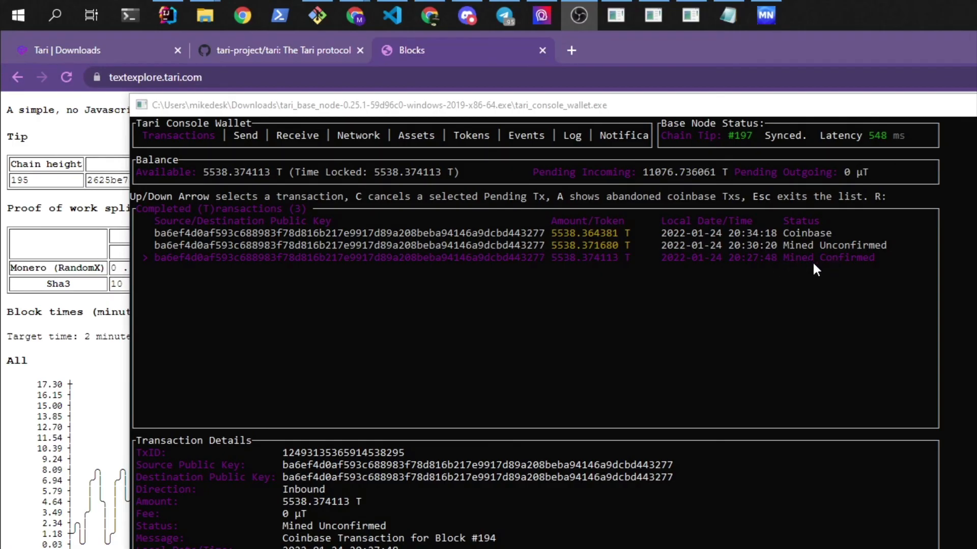
mouse_move(660, 311)
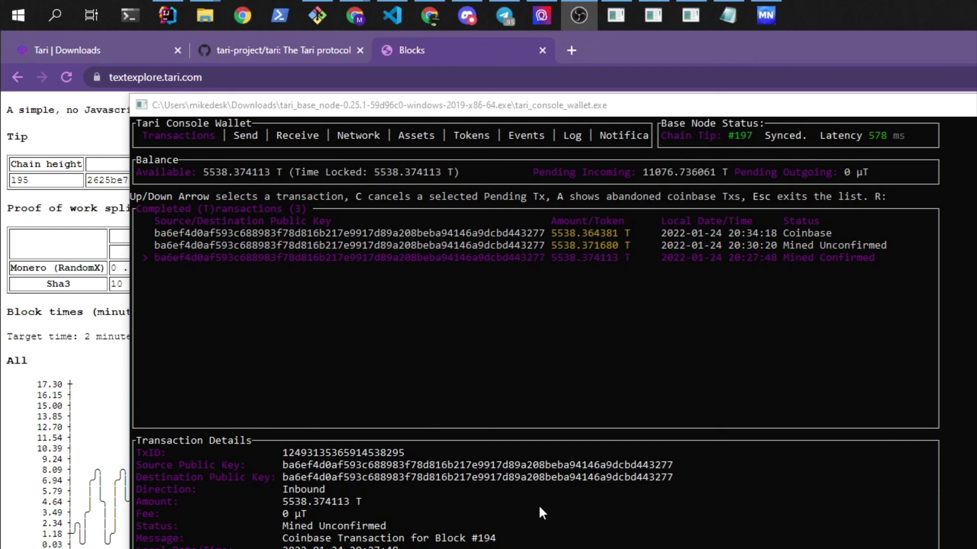
mouse_move(824, 268)
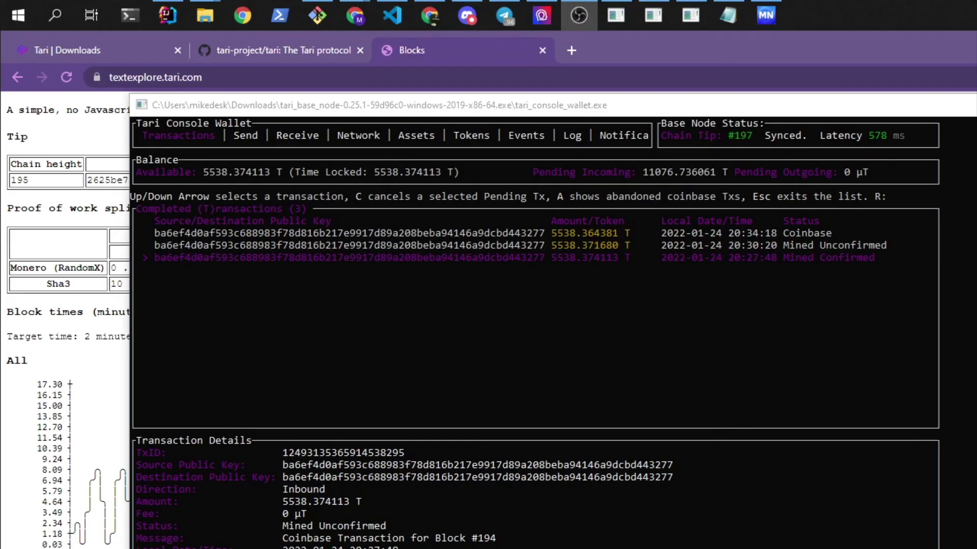
Step: Switch from the wallet's Mined Confirmed coinbase to the tari-project/tari repository tab
left_click(280, 51)
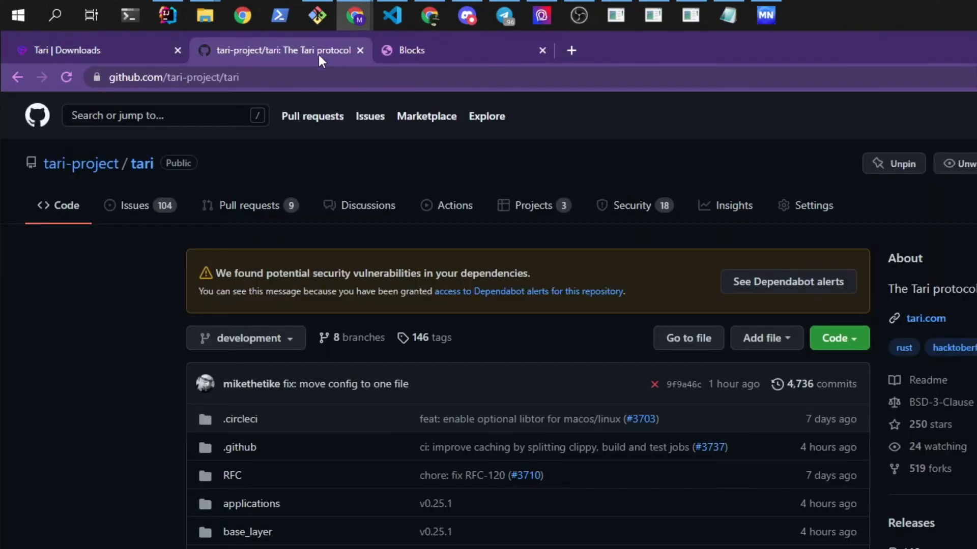
Step: Scroll the README down past Mining to the Perform SHA3 mining startup order
scroll("down", 3)
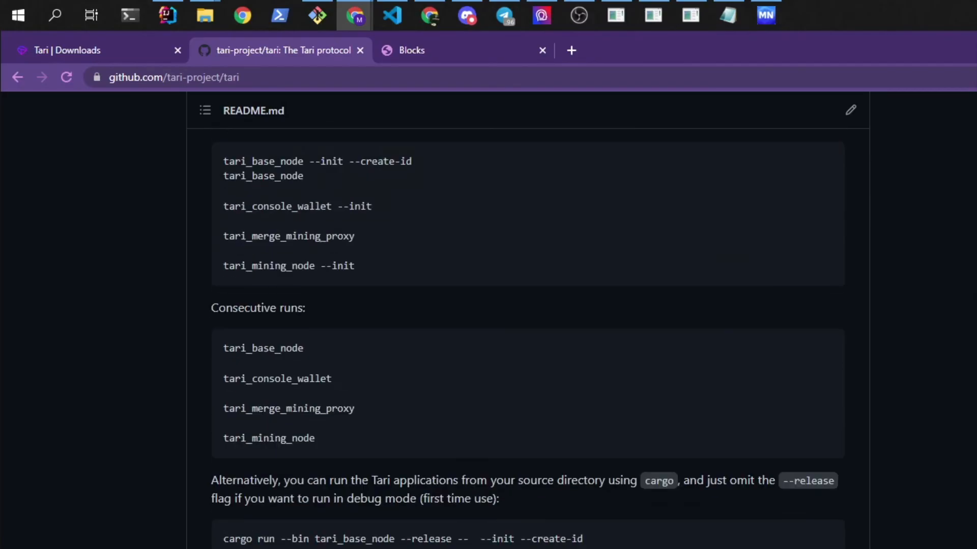
scroll("down", 3)
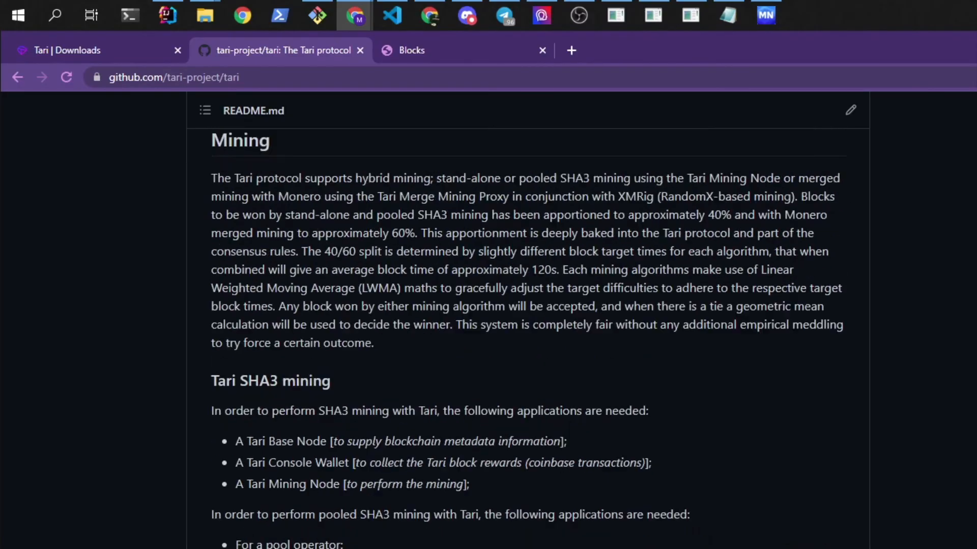
scroll("down", 3)
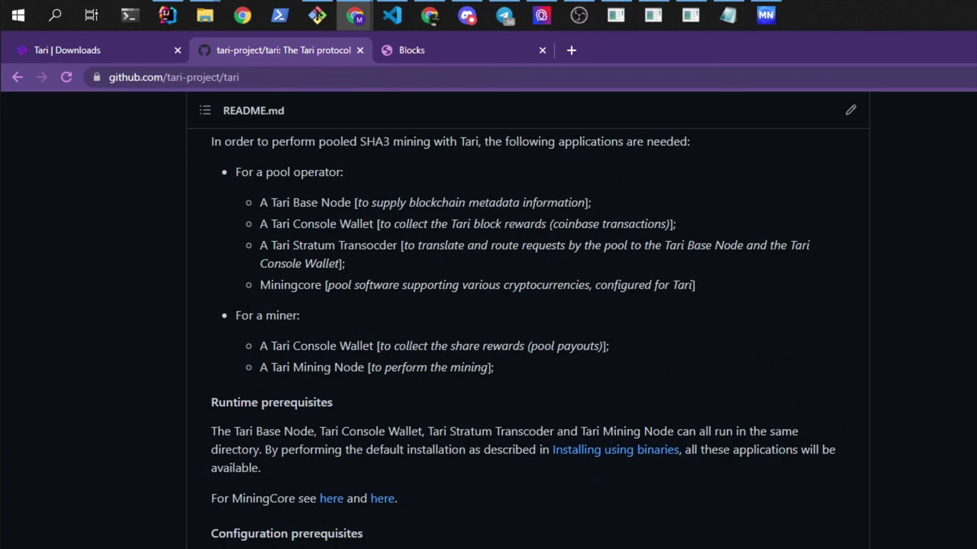
scroll("down", 3)
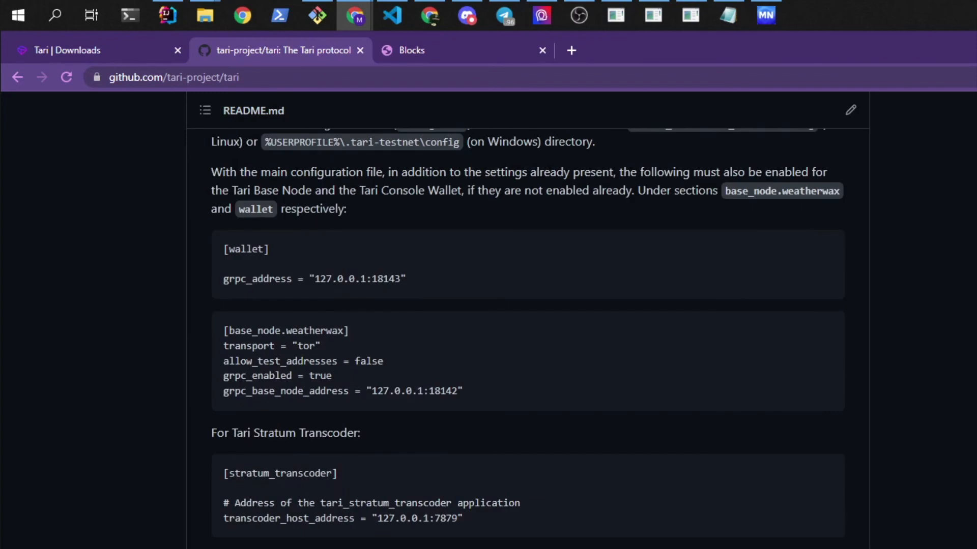
scroll("down", 3)
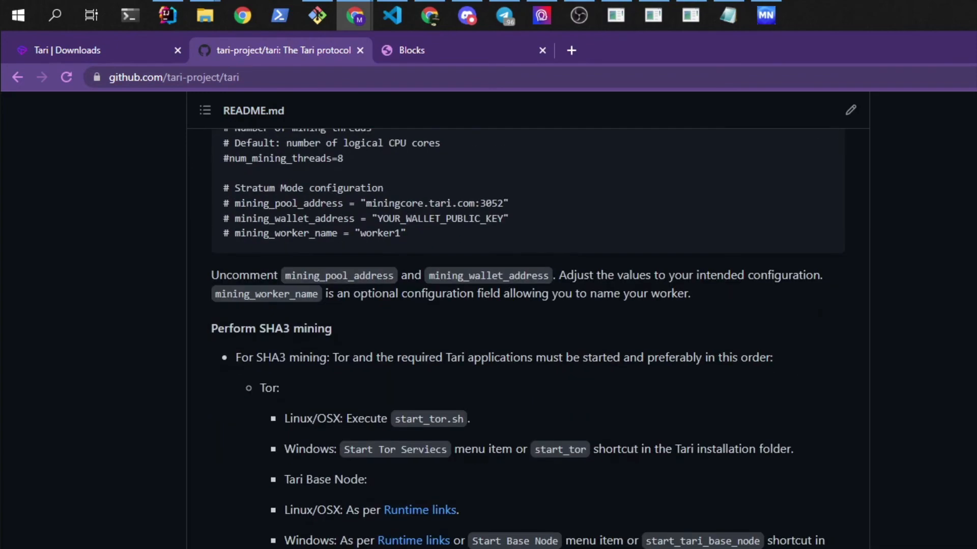